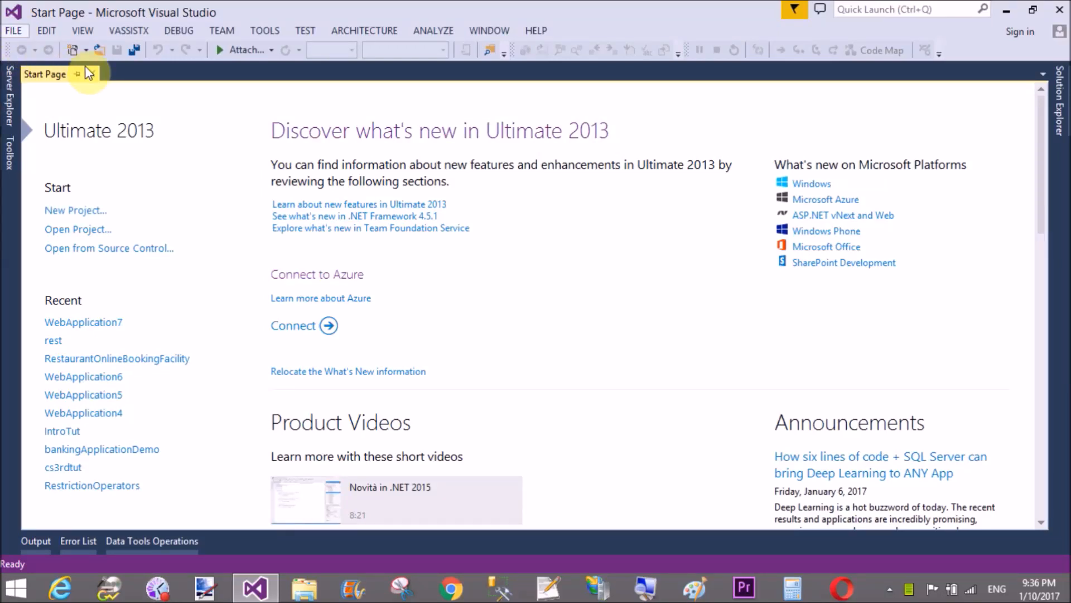
- Start a new project from the Start Page to reach the ASP.NET Web Application template
left_click(13, 30)
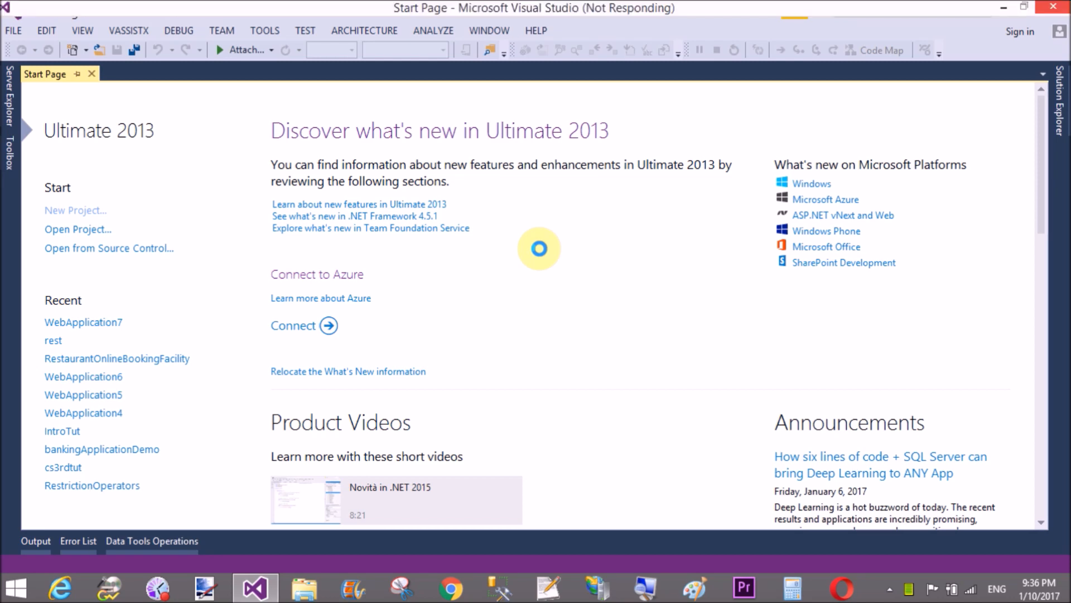
left_click(75, 210)
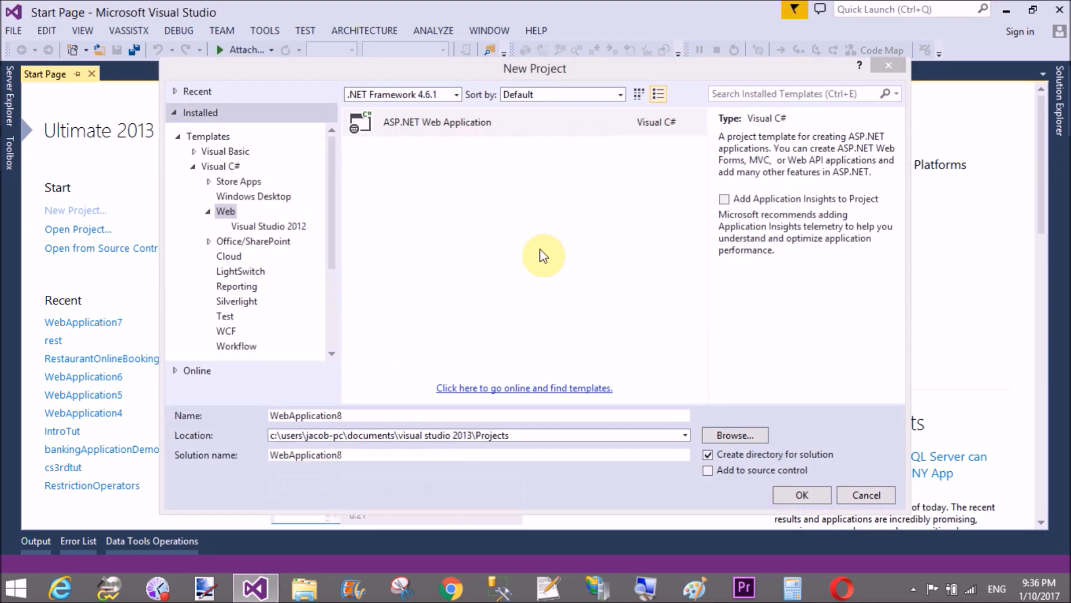
- Name the new web project GridviewinMVC and confirm it
left_click(437, 122)
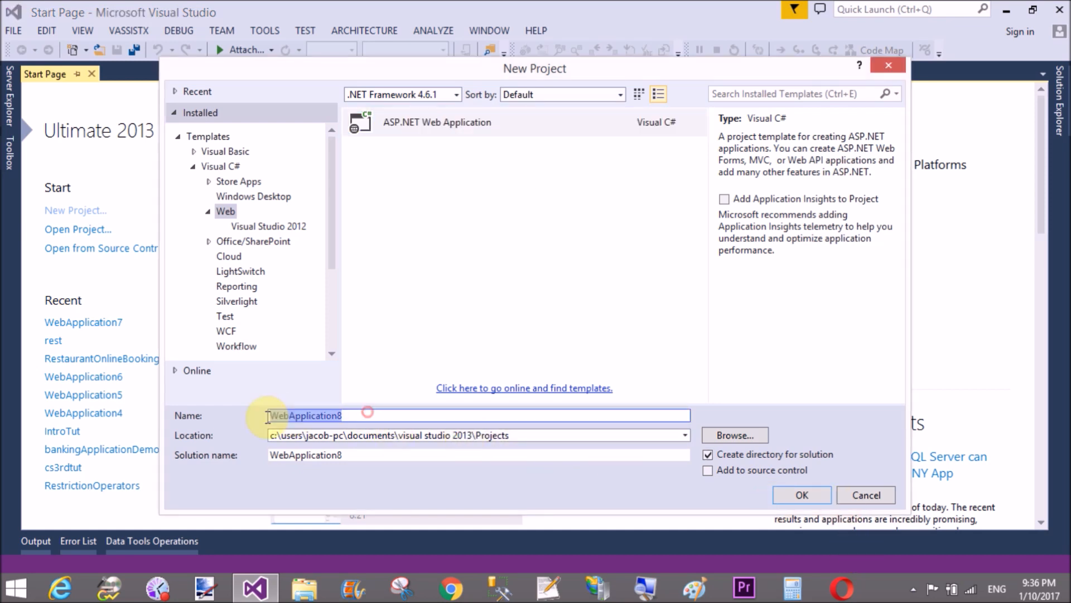
mouse_move(369, 312)
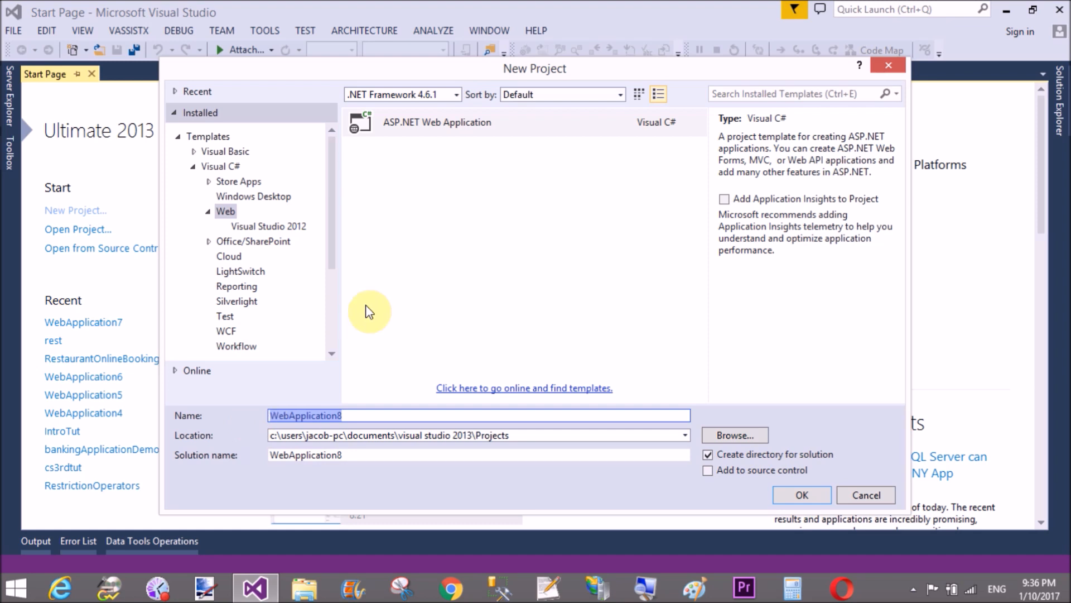
type("Gri")
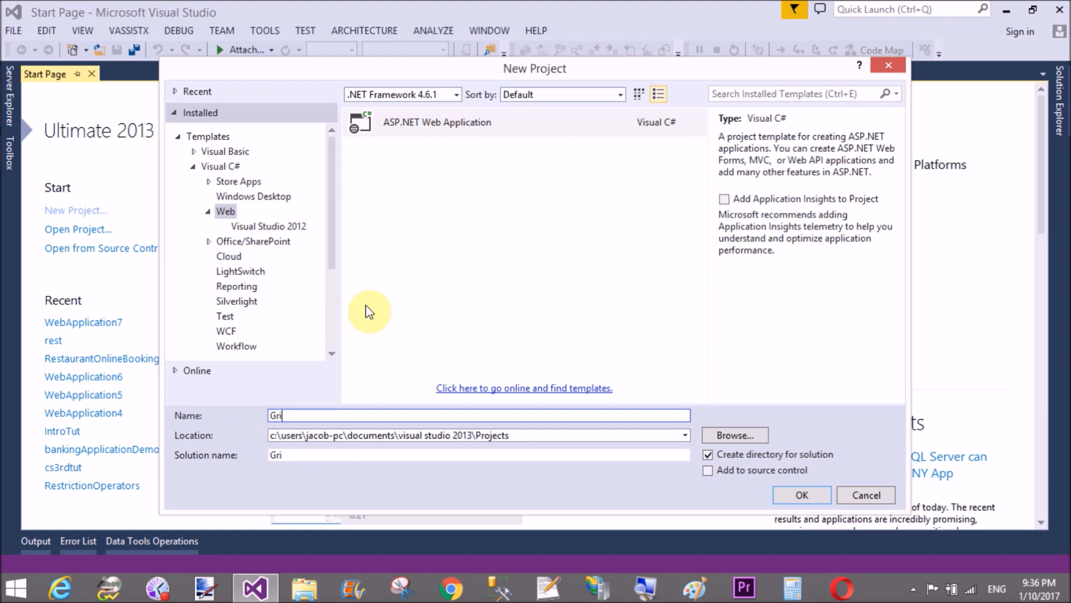
type("dviewin")
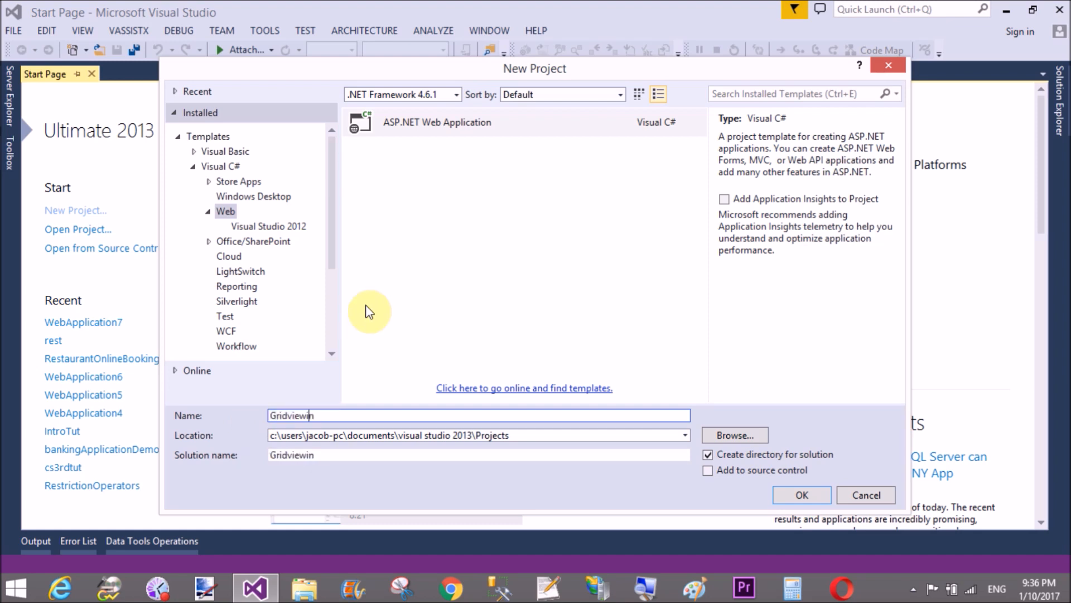
left_click(801, 494)
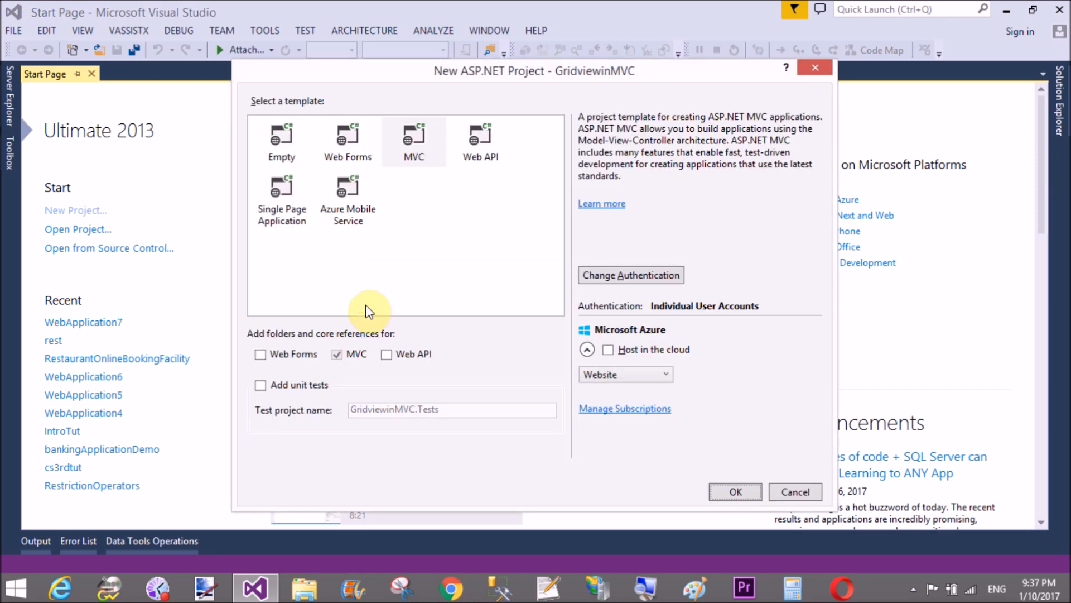
mouse_move(366, 292)
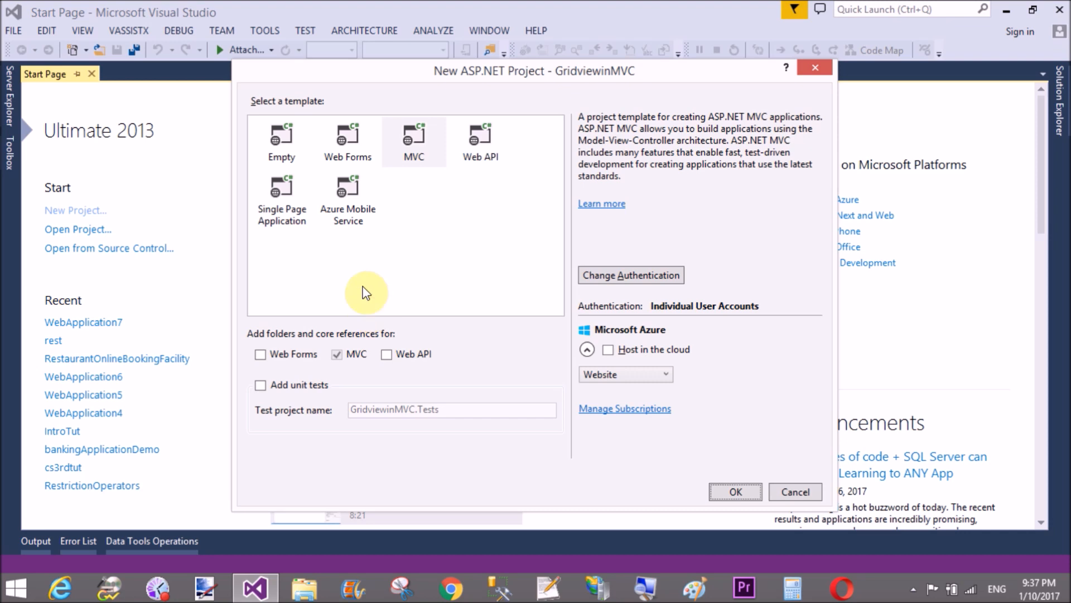
- Choose the MVC template with only MVC folders and references ticked, then create the project
left_click(347, 141)
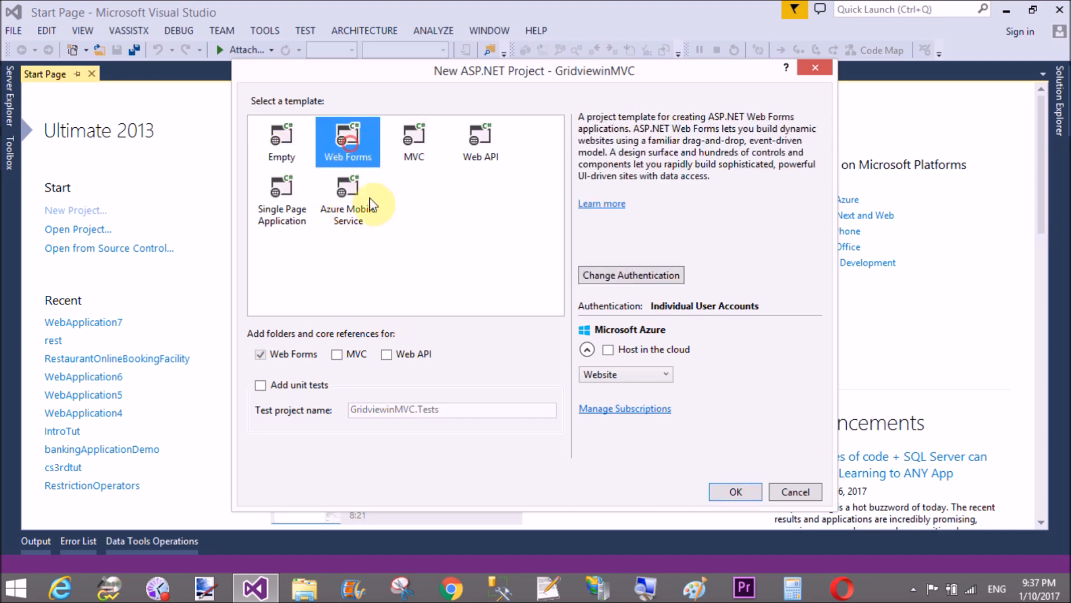
left_click(336, 354)
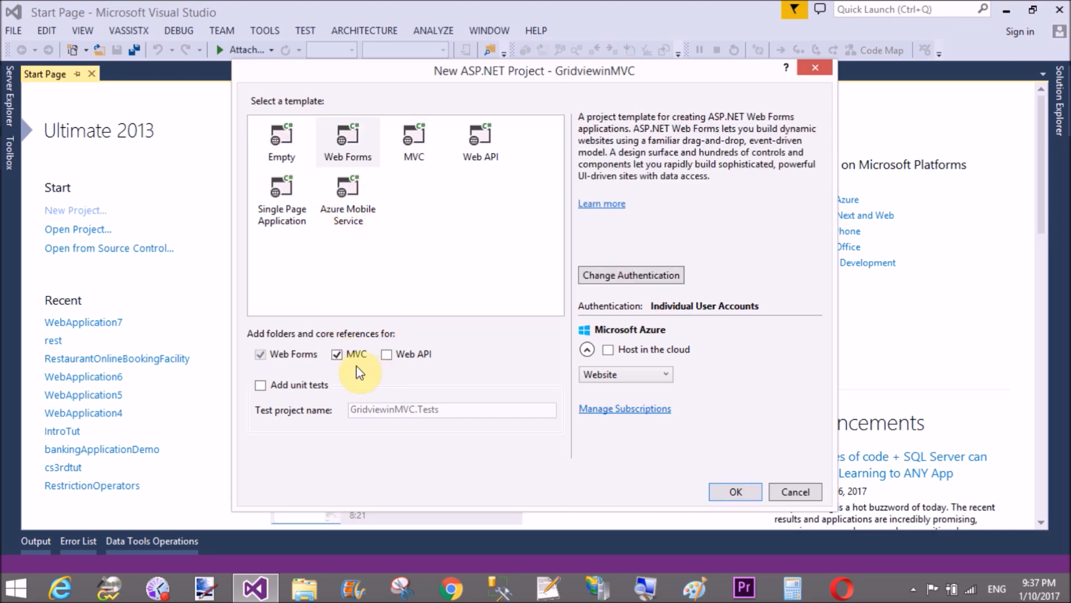
left_click(260, 353)
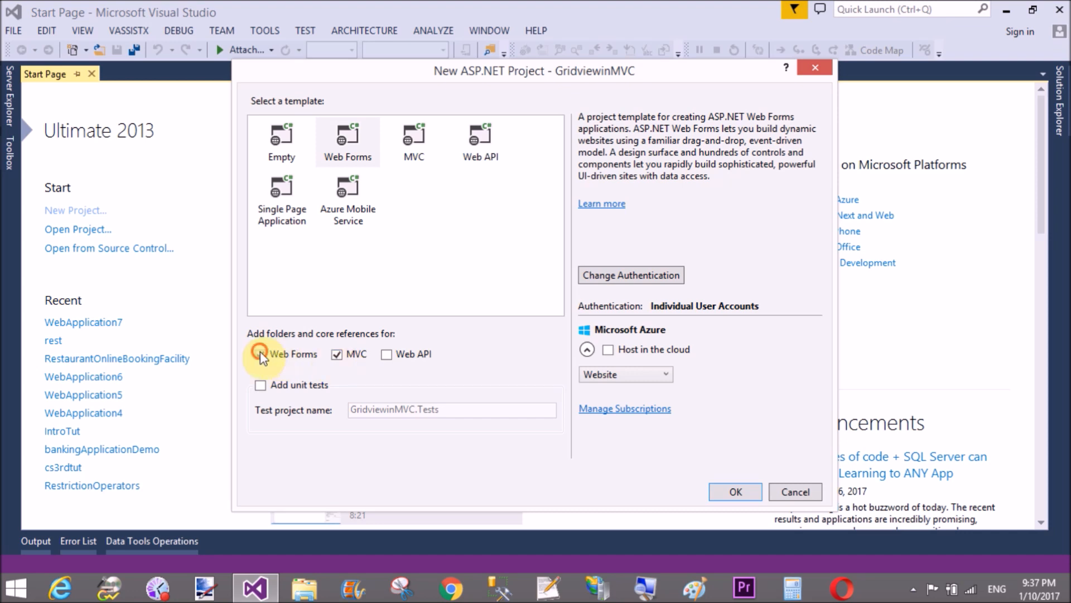
left_click(260, 353)
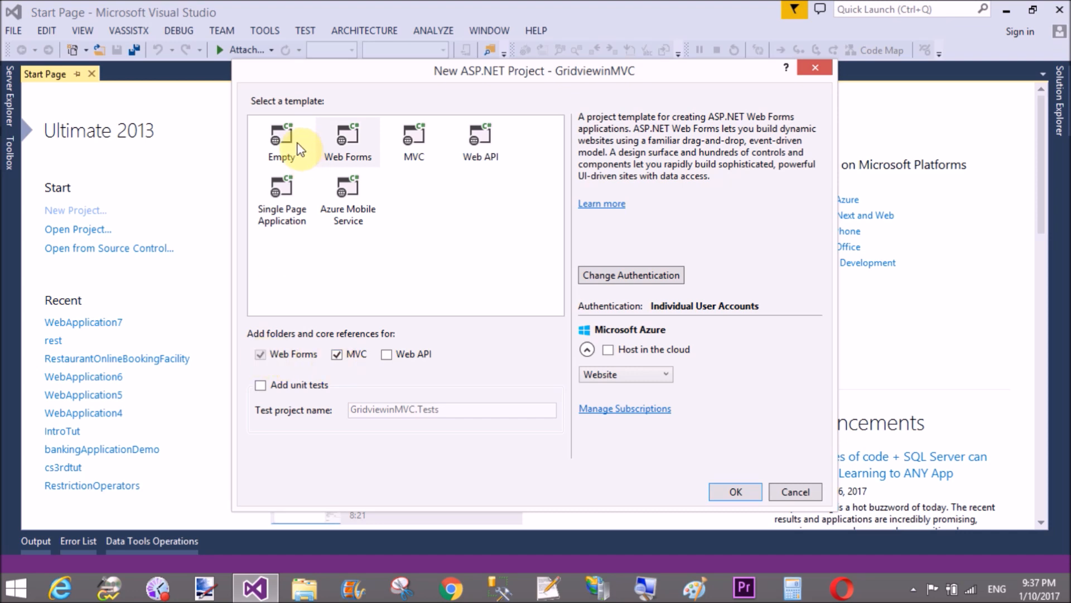
left_click(413, 140)
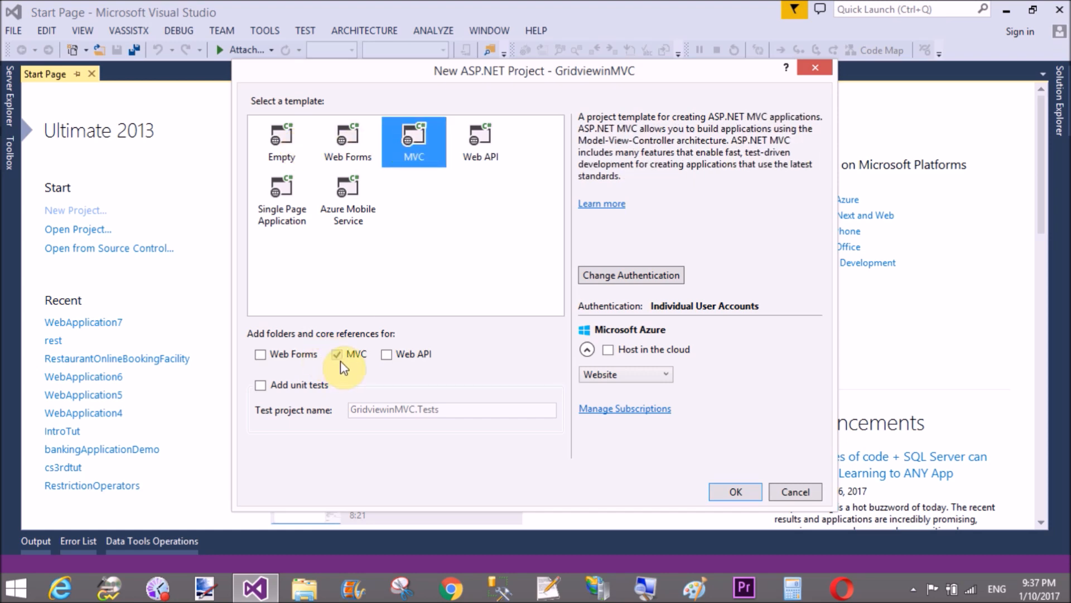
left_click(734, 491)
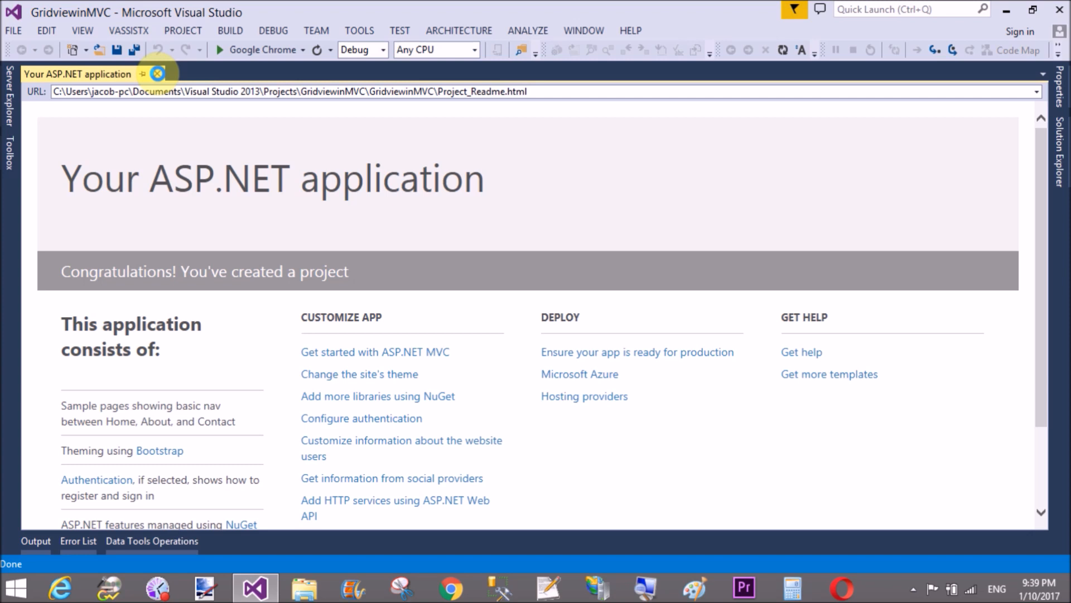
mouse_move(158, 74)
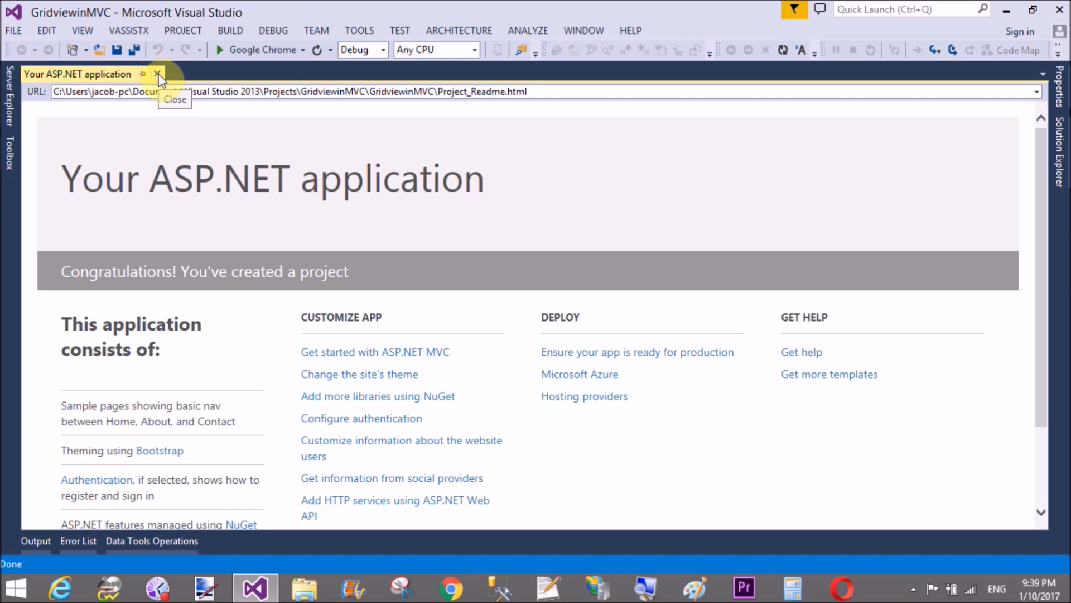
- Close the Project_Readme page and dock Solution Explorer showing the GridviewinMVC files
left_click(157, 73)
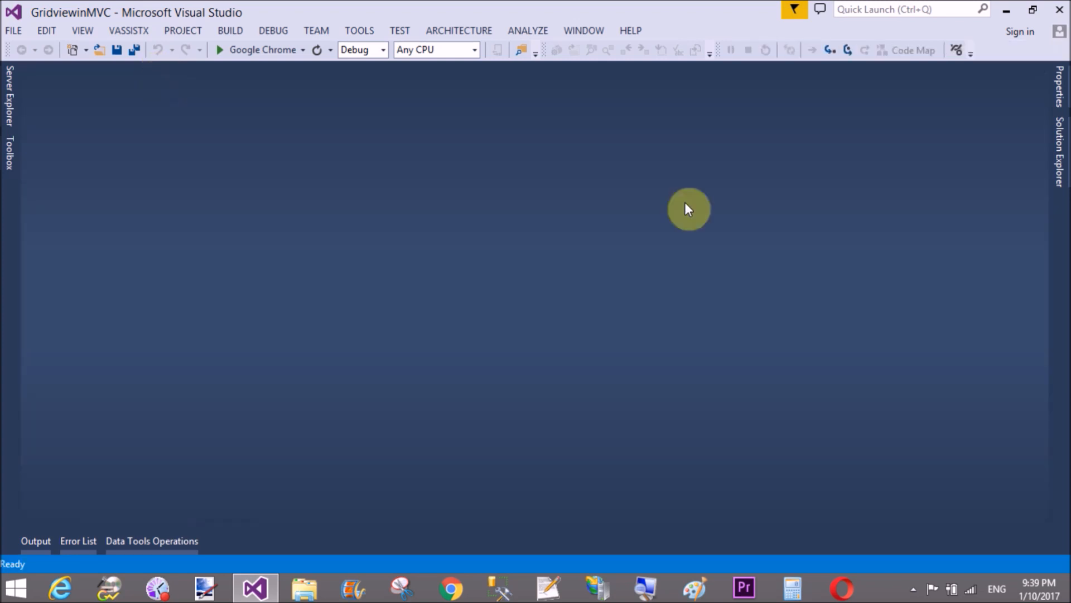
left_click(1060, 161)
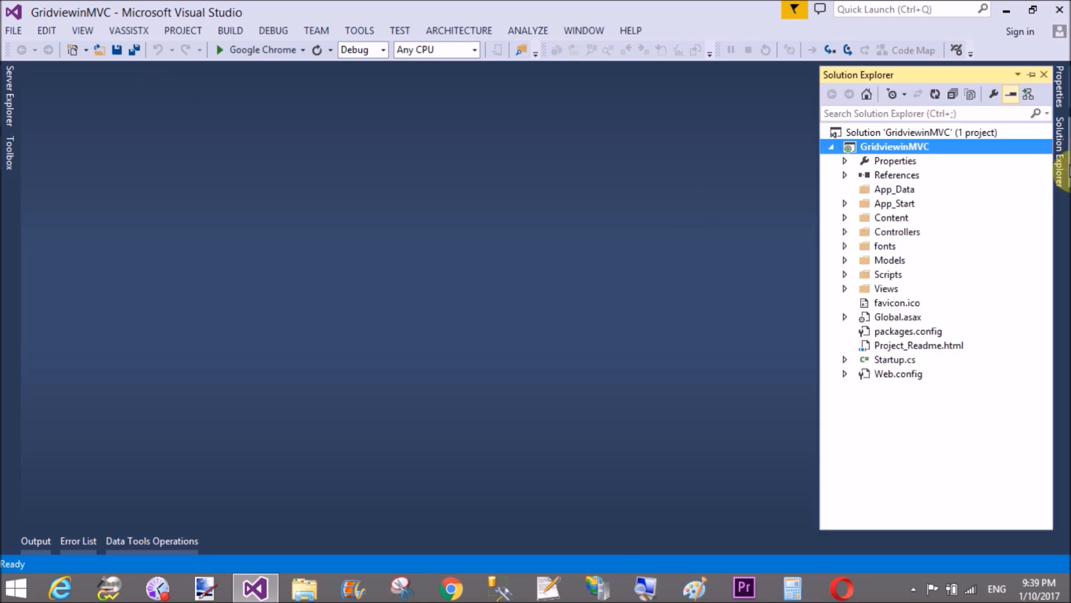
mouse_move(1029, 76)
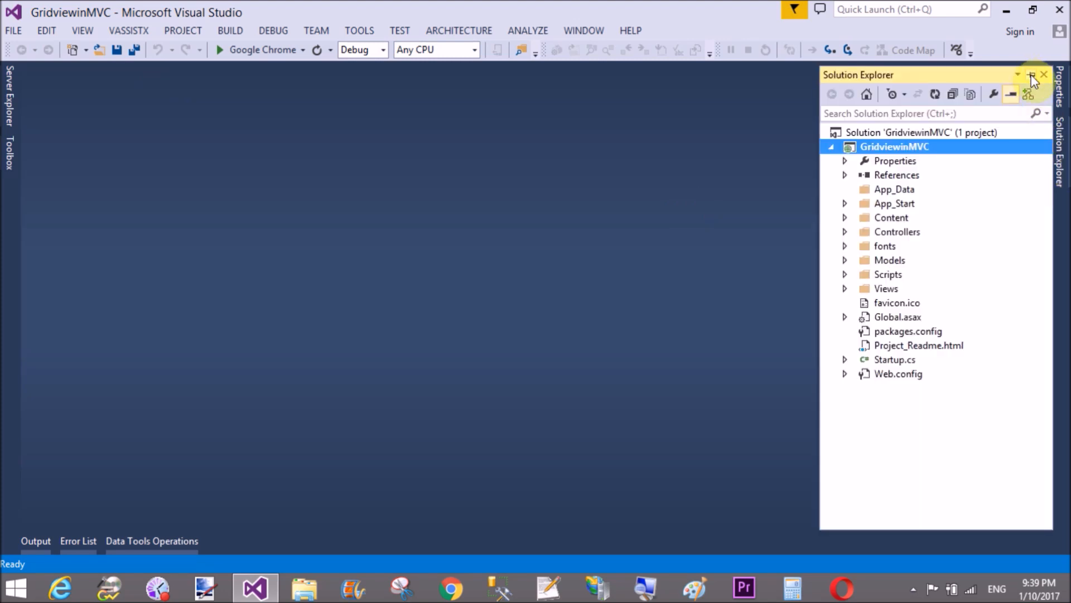
left_click(1027, 75)
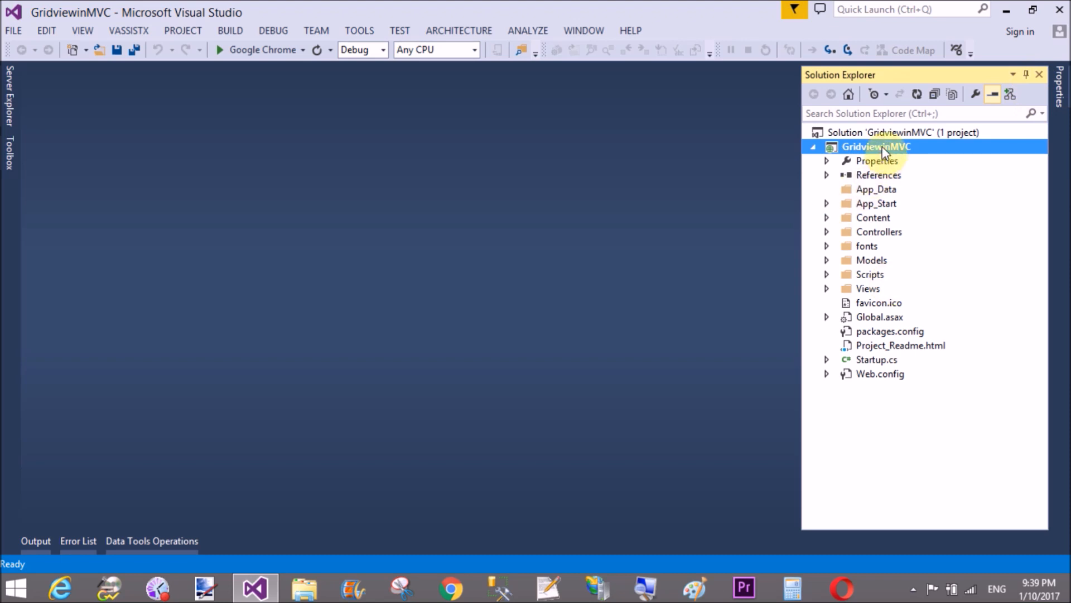
- Add a Data > ADO.NET Entity Data Model item named Model1 to the GridviewinMVC project
right_click(877, 146)
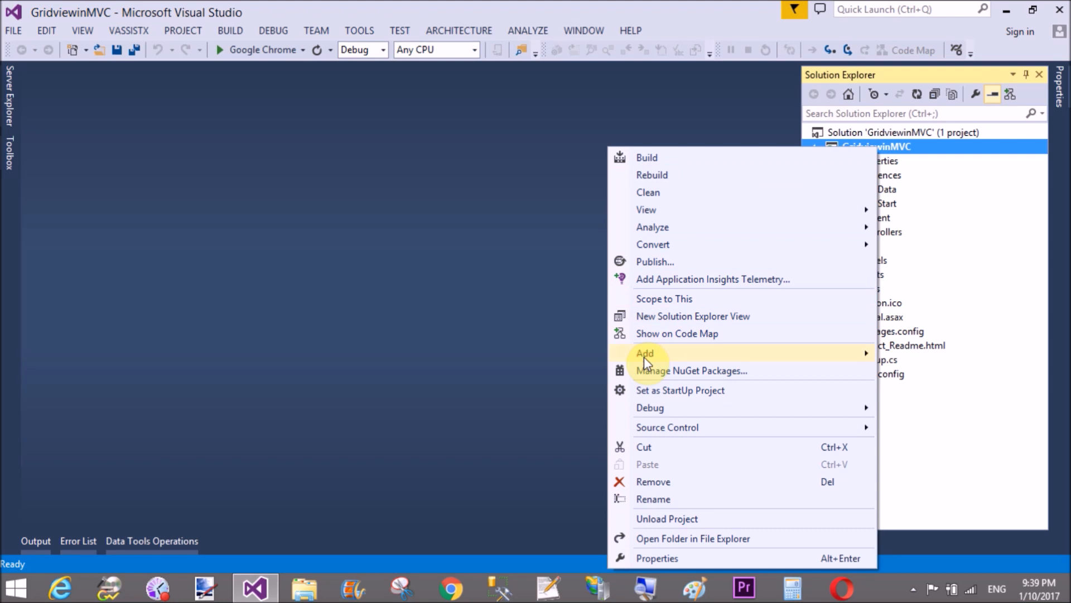
left_click(644, 352)
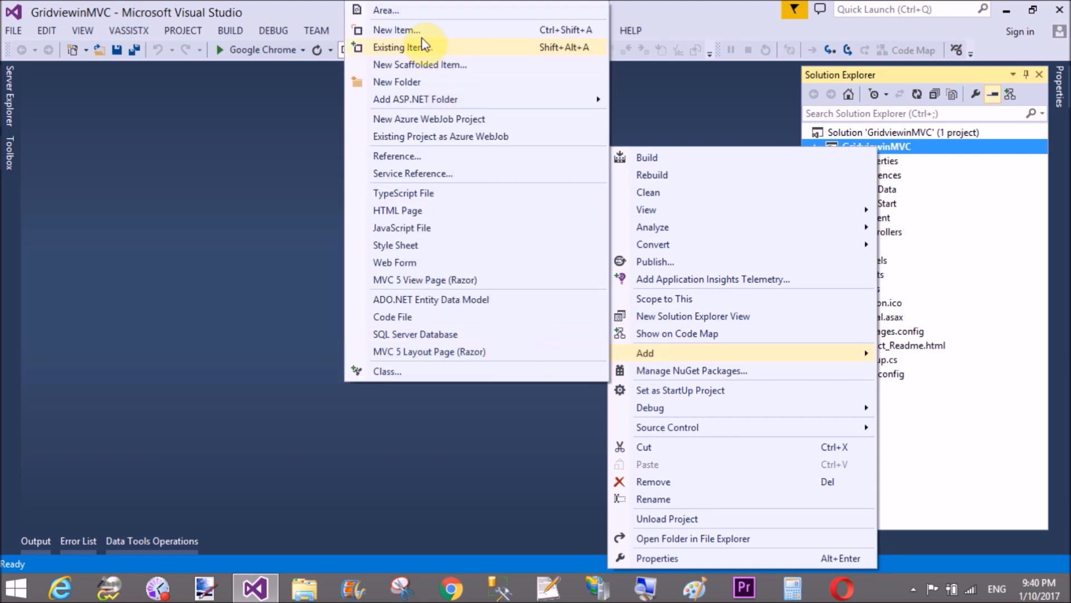
left_click(396, 29)
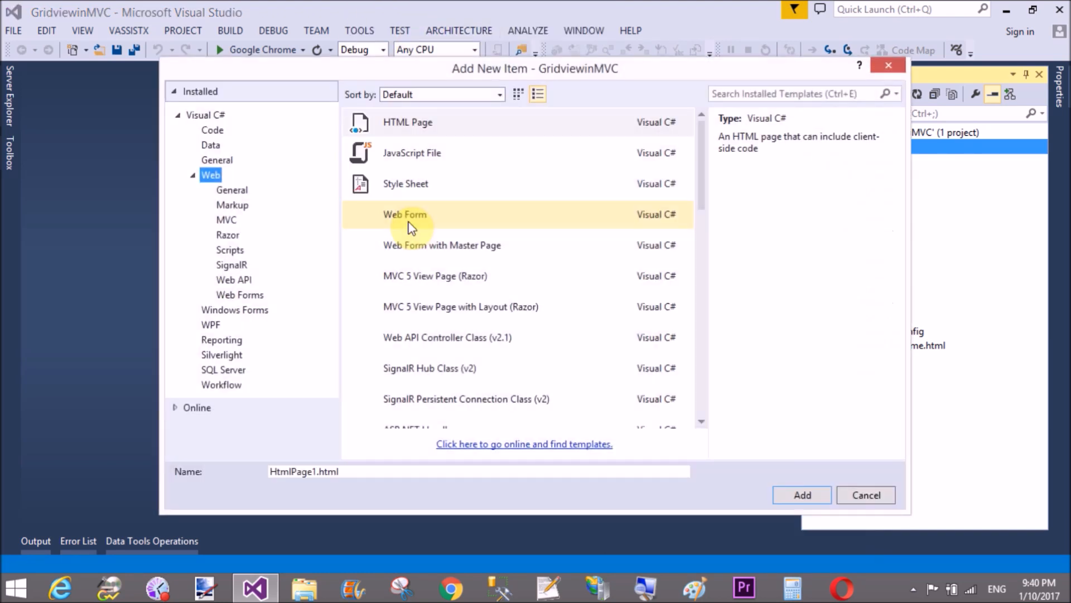
left_click(411, 153)
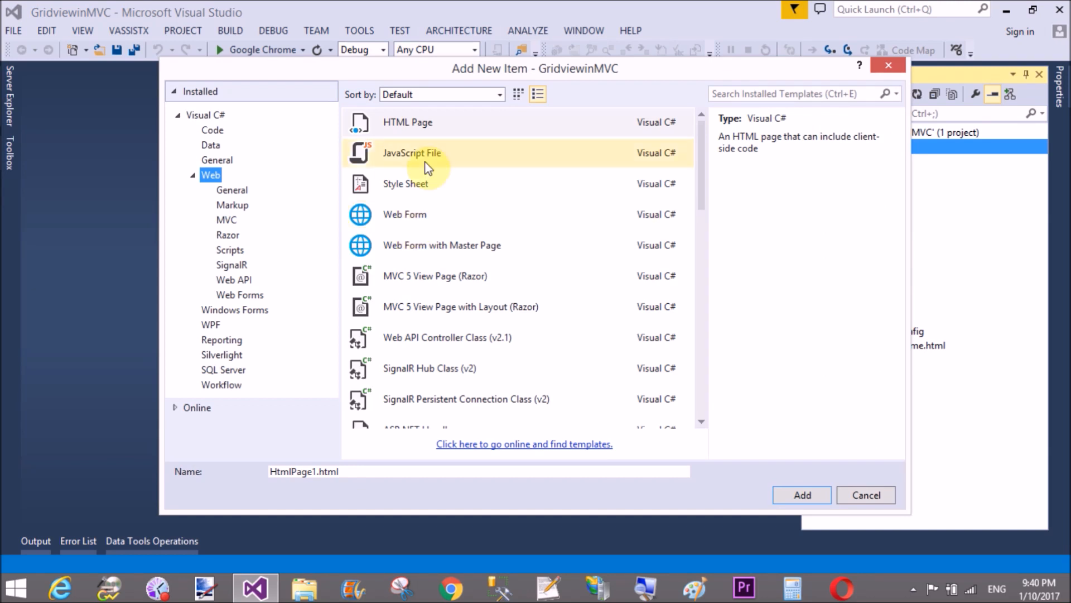
left_click(210, 145)
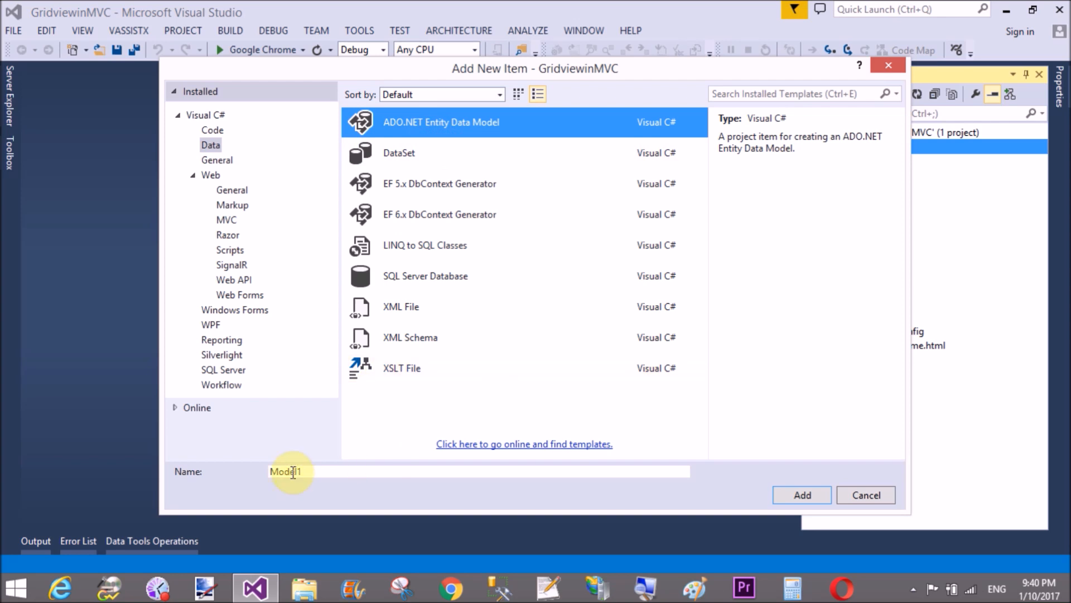
left_click(801, 495)
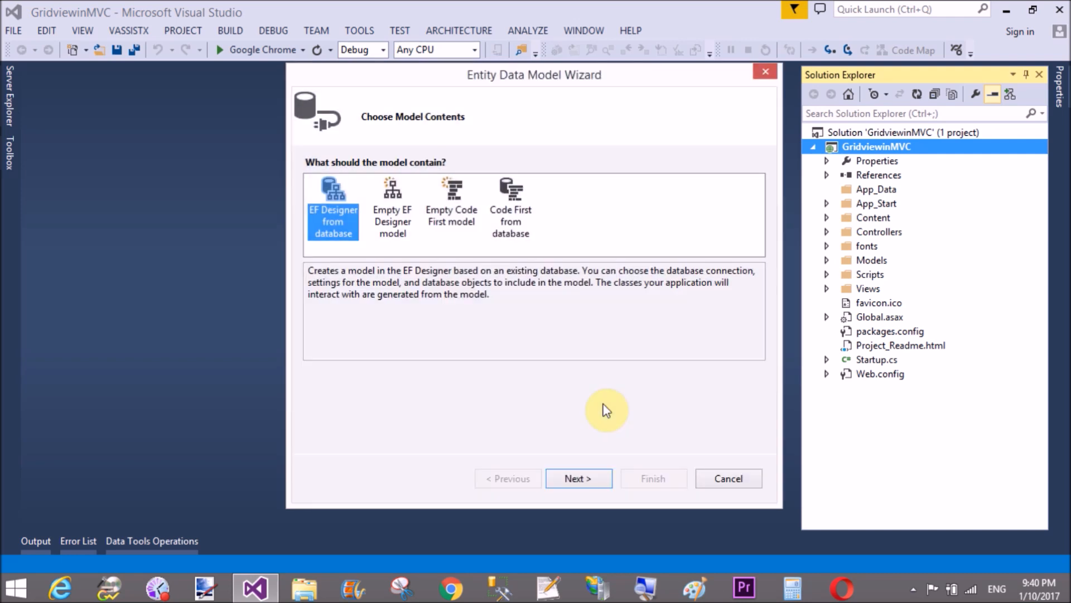
- Build the model from an existing database via a new connection using Microsoft SQL Server
left_click(578, 477)
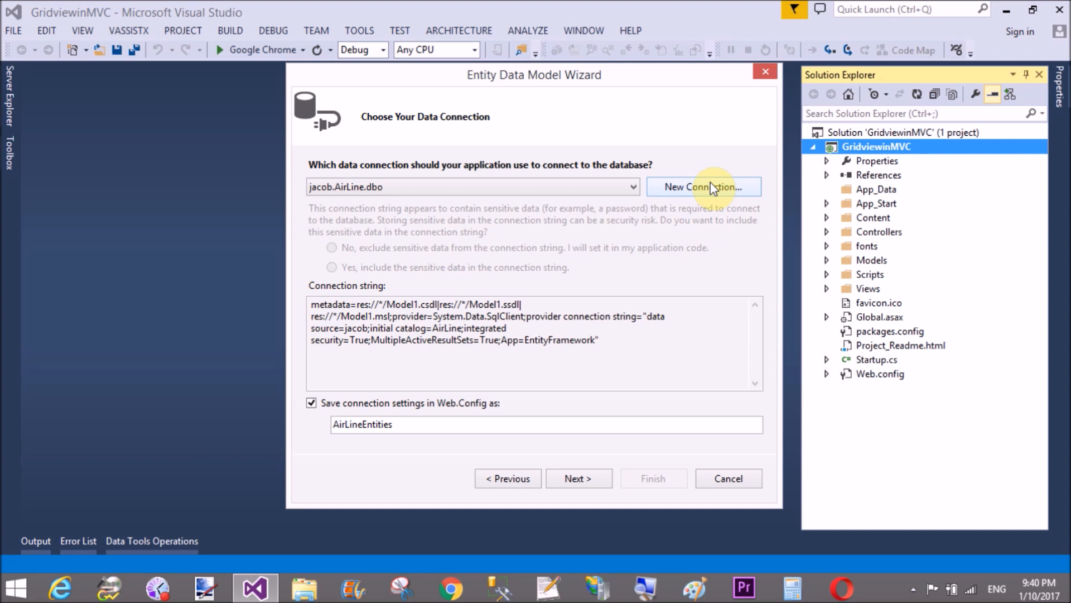
left_click(704, 187)
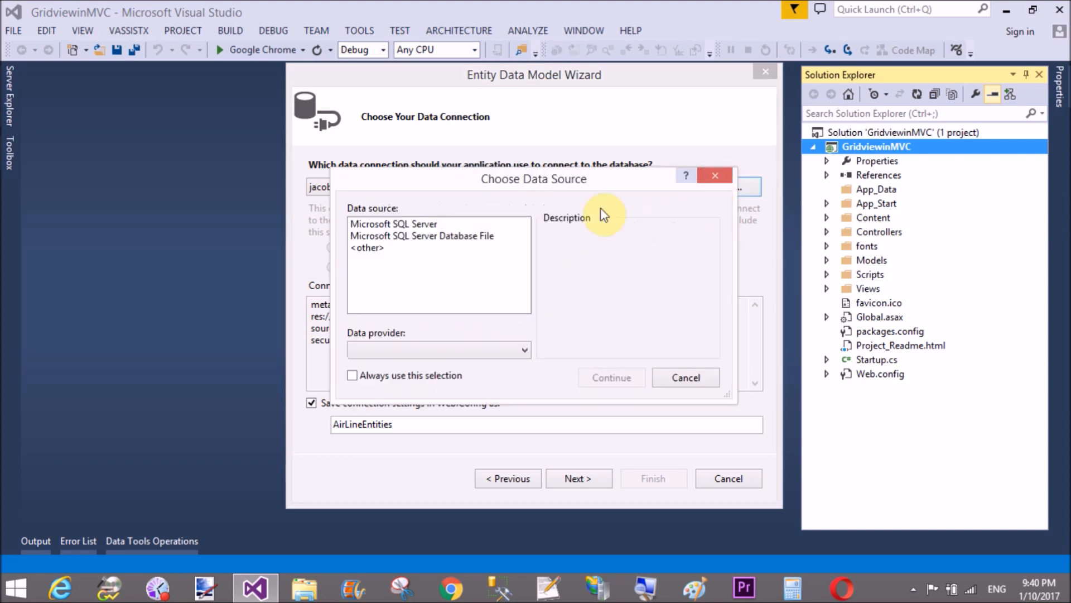
left_click(393, 223)
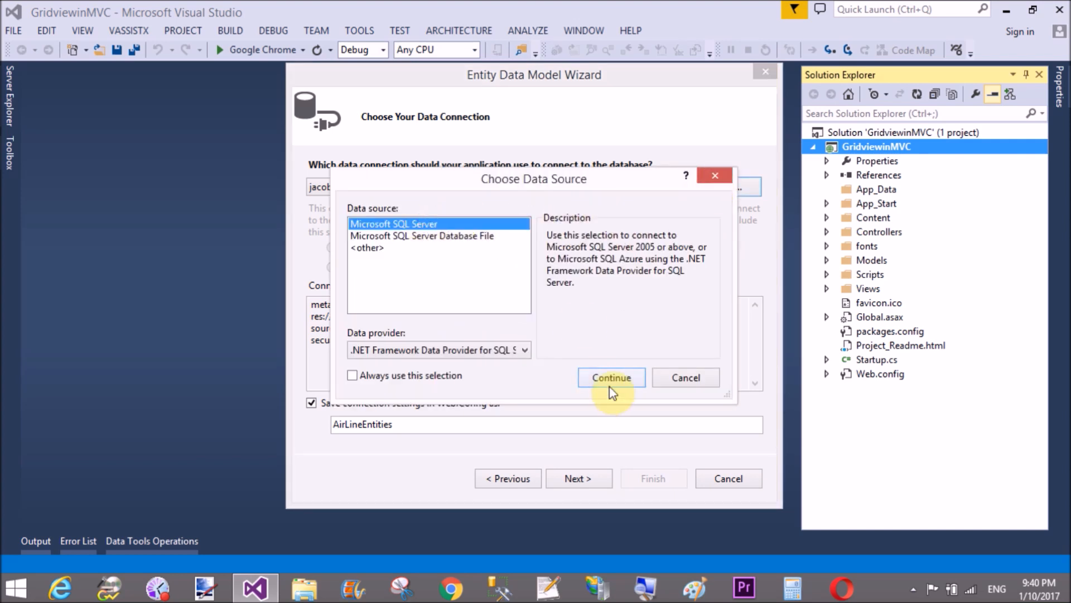
- Connect to server jacob's BankingSystem database, test the connection and confirm it
left_click(611, 377)
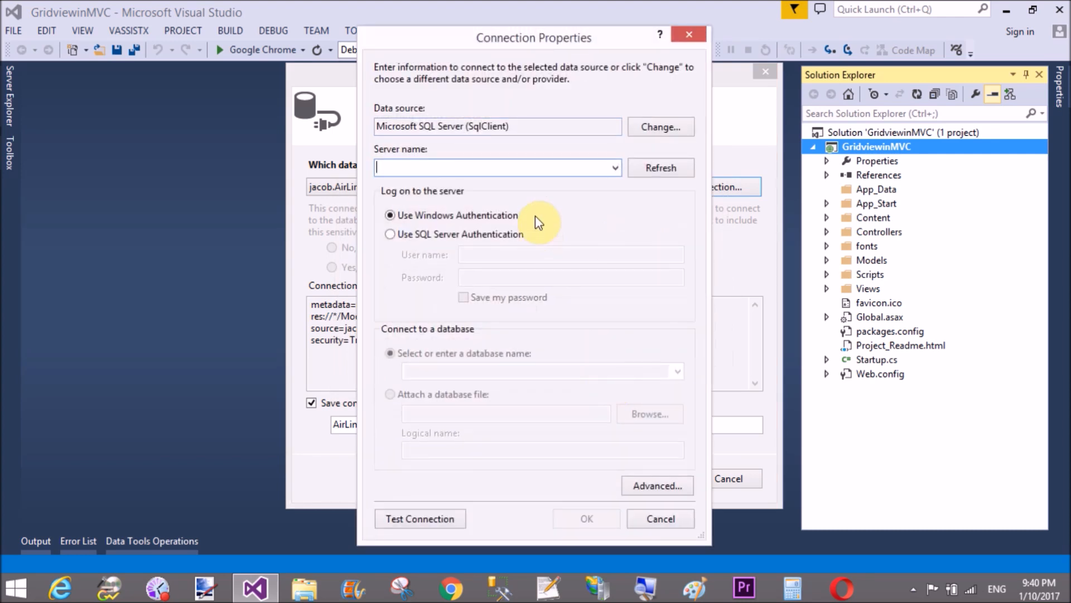
type("jacob")
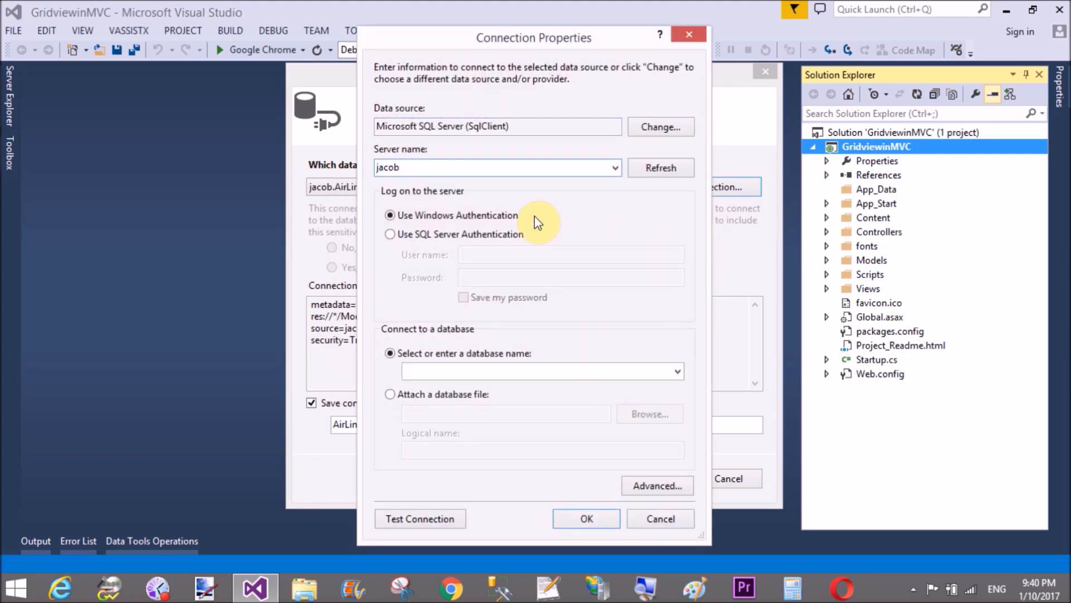
left_click(677, 370)
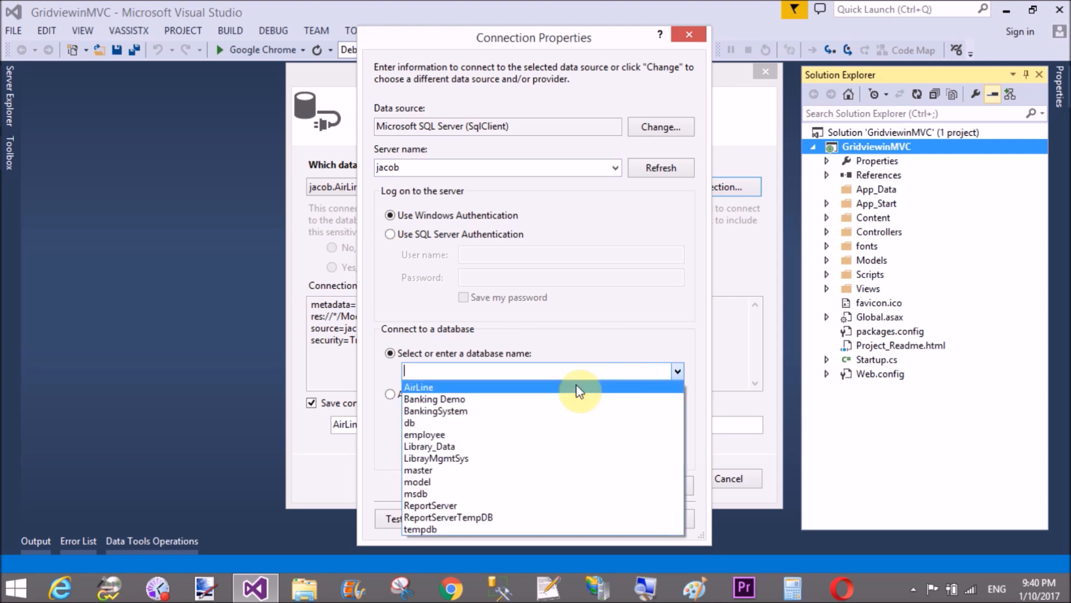
left_click(437, 410)
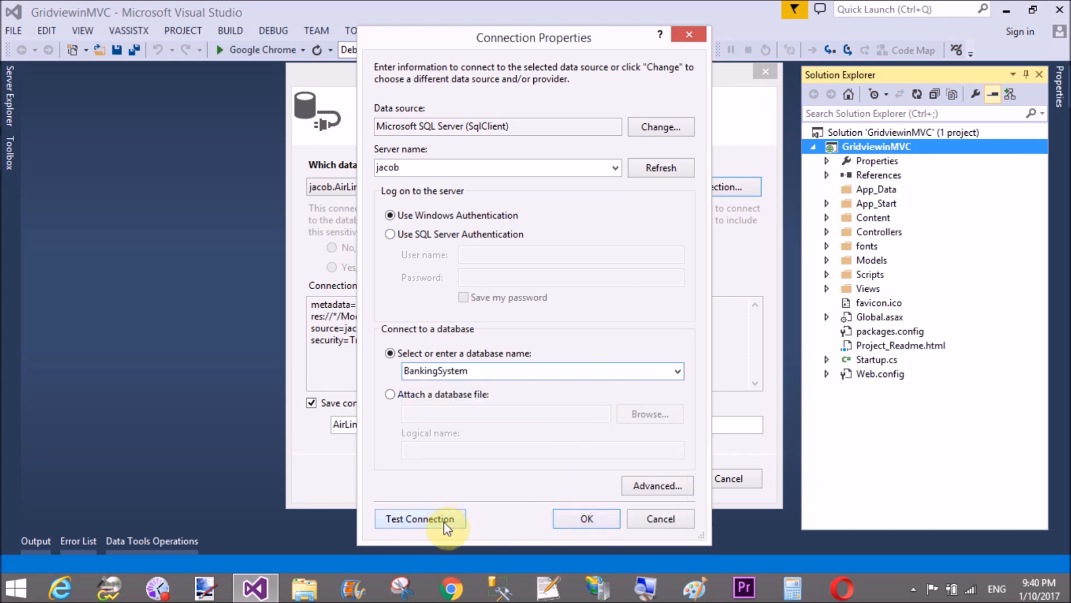
left_click(420, 518)
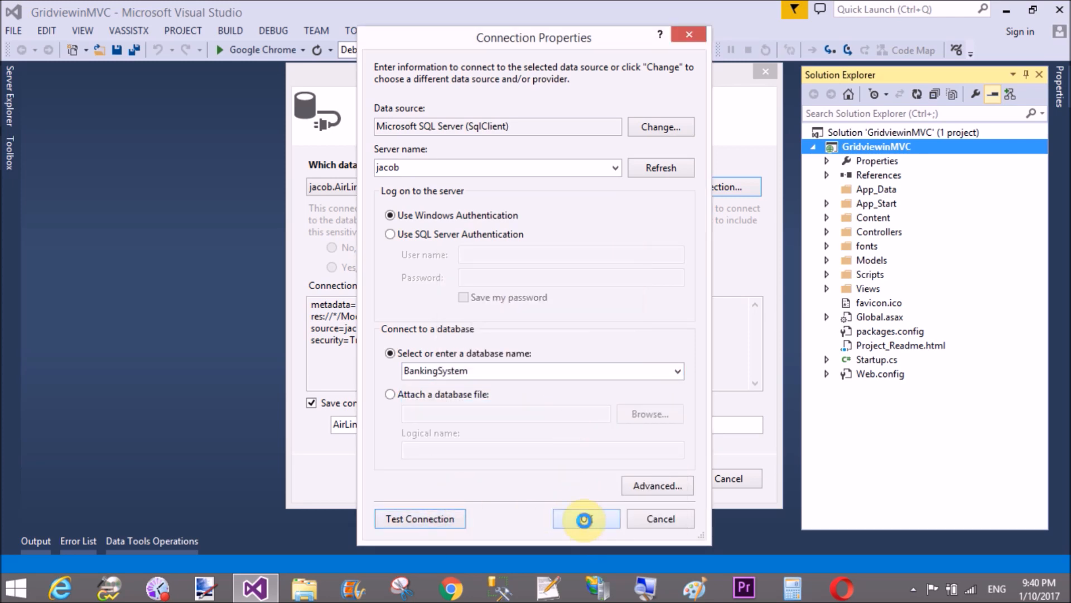
left_click(584, 517)
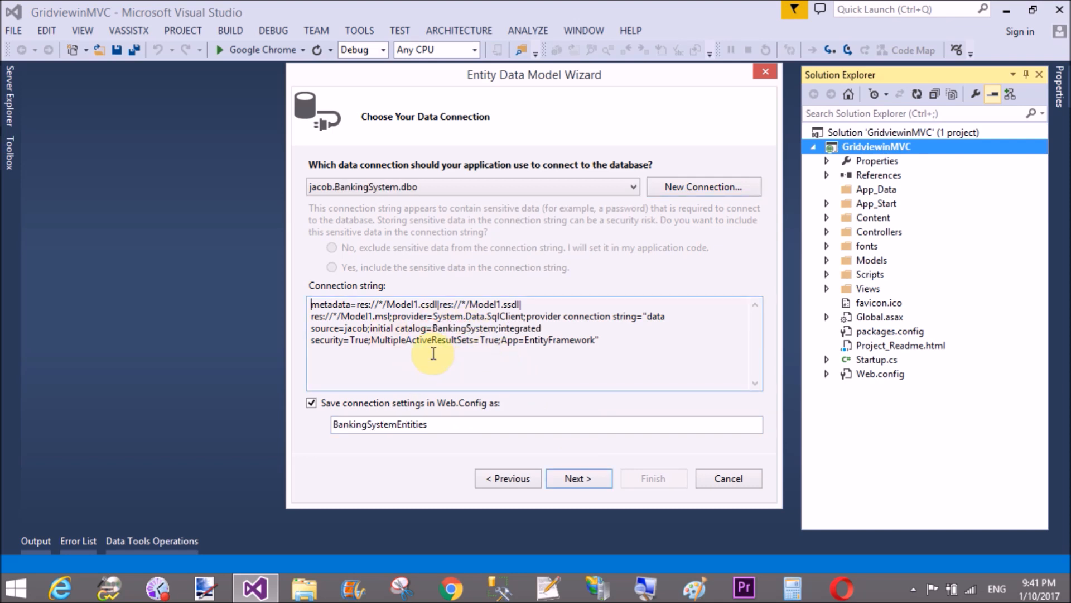
- Highlight the BankingSystem catalog name in the generated connection string
double_click(458, 328)
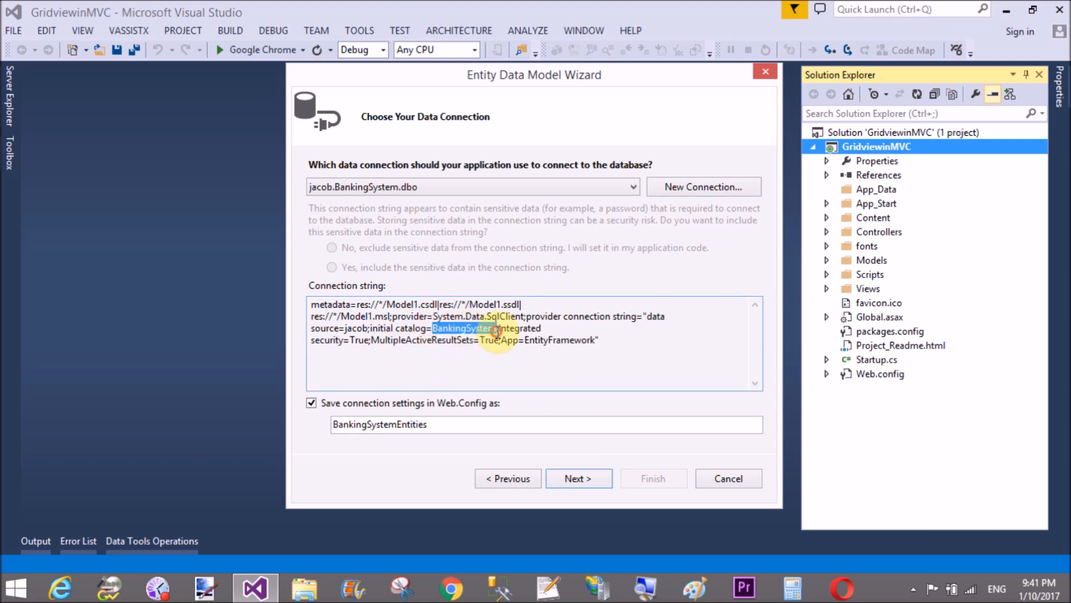
- Proceed to database objects and tick the userAccount and employee tables under dbo
left_click(578, 478)
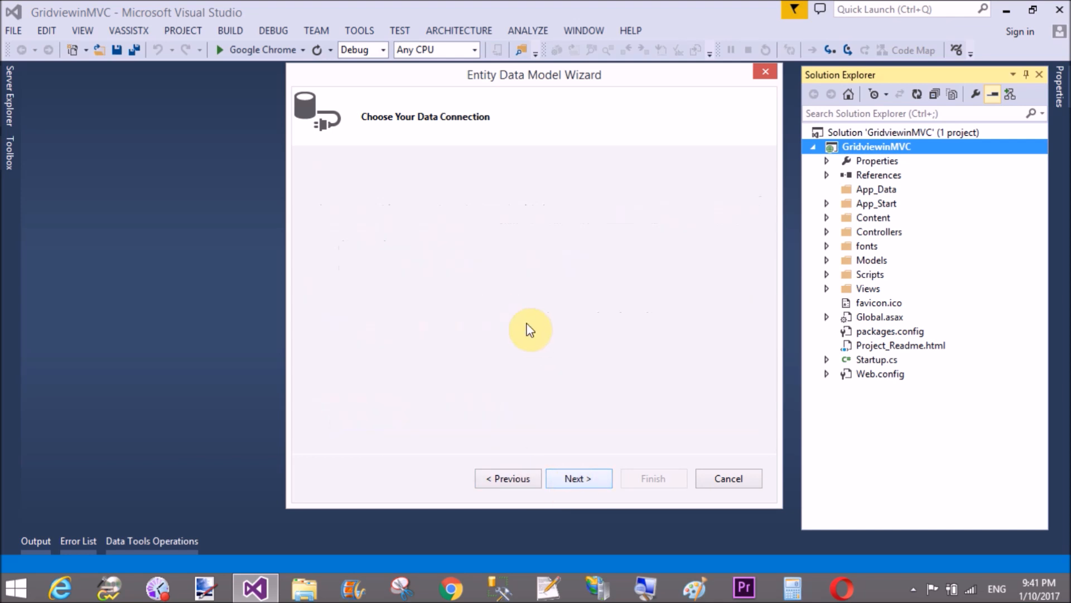
left_click(578, 478)
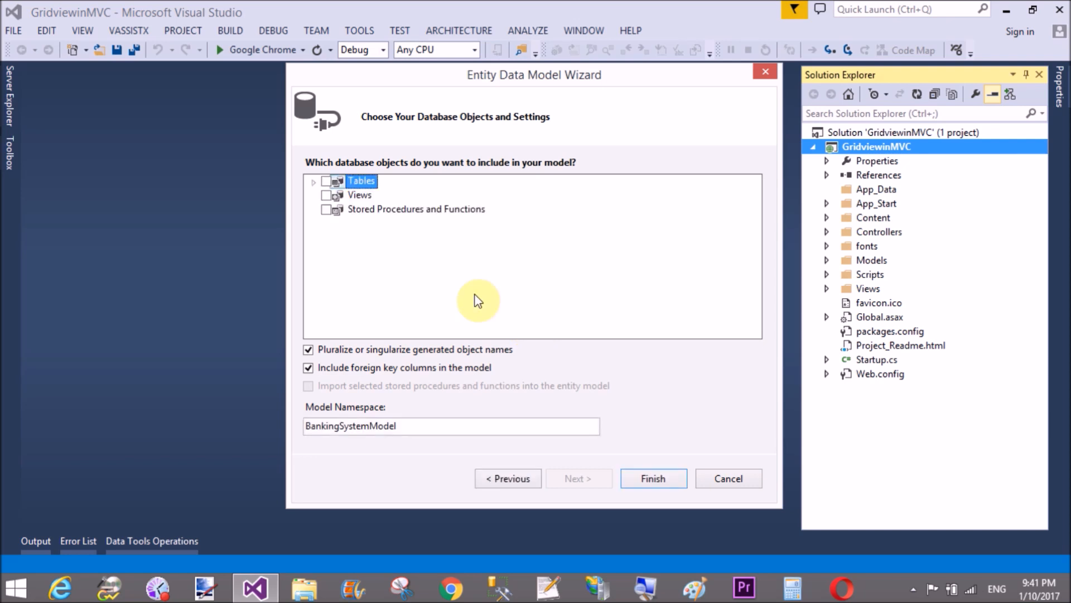
left_click(314, 180)
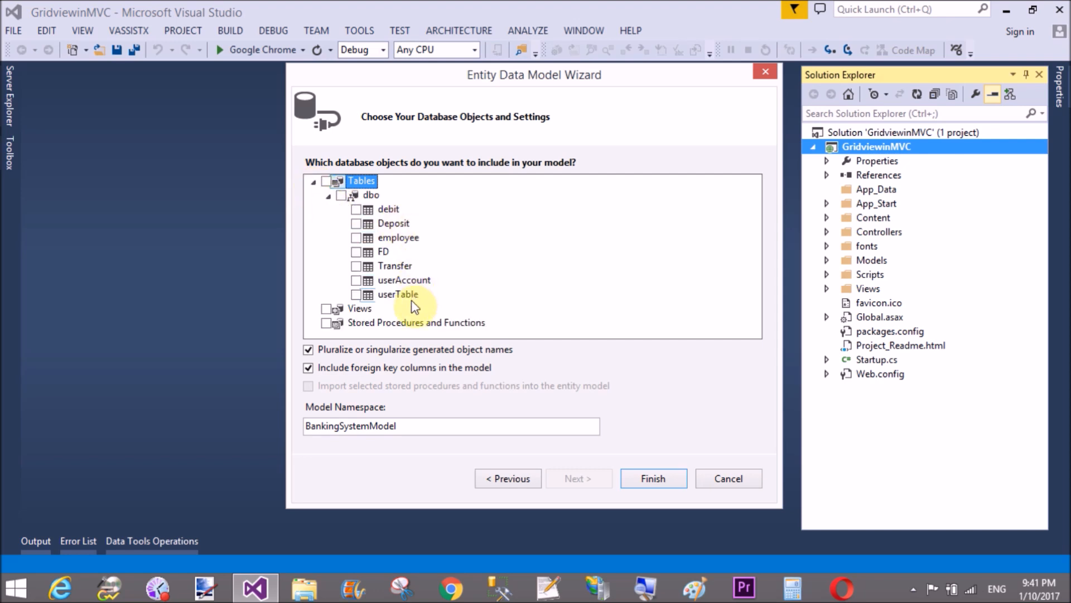
left_click(357, 279)
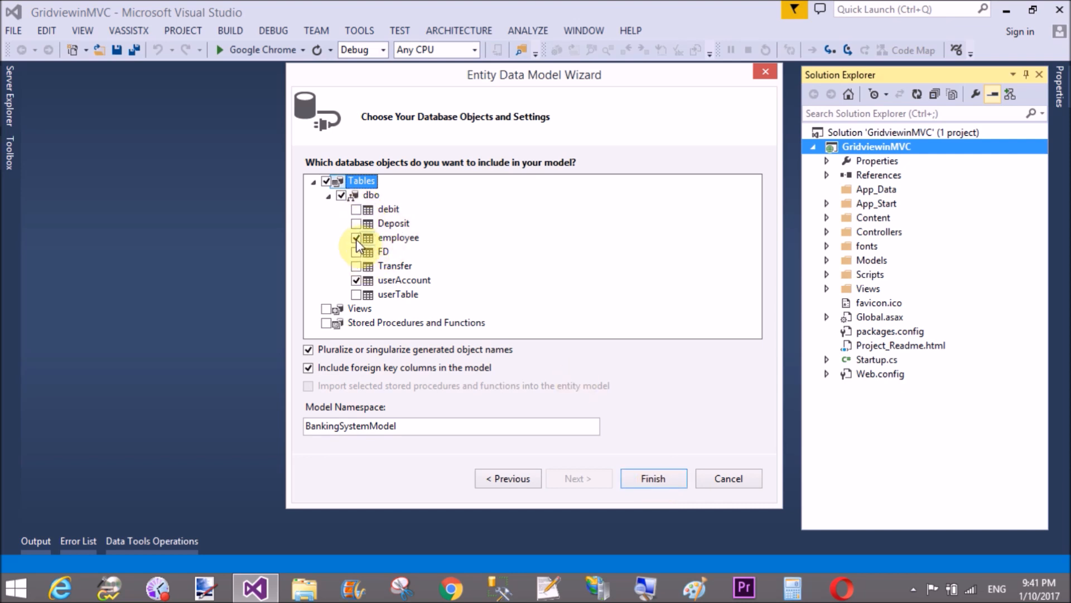
left_click(357, 236)
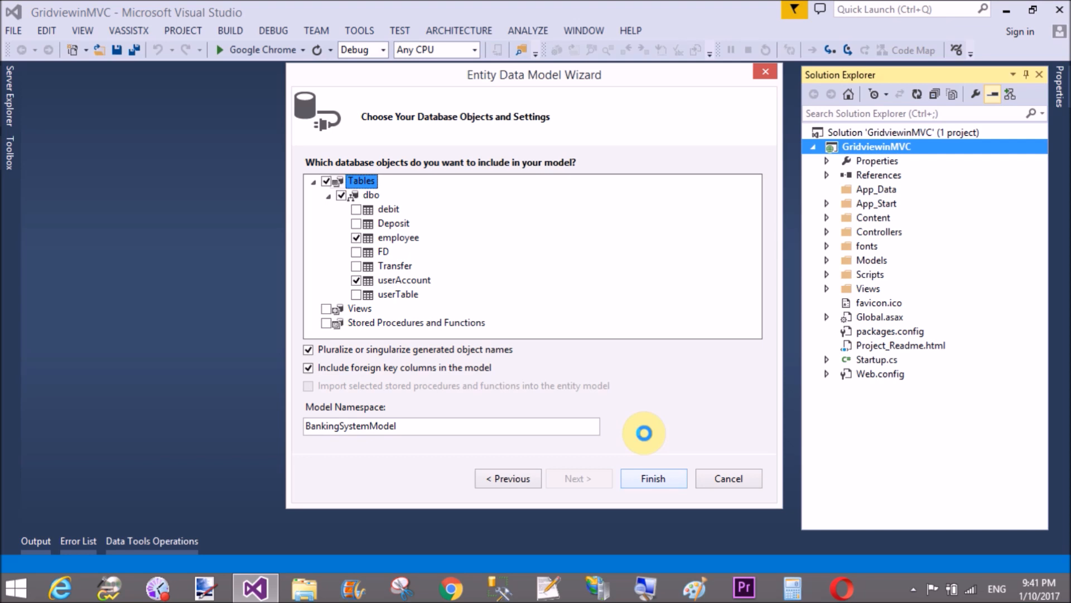
- Finish to generate Model1.edmx with employee and userAccount entities, then close its diagram
left_click(652, 478)
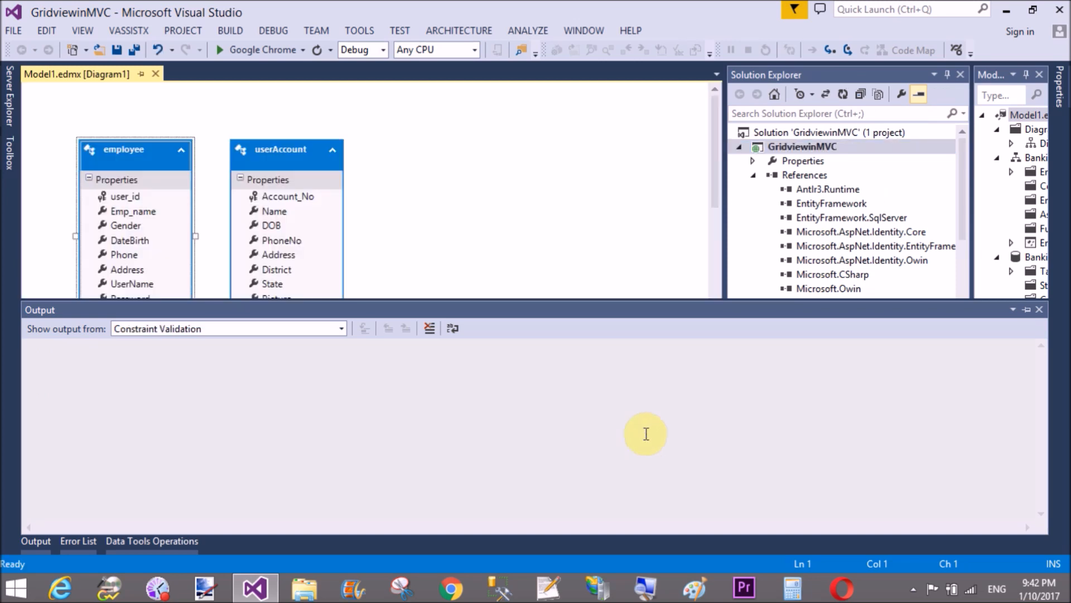
mouse_move(545, 271)
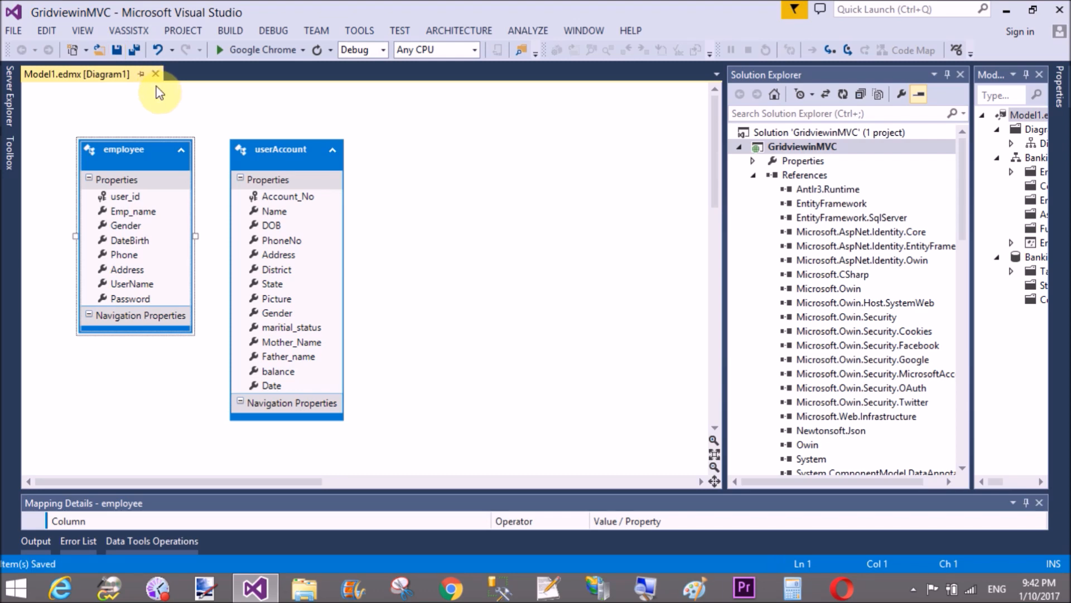
left_click(155, 74)
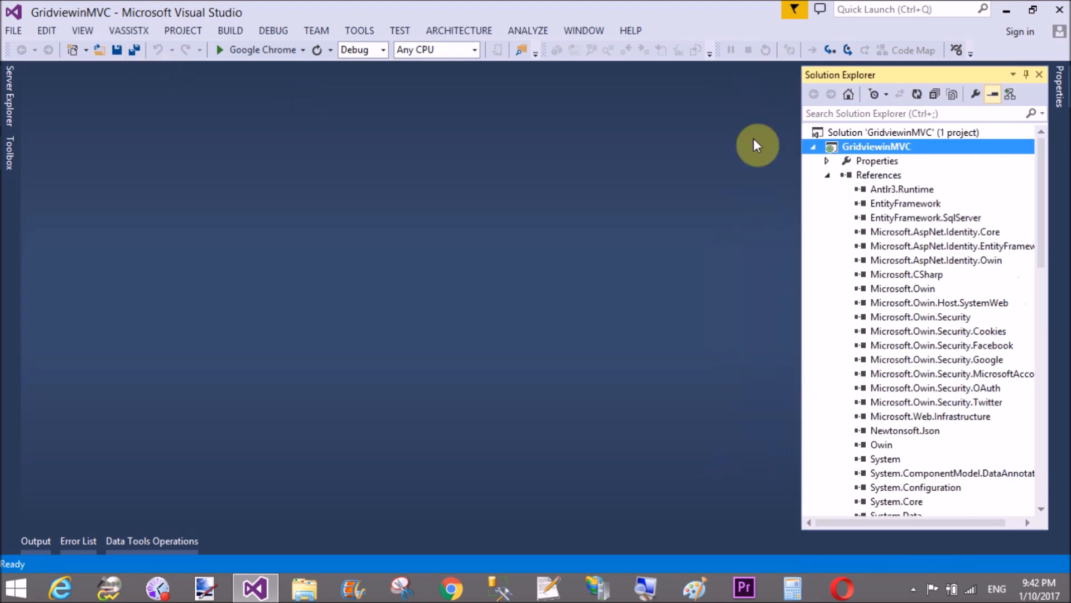
- Add an MVC 5 Controller - Empty to the Controllers folder from Solution Explorer
left_click(825, 174)
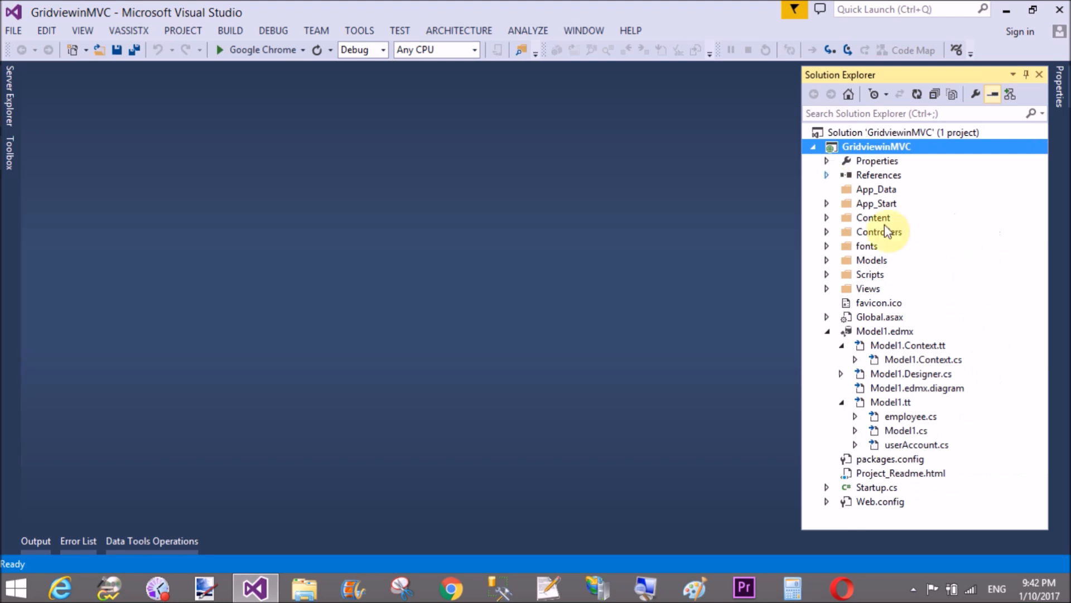
left_click(826, 330)
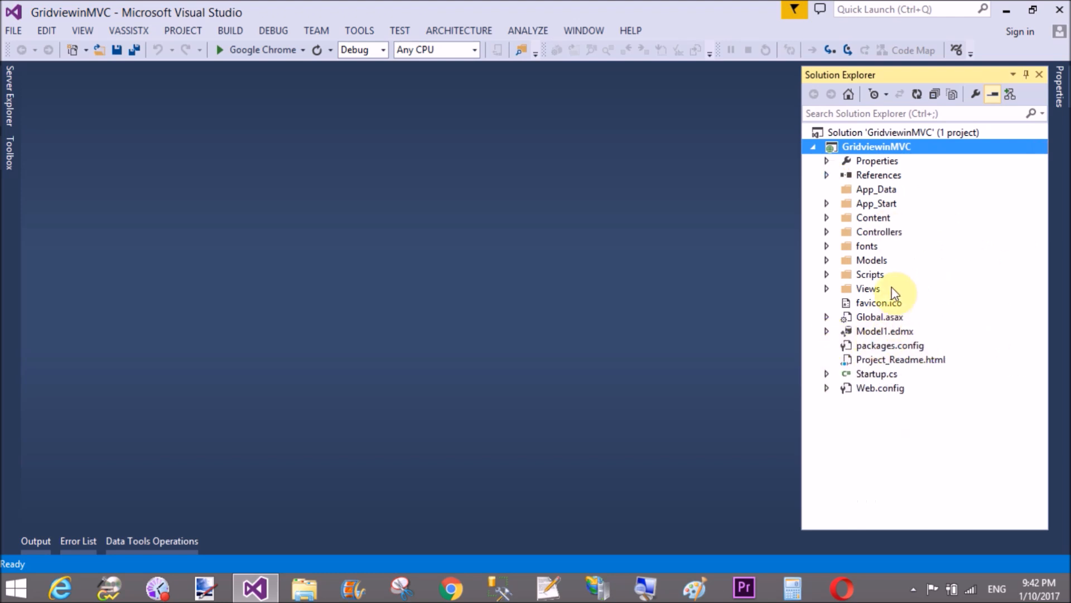
right_click(878, 231)
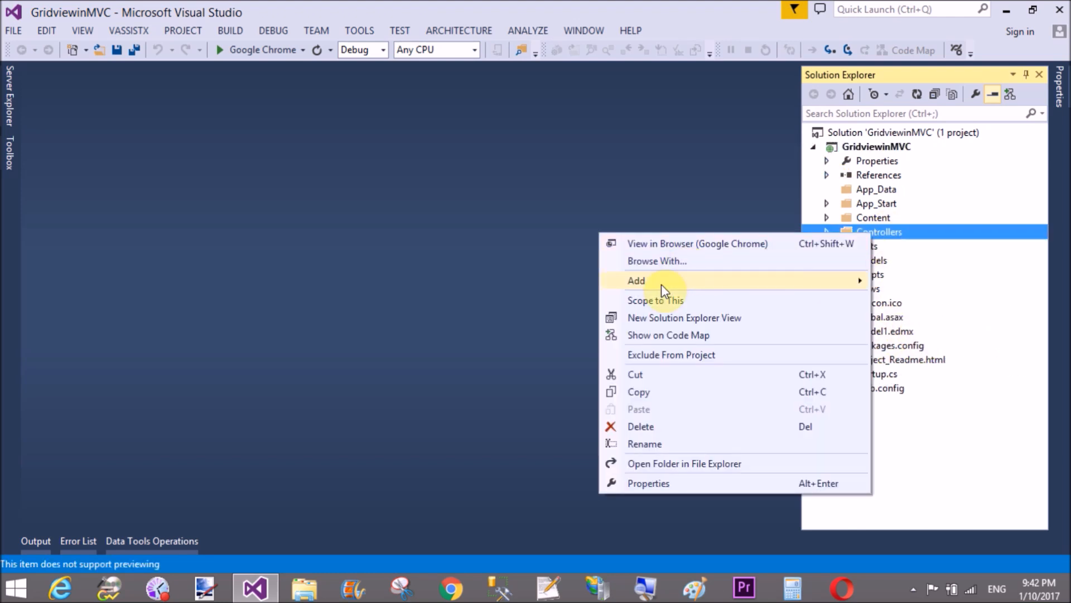
left_click(636, 281)
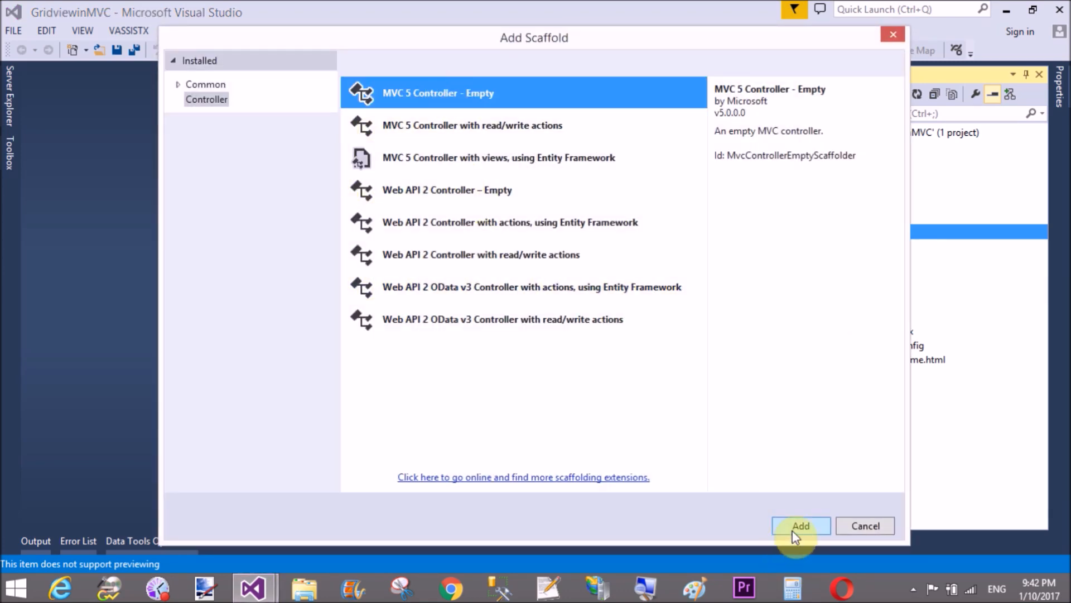
left_click(800, 526)
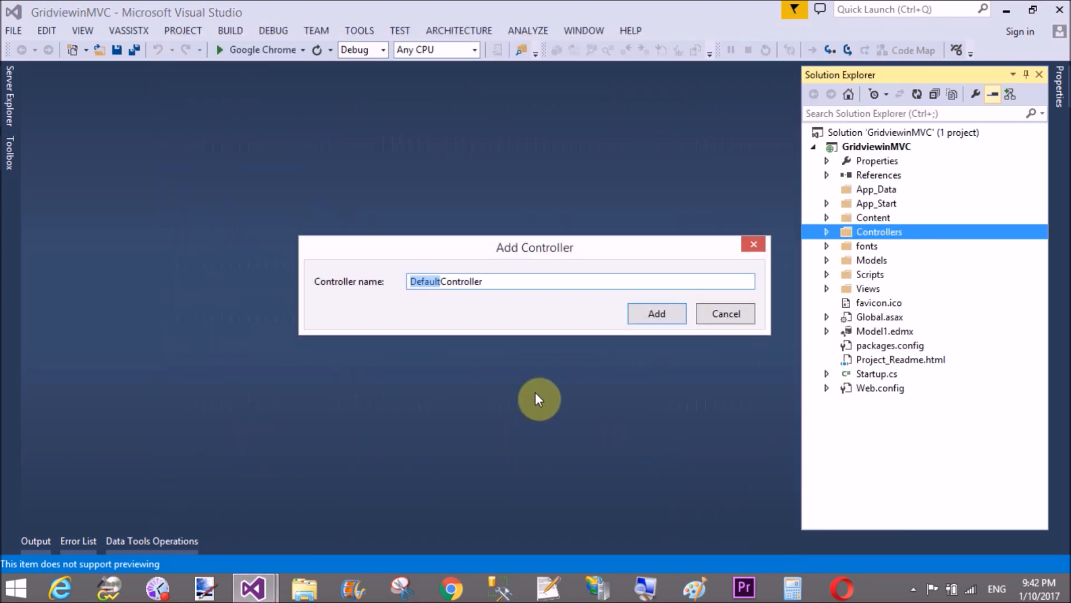
left_click(655, 313)
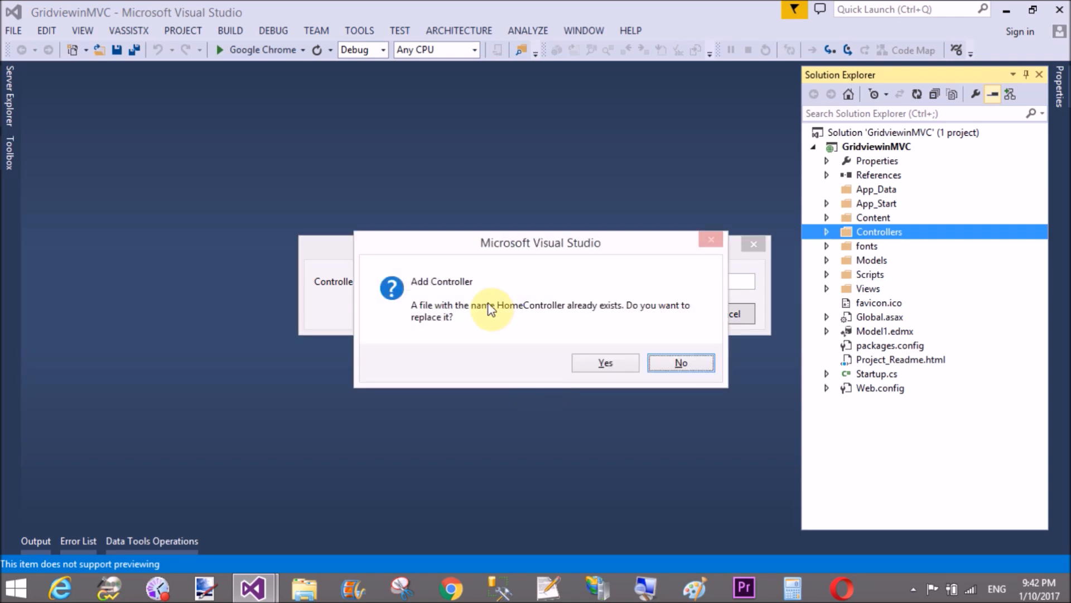
mouse_move(656, 392)
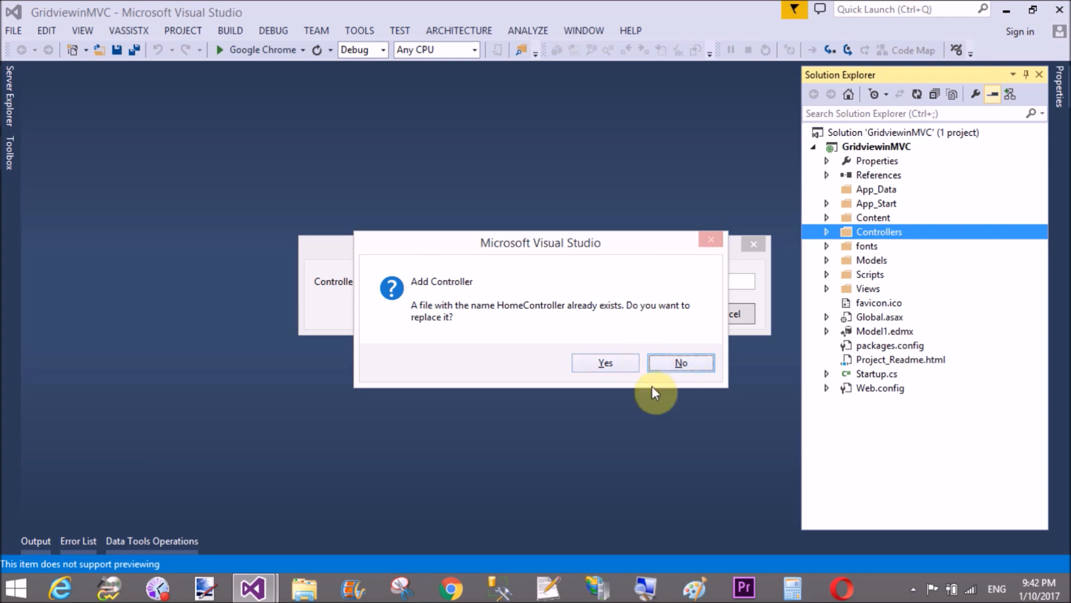
mouse_move(526, 330)
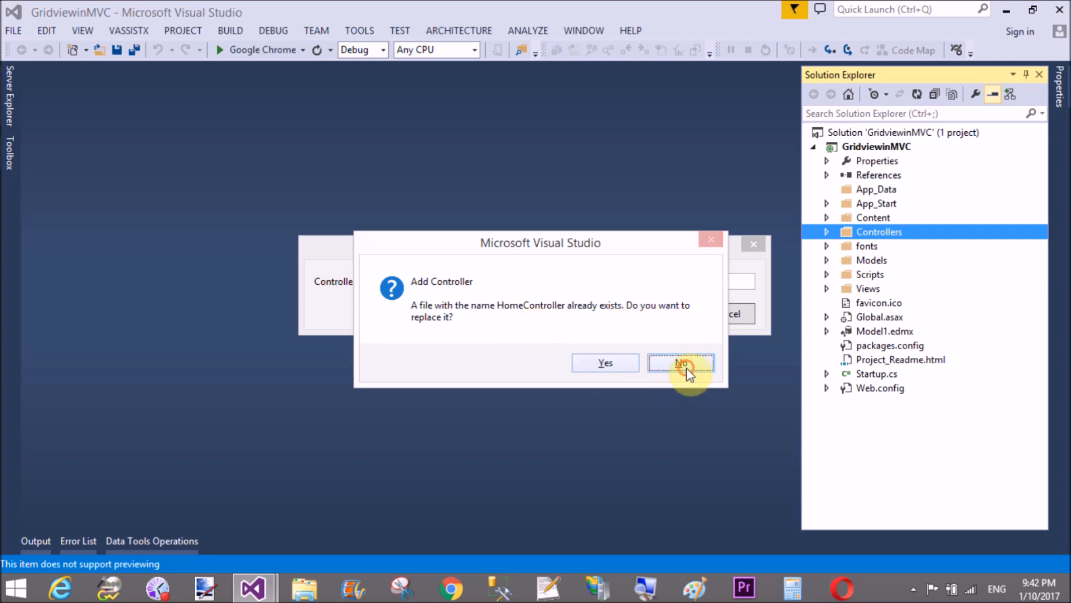
- Decline replacing HomeController and create the controller as jacobController
left_click(679, 361)
type("jacob")
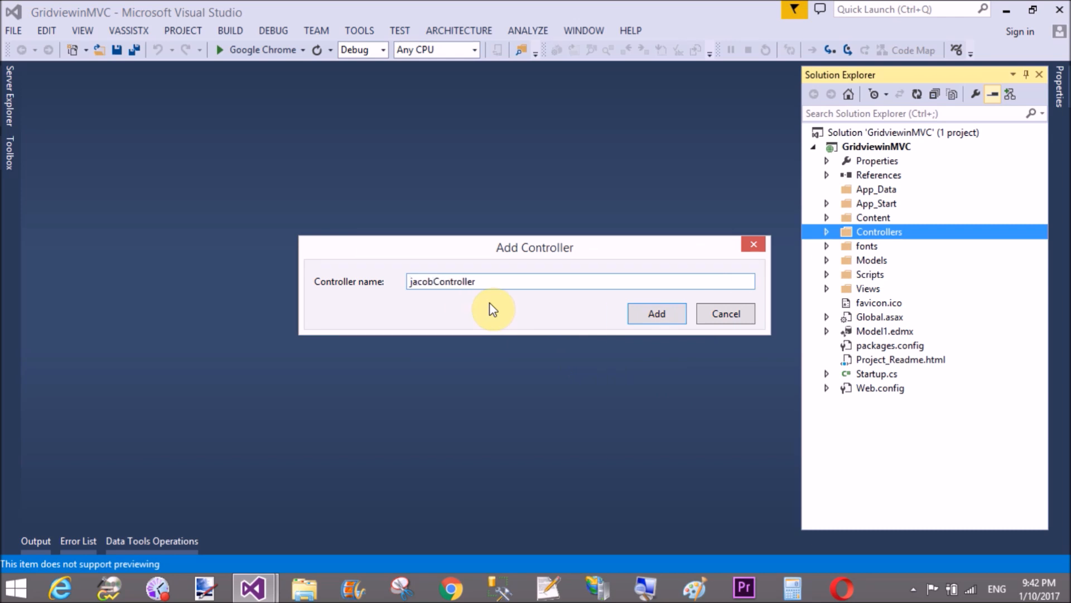
left_click(655, 313)
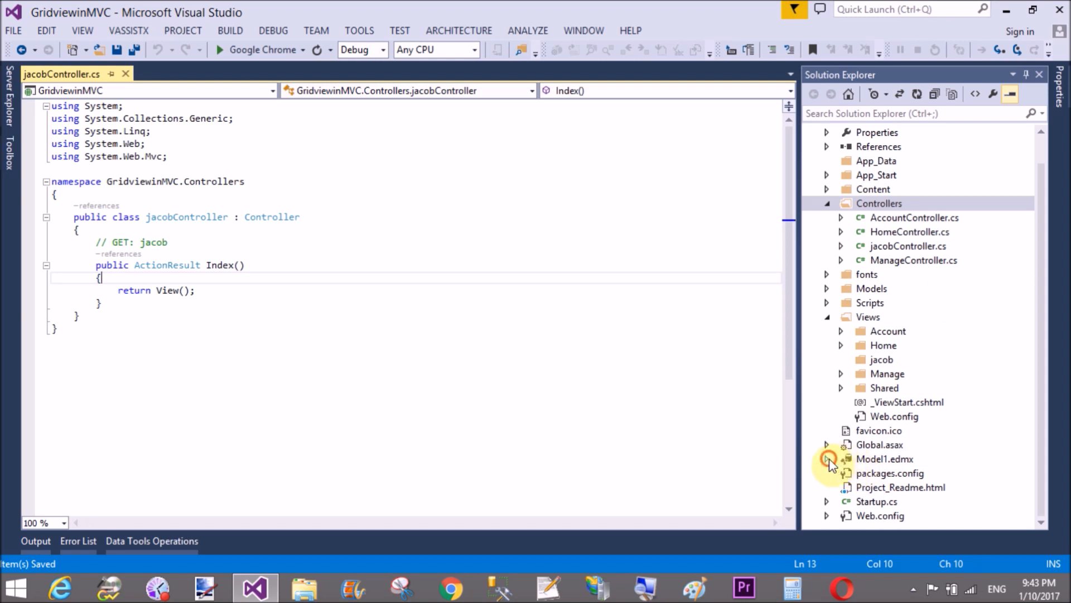
- Declare BankingSystemEntities dc = new BankingSystemEntities(); above return View() in Index
left_click(827, 459)
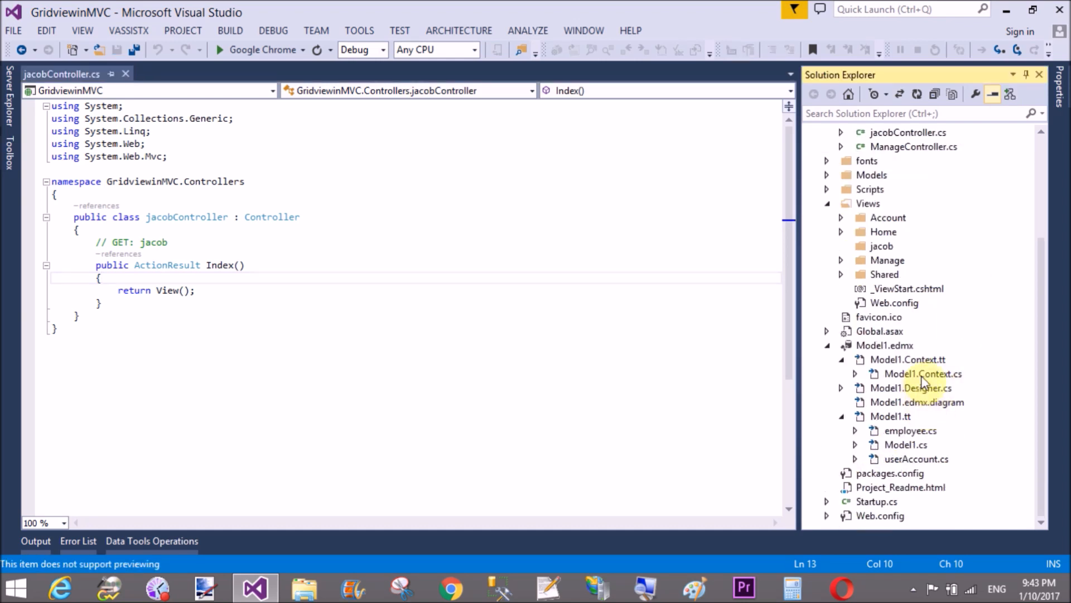
left_click(855, 373)
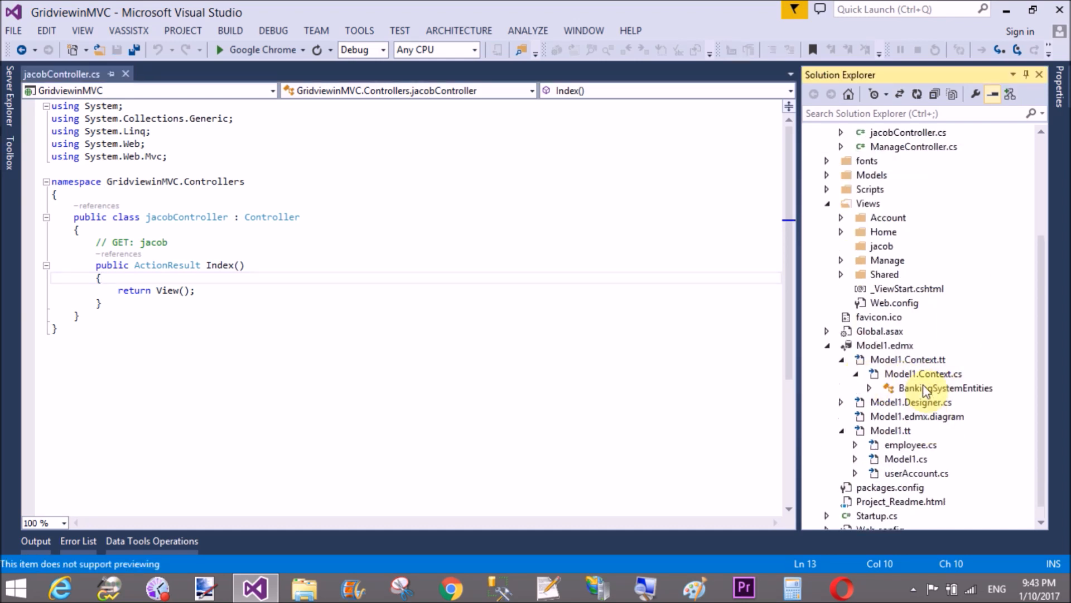
left_click(129, 284)
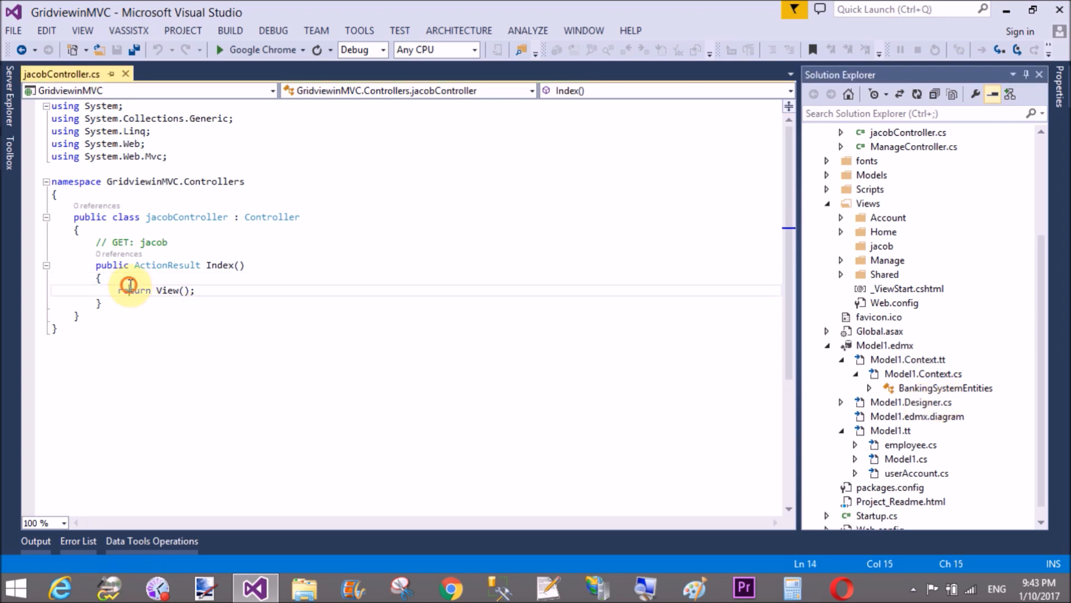
left_click(99, 278)
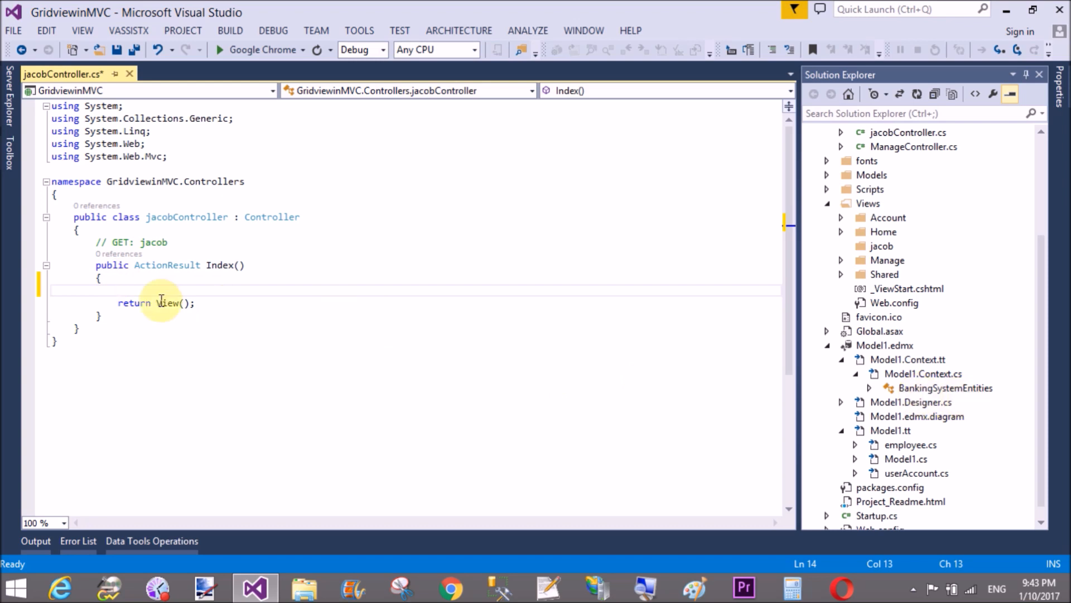
type("Ba")
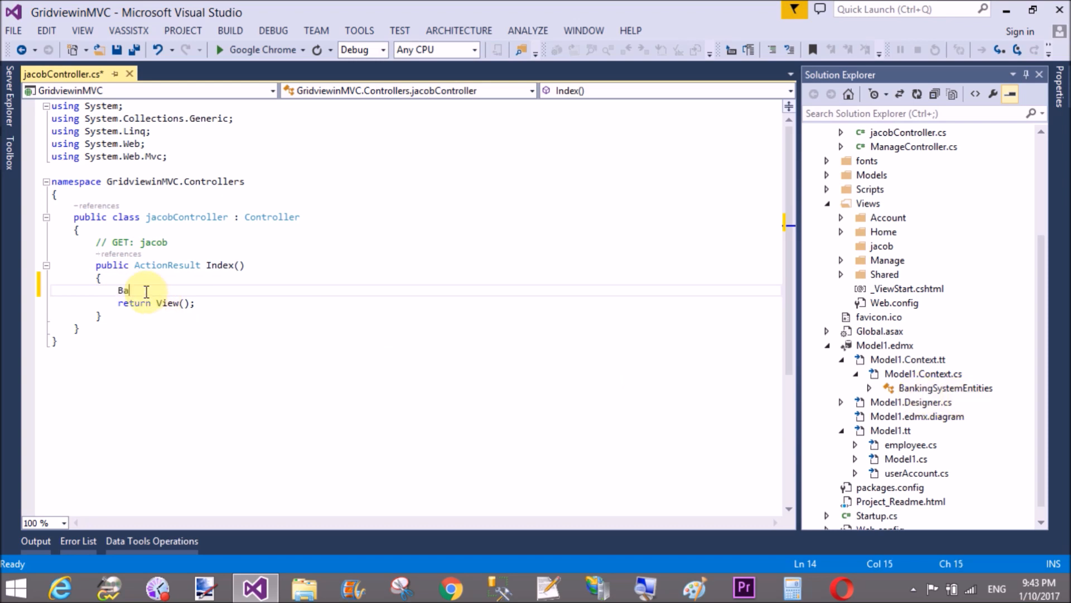
type("BankingSystemEntities")
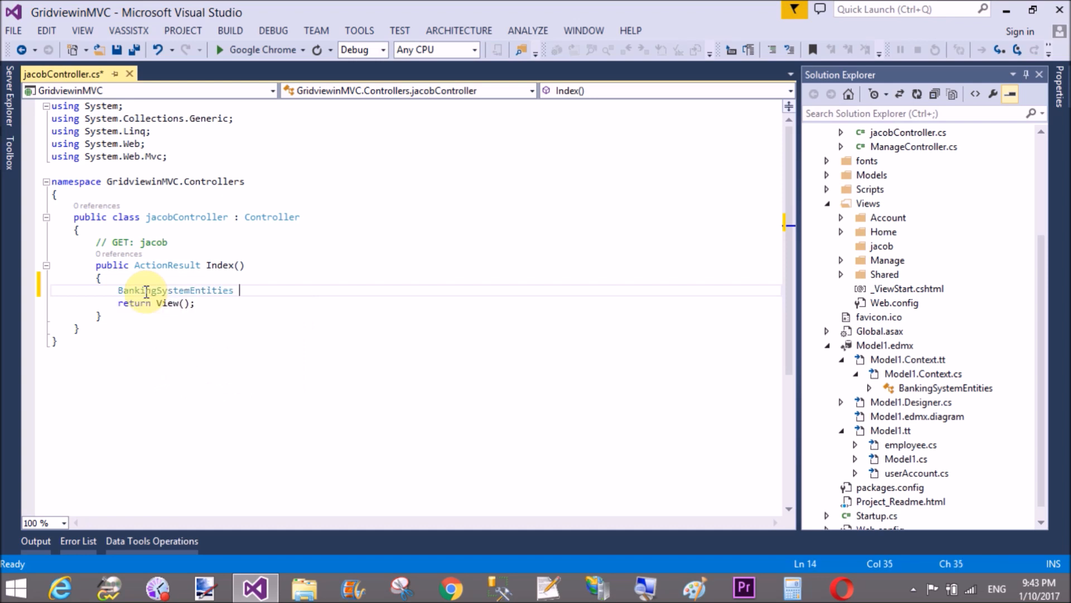
type("dc")
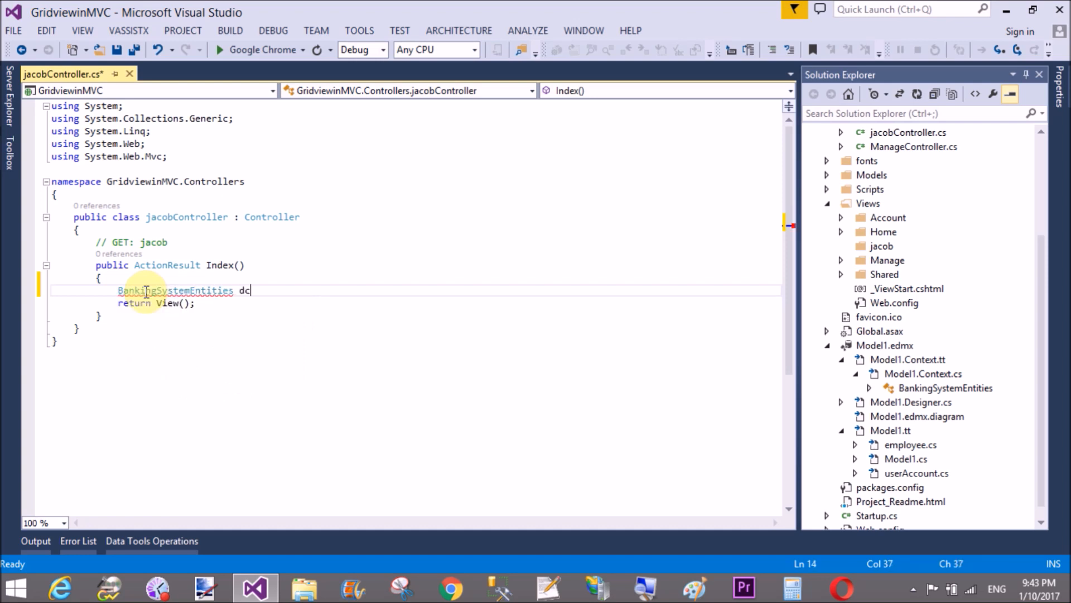
type("= new b")
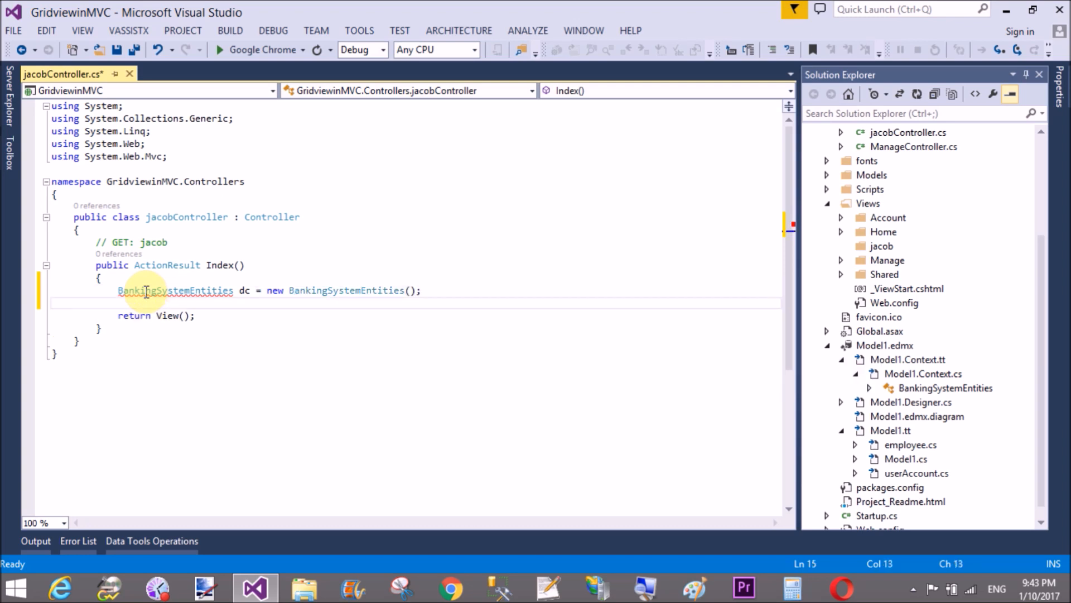
- Load the accounts with var item = dc.userAccounts.ToList();
type("var item")
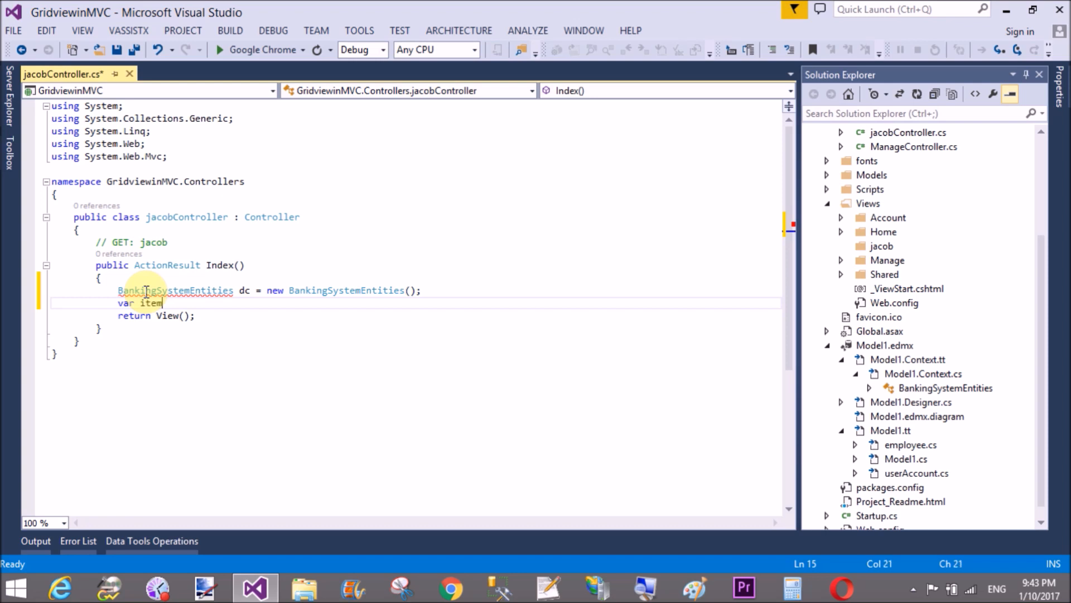
type("= dc")
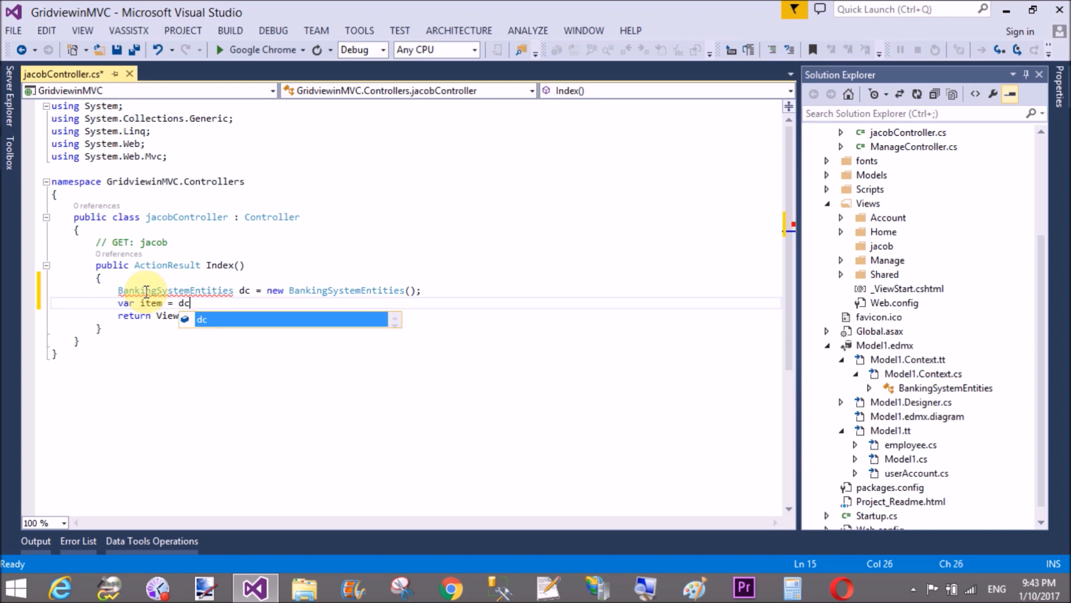
type(".userAccounts")
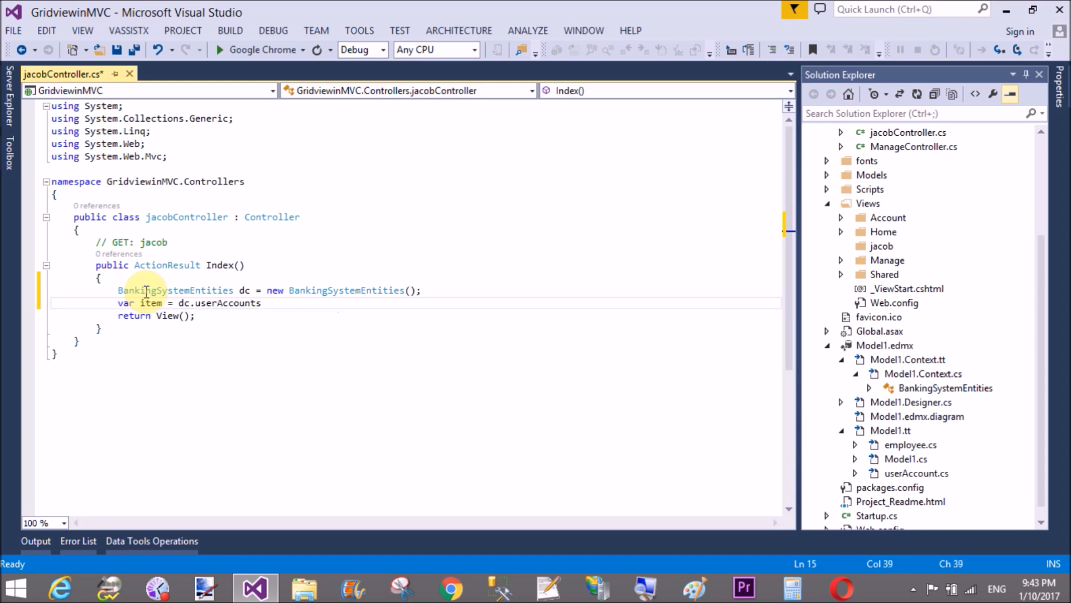
type(".toli")
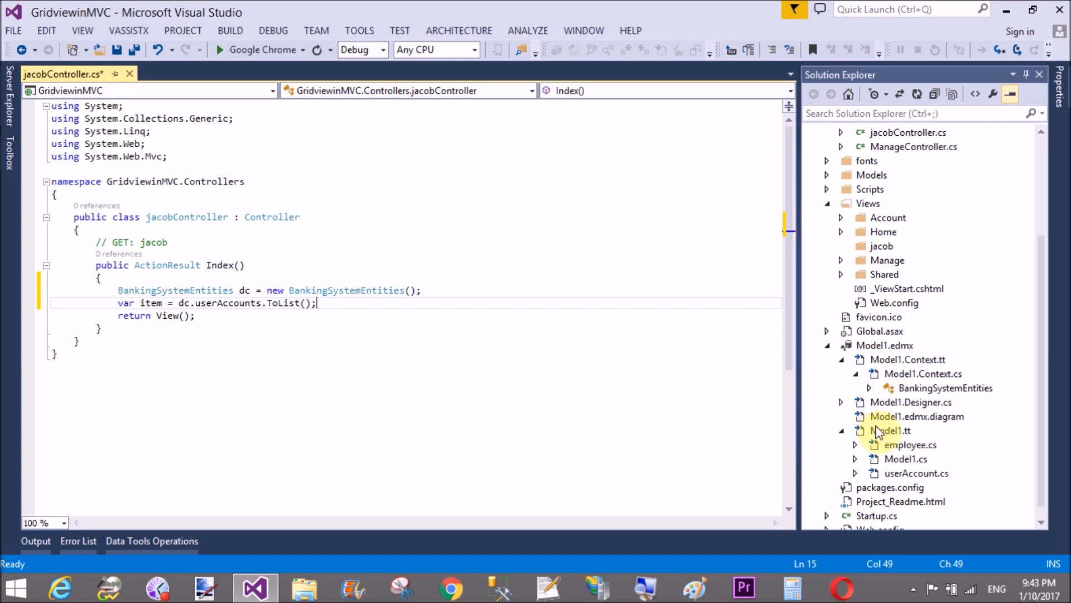
mouse_move(919, 464)
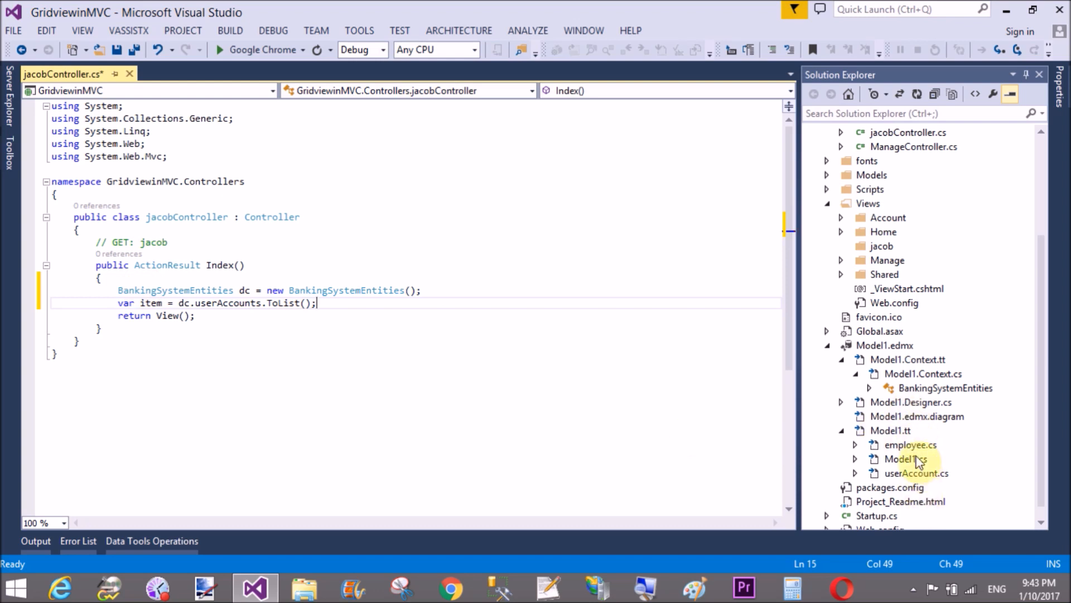
mouse_move(891, 431)
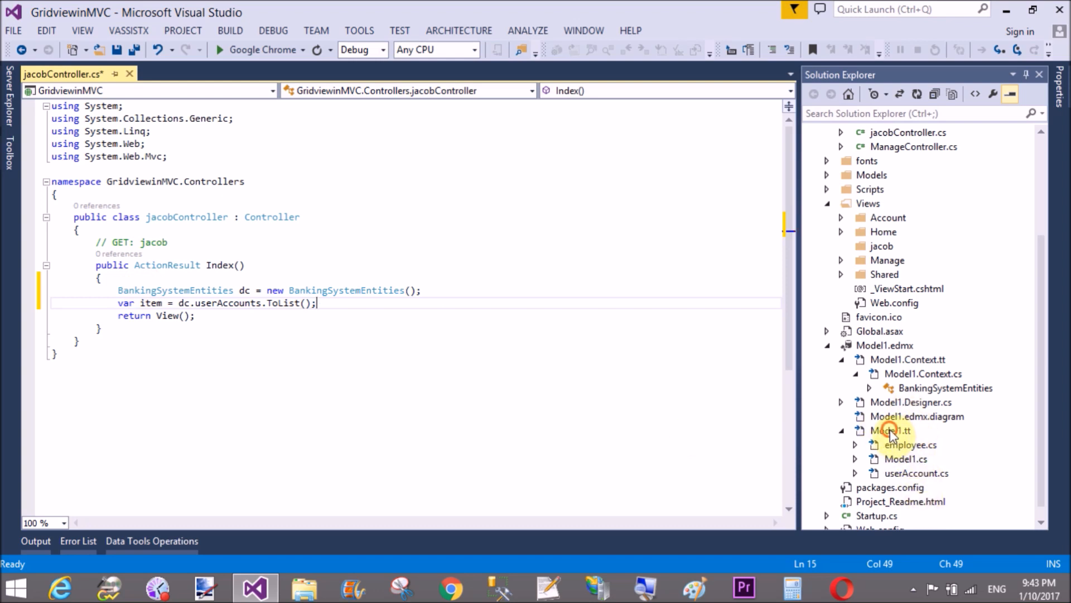
double_click(891, 429)
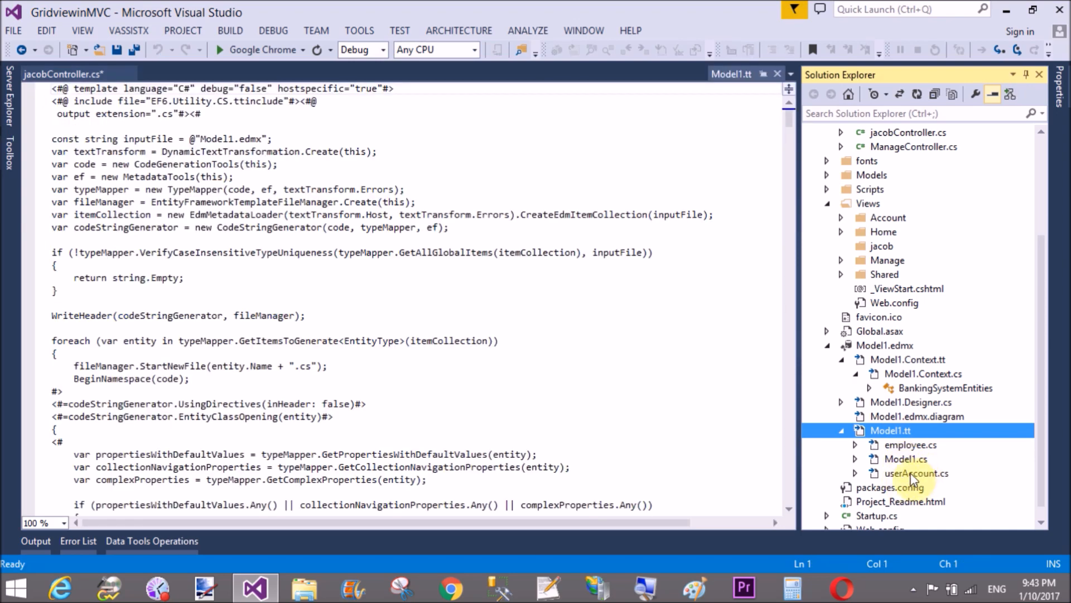
double_click(917, 473)
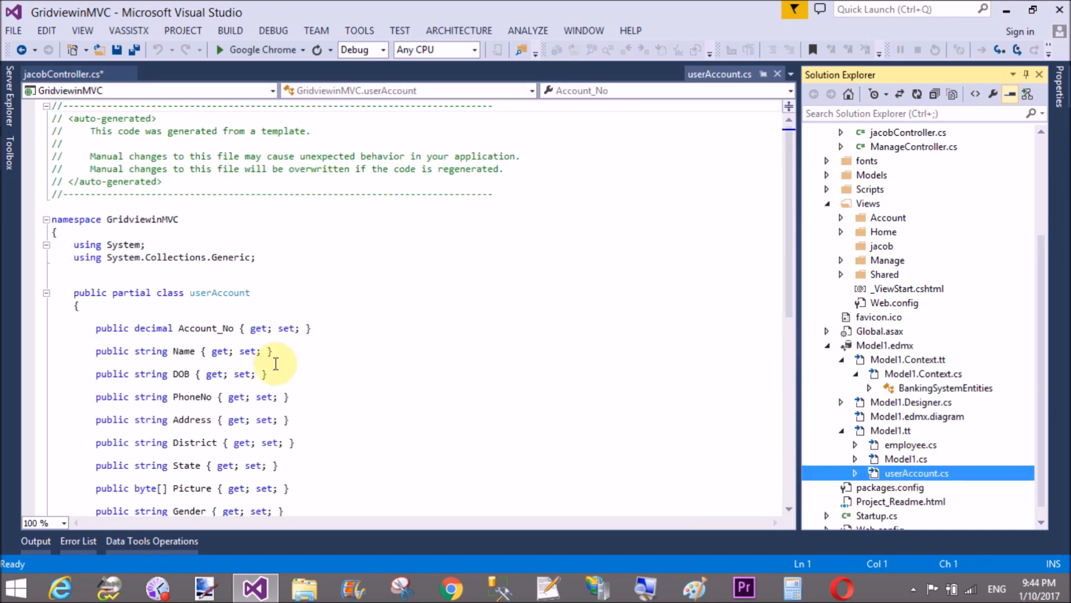
scroll("down", 3)
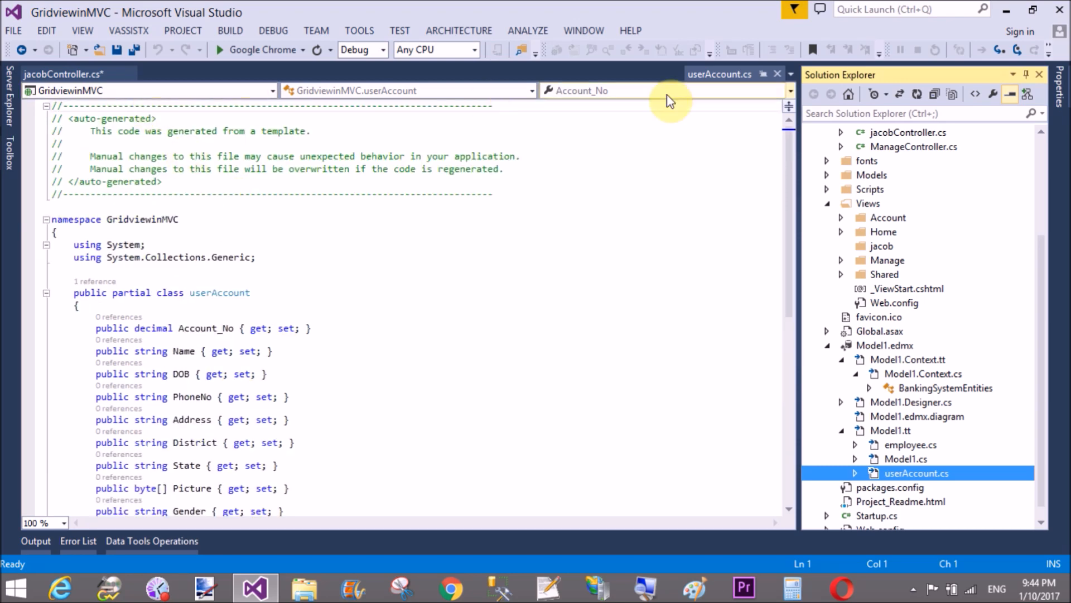
left_click(61, 73)
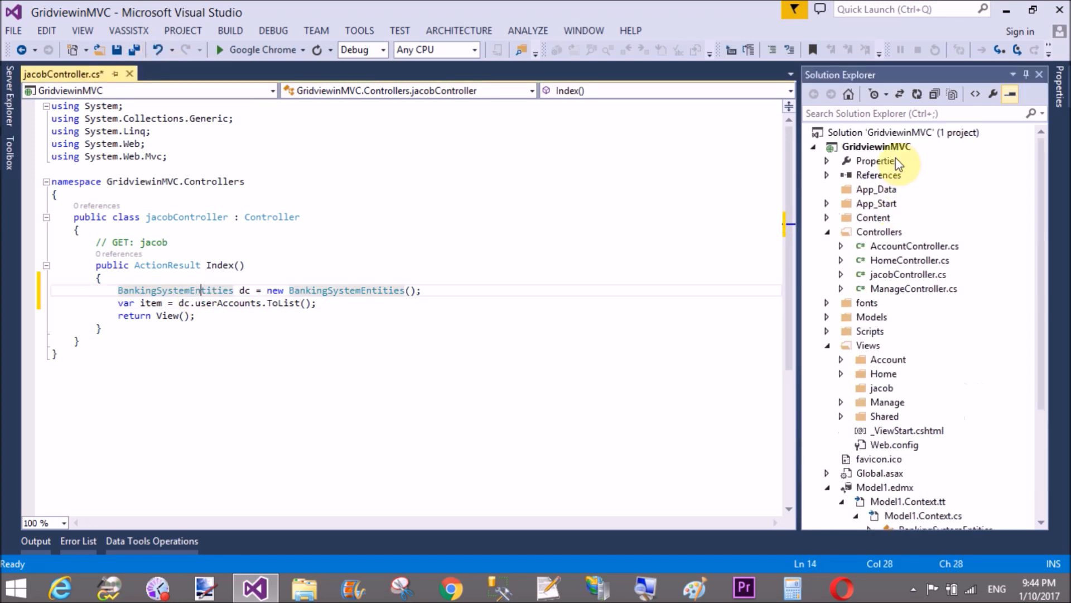
left_click(877, 146)
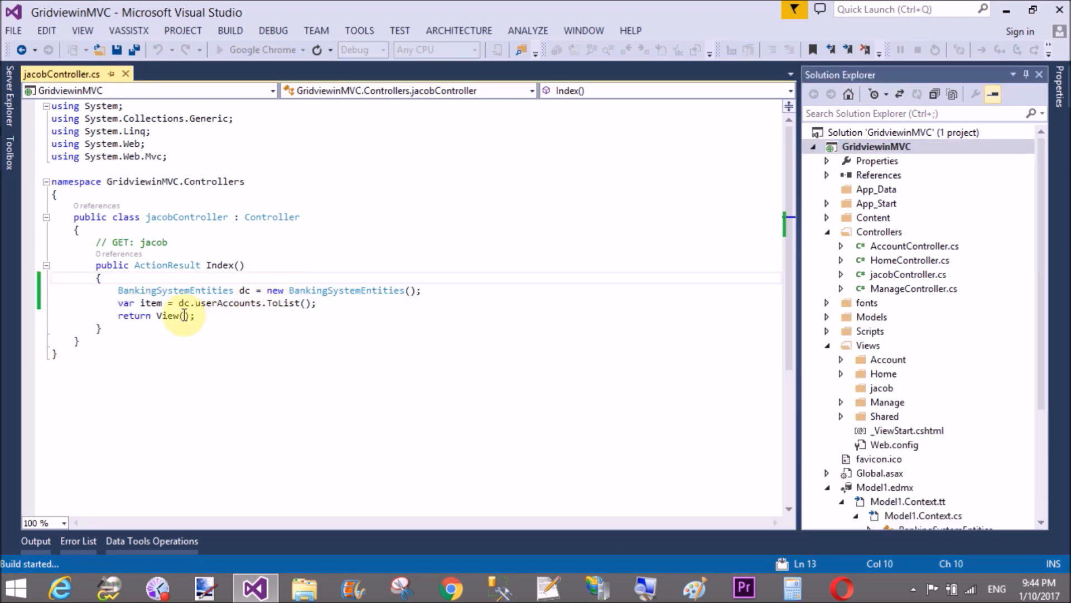
- Return View(item) from Index, then build and save jacobController.cs
type("item")
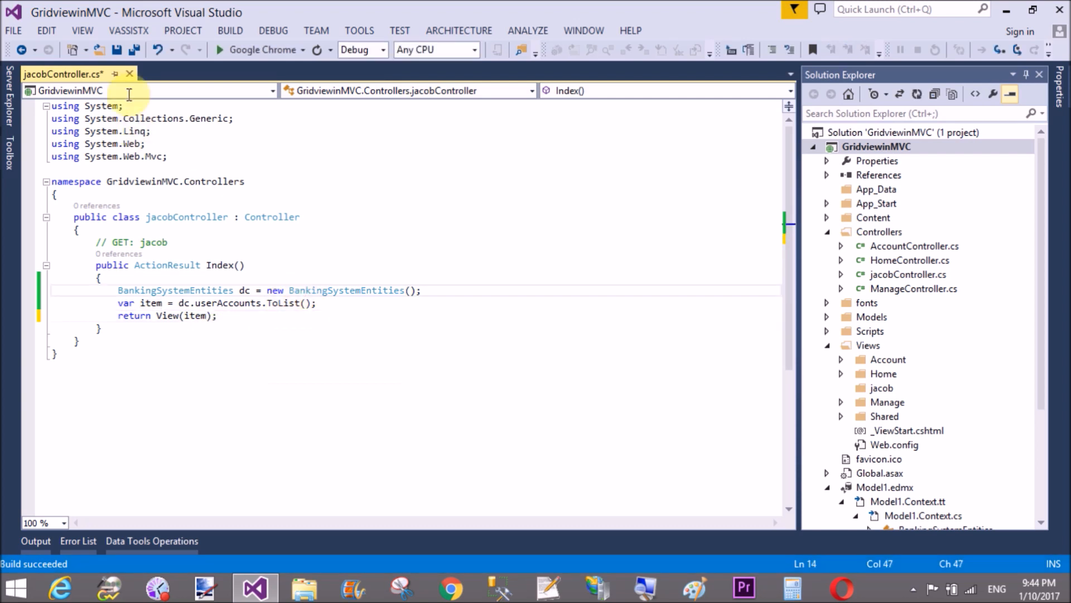
left_click(876, 146)
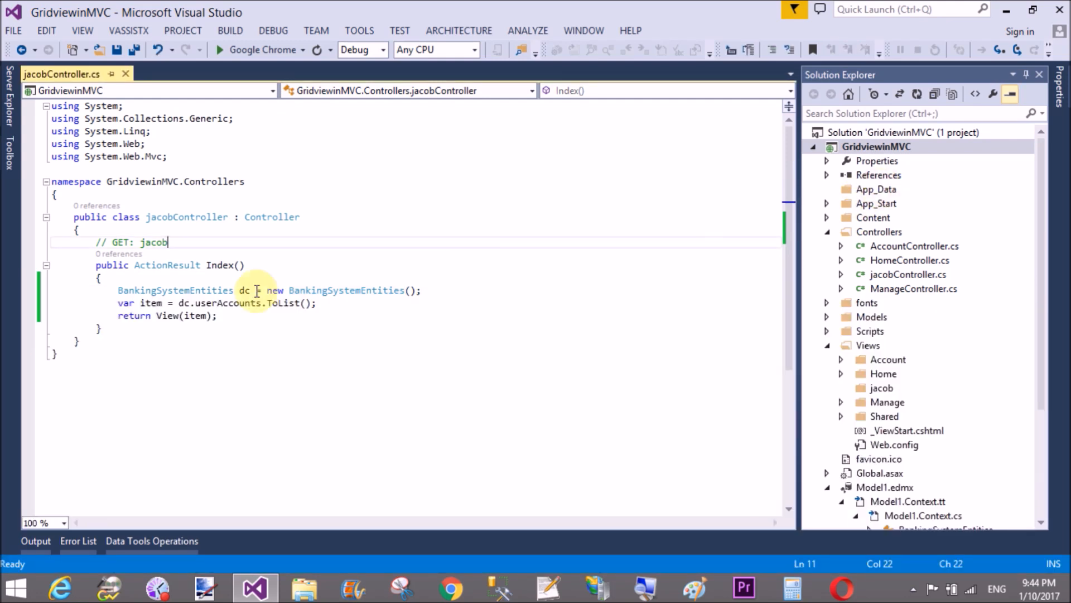
- Add a view for Index using the Empty template
right_click(232, 267)
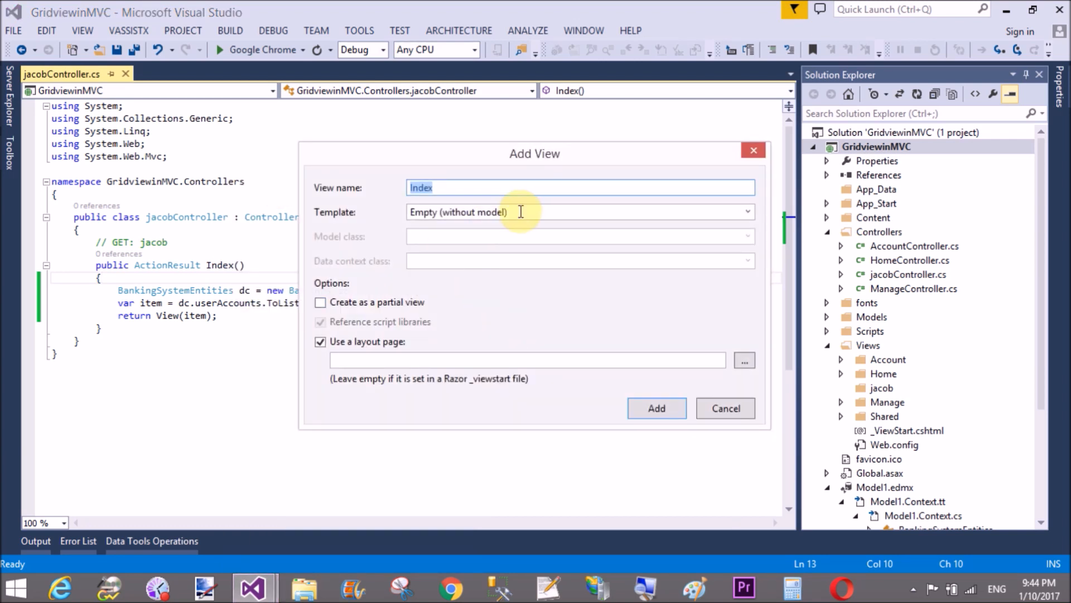
left_click(746, 212)
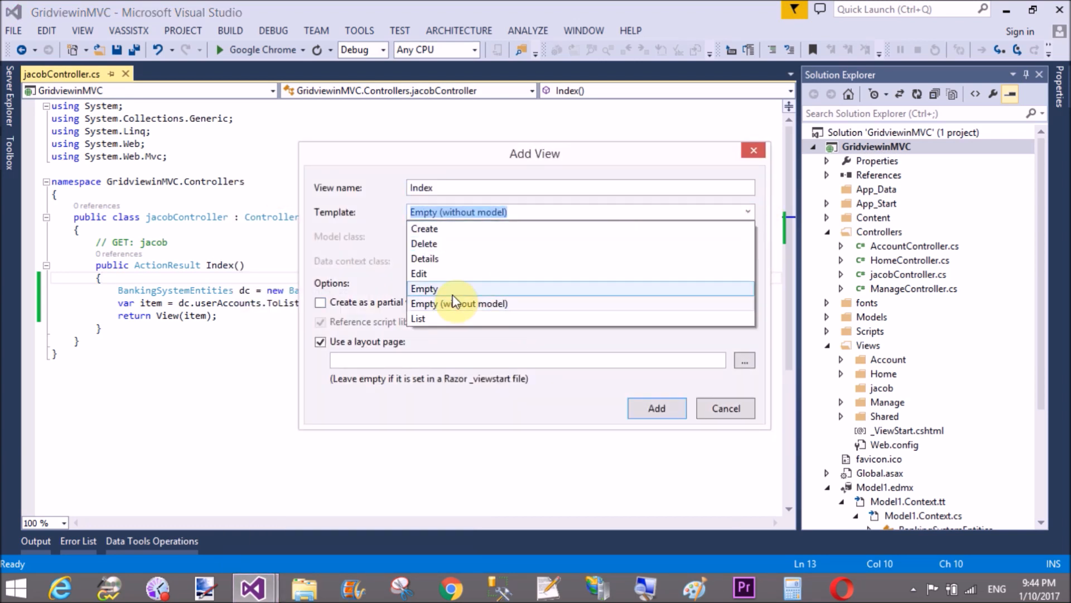
left_click(424, 288)
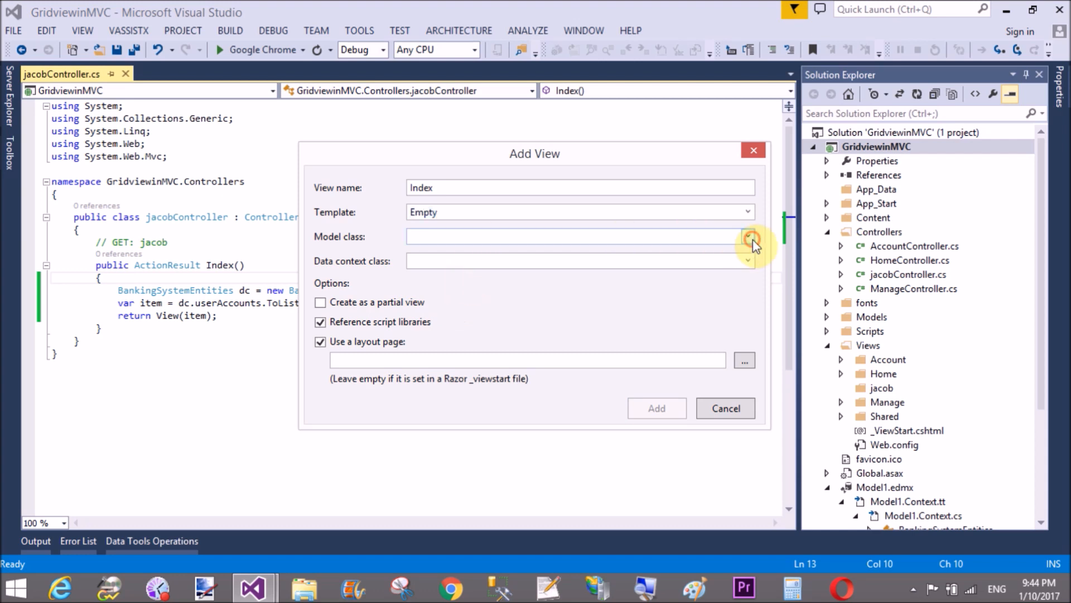
- Type the view to userAccount with BankingSystemEntities data context and create Index.cshtml
left_click(749, 237)
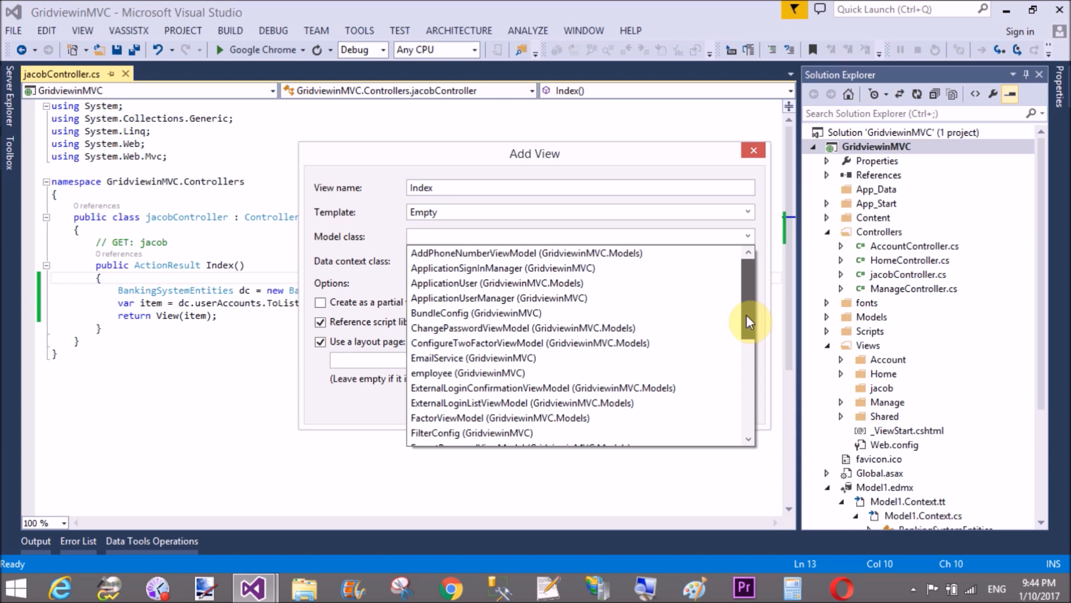
mouse_move(749, 310)
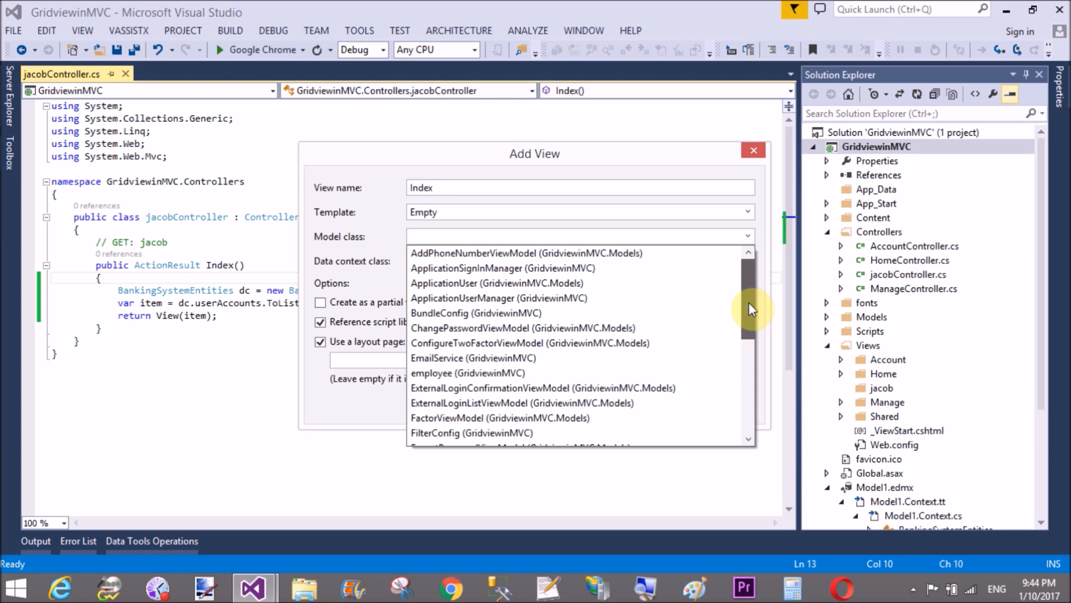
scroll("down", 3)
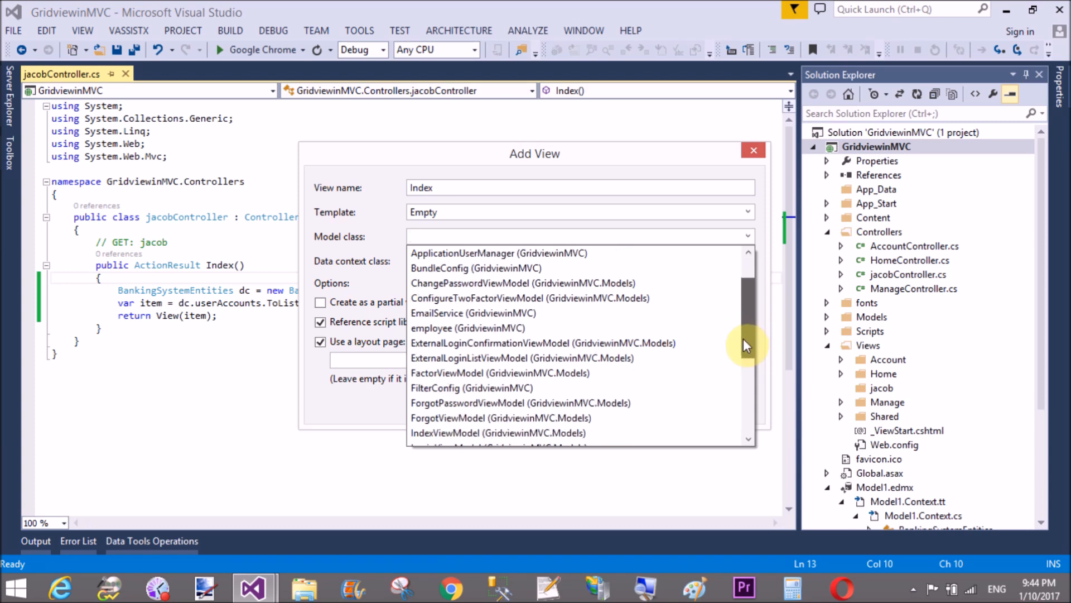
left_click(577, 236)
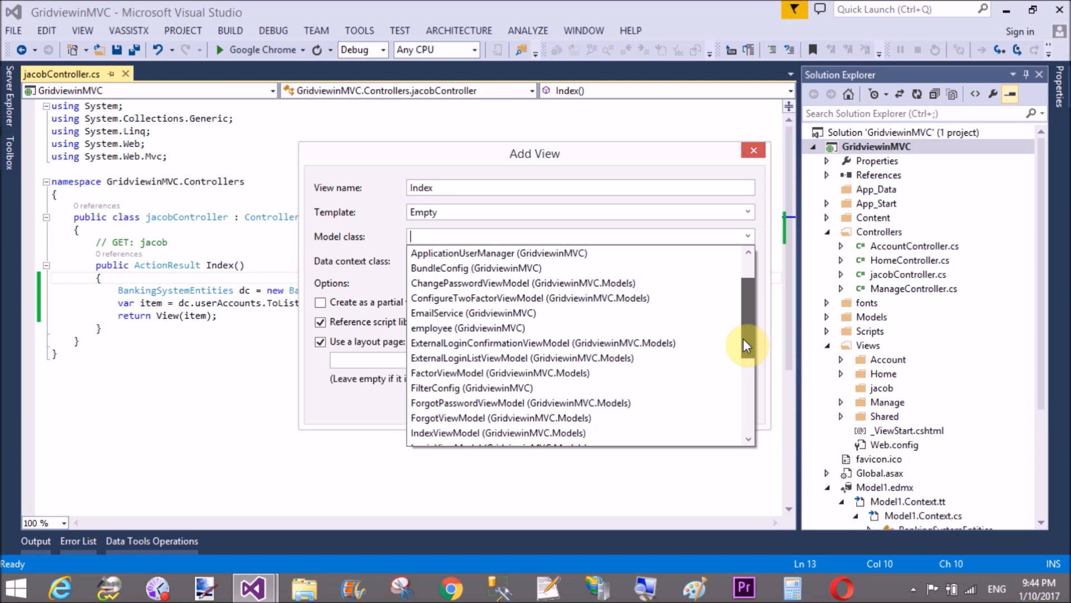
scroll("down", 3)
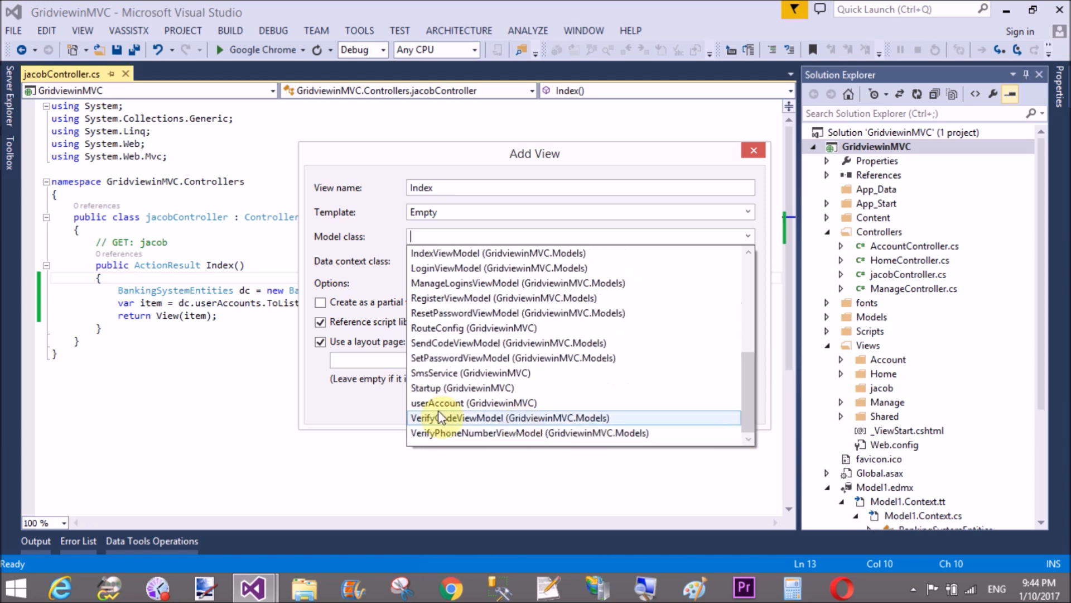
mouse_move(270, 308)
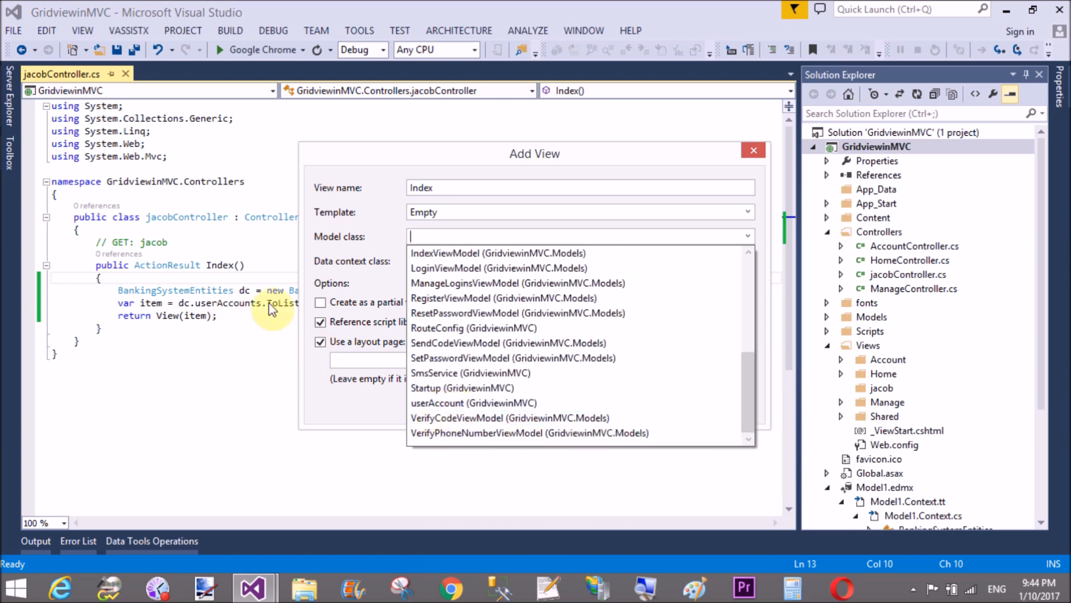
left_click(473, 403)
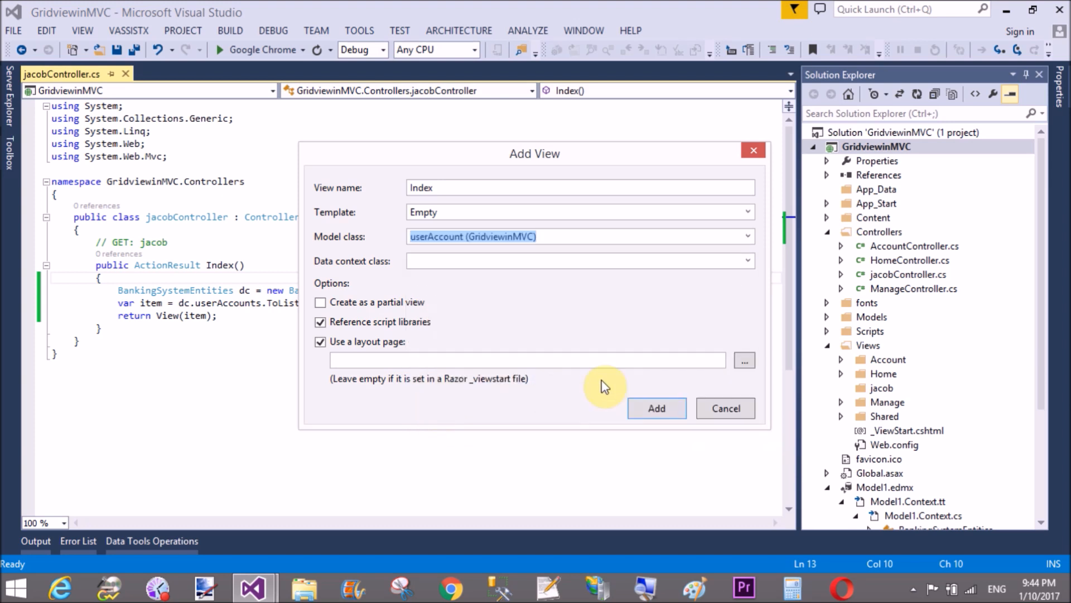
left_click(747, 260)
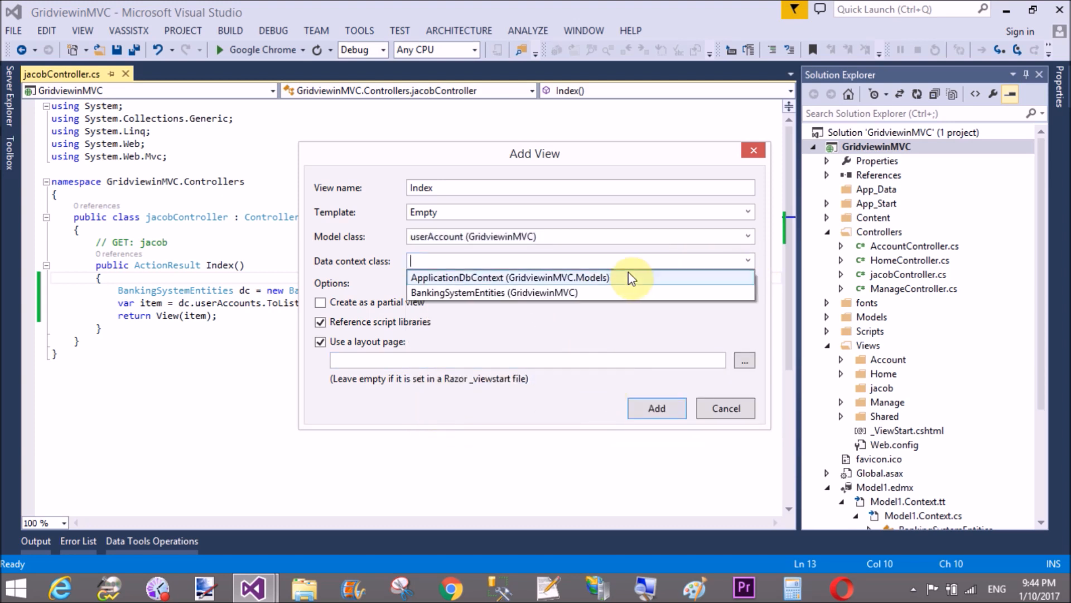
left_click(495, 292)
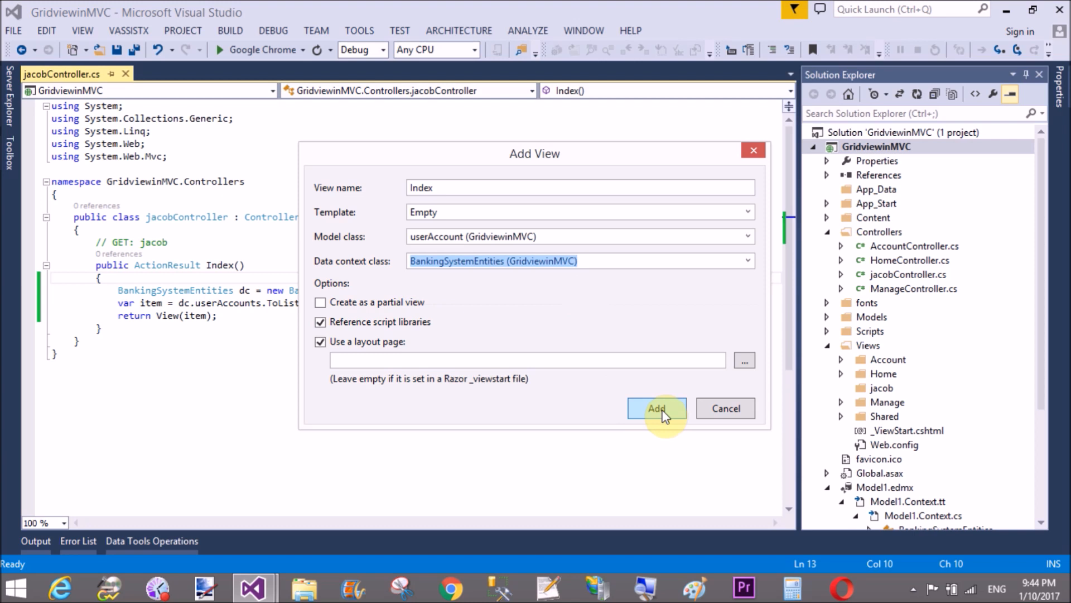
left_click(655, 408)
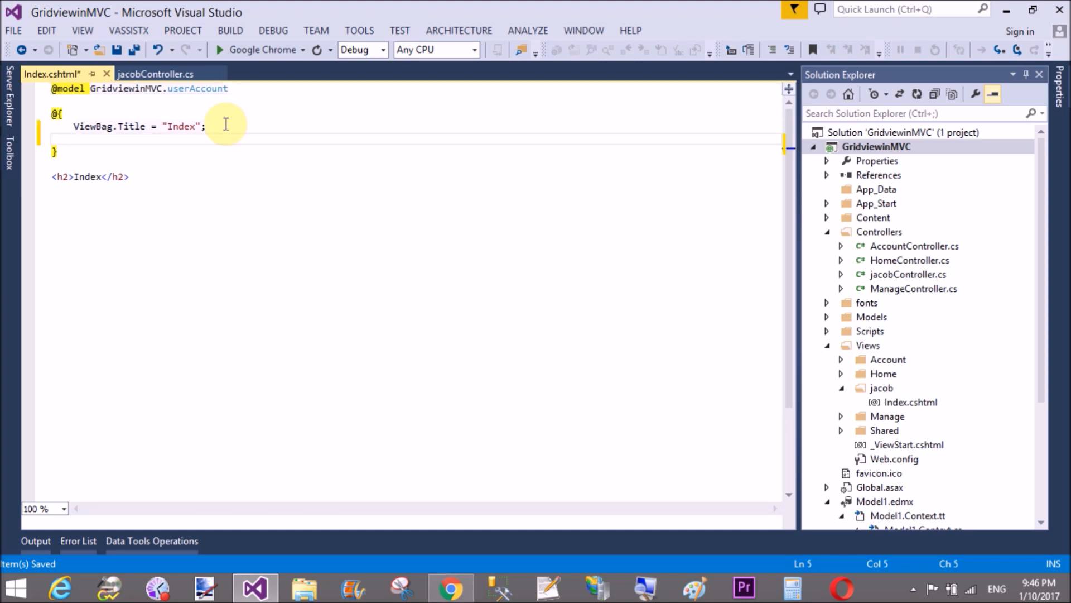
- Write WebGrid grid = new WebGrid(Model); inside the view's @{ } code block
type("Web")
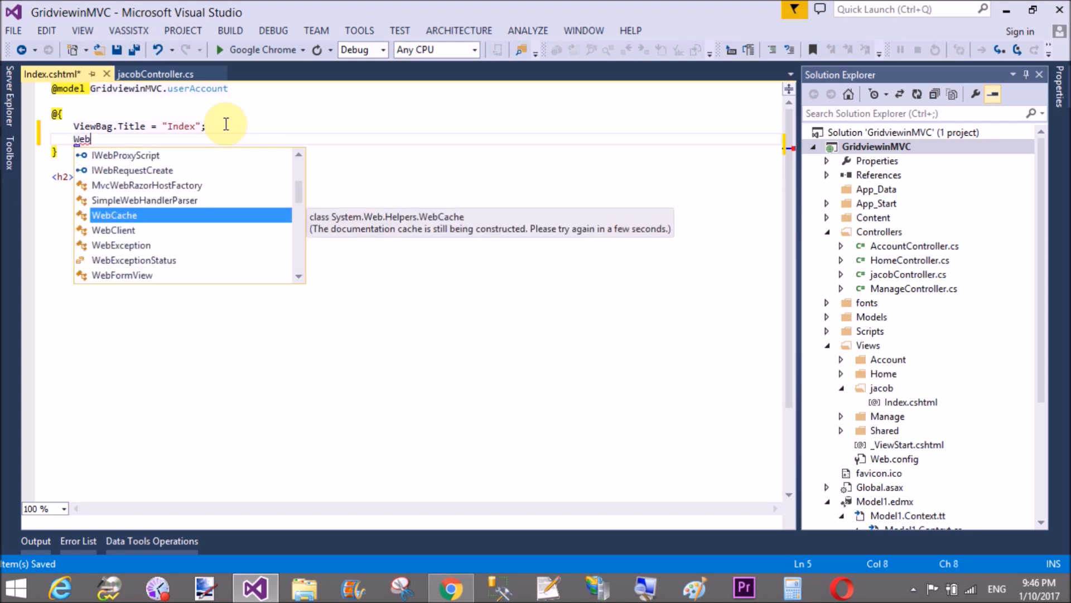
type("Grid")
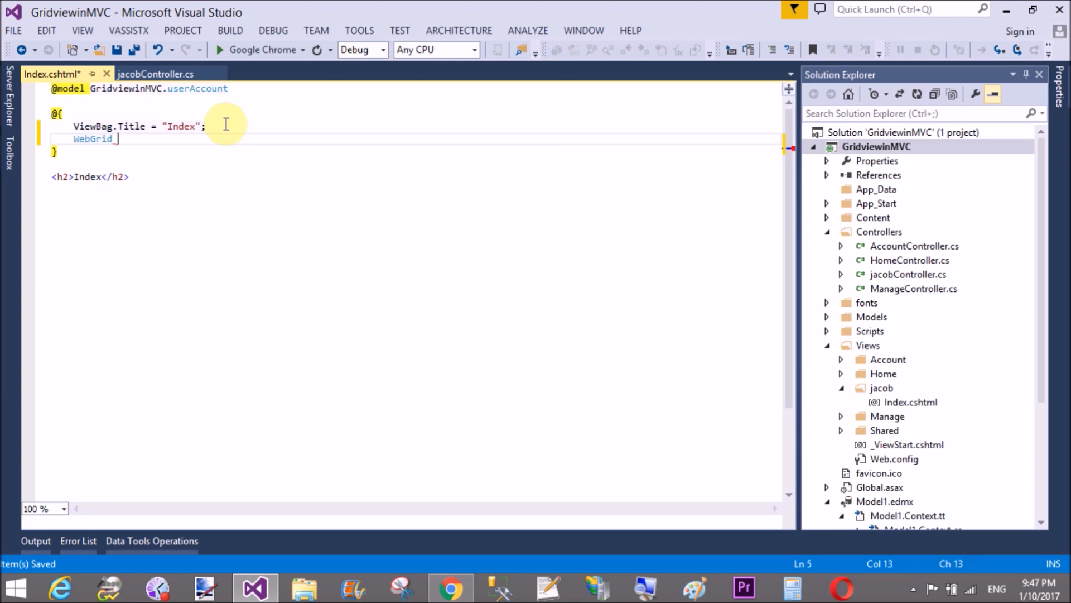
type("grid =")
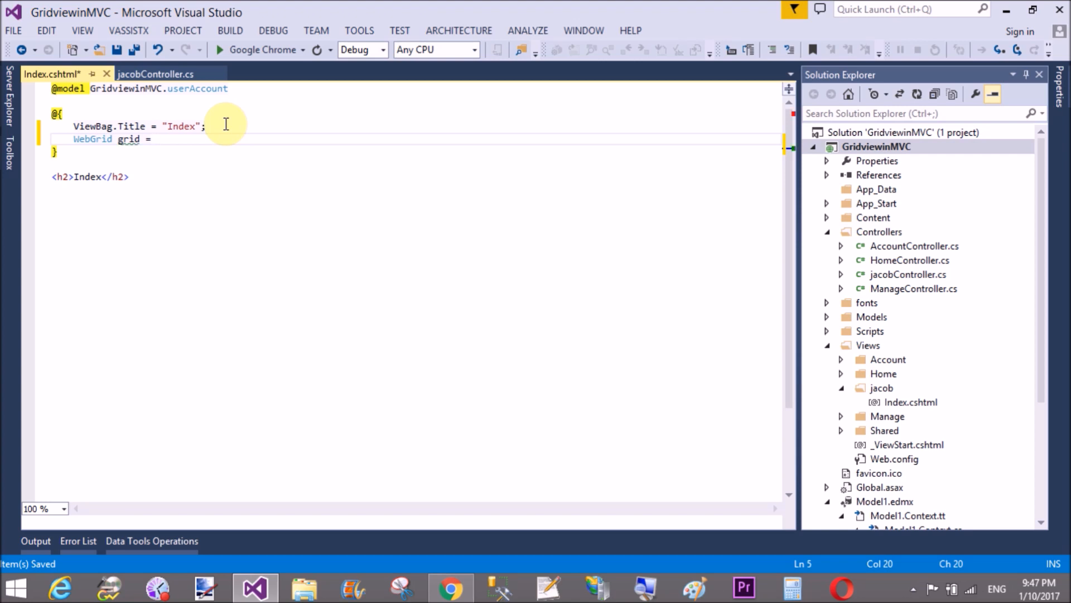
type("new WebGrid(")
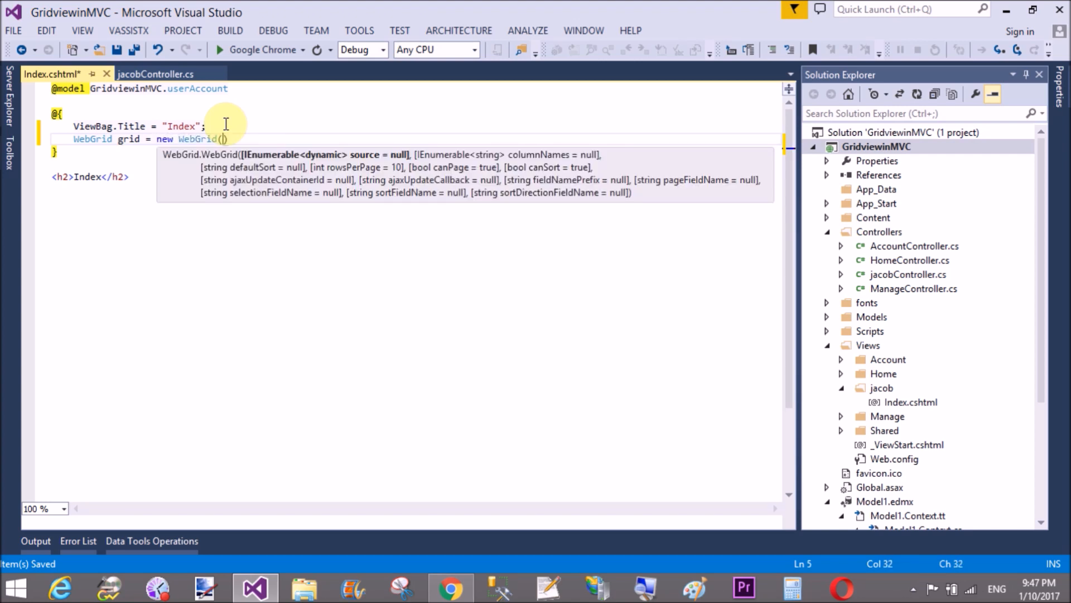
type("model")
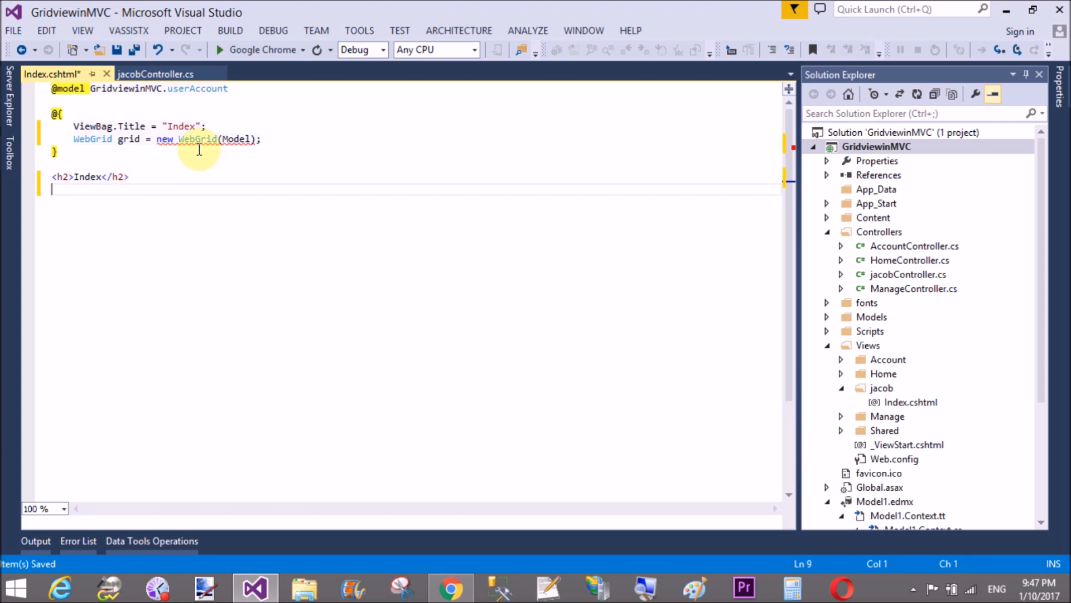
left_click(212, 90)
type("IEn")
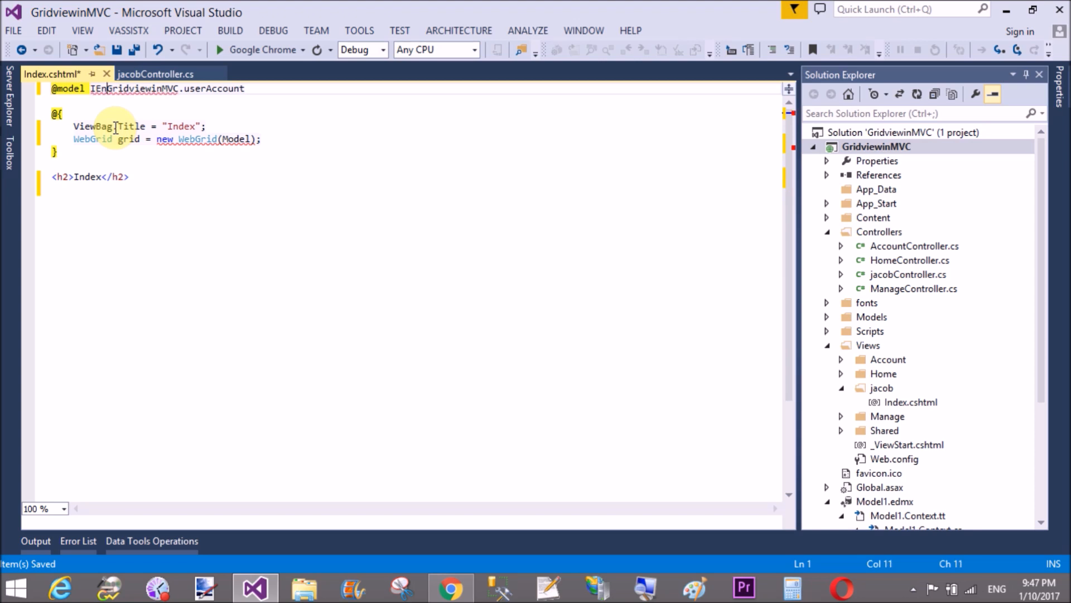
type("umerable<")
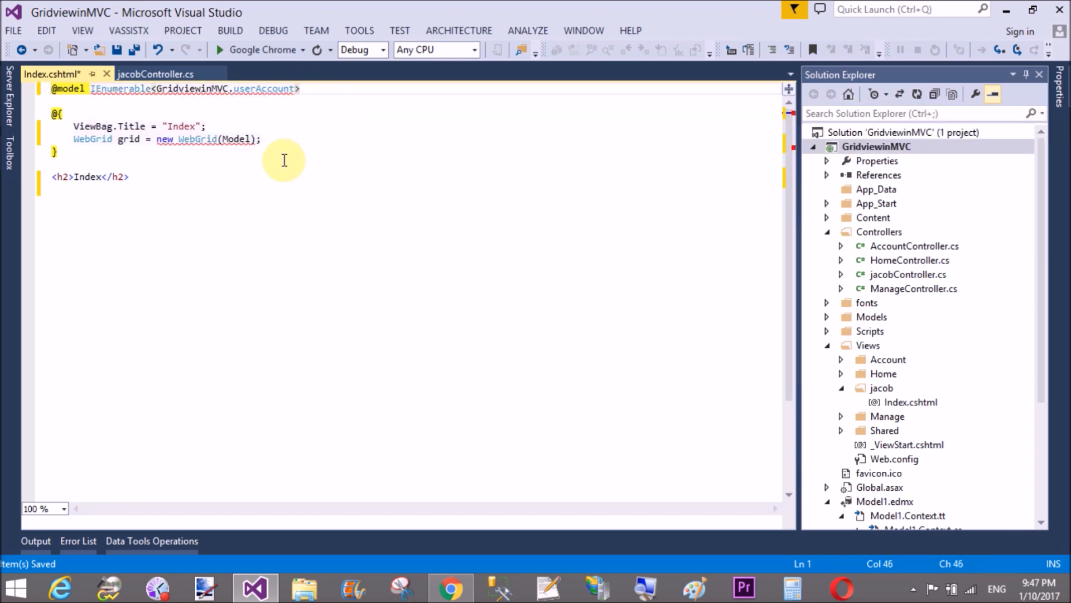
left_click(58, 214)
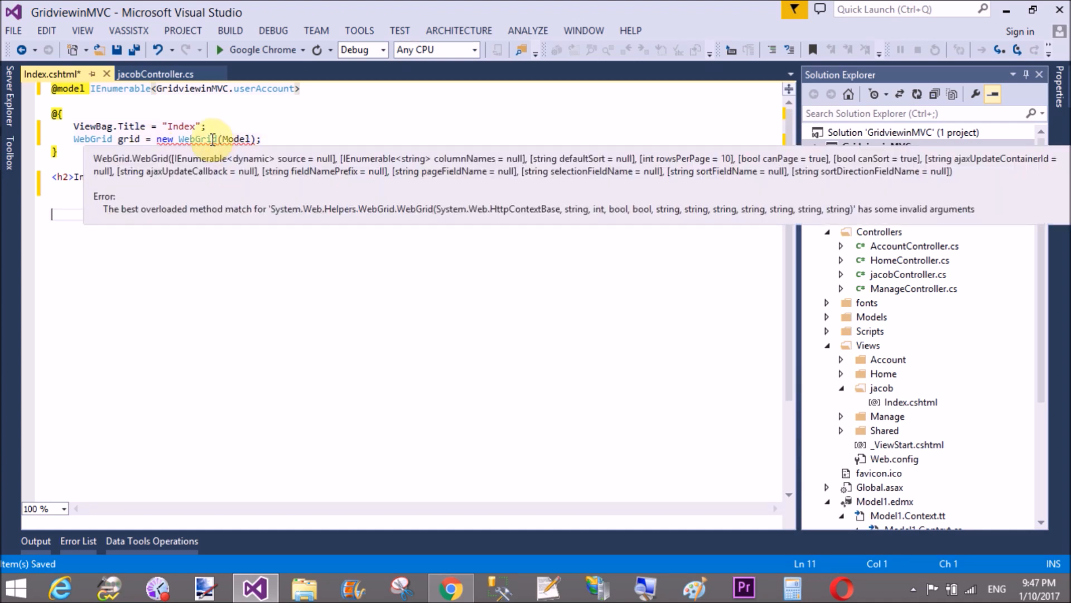
left_click(203, 166)
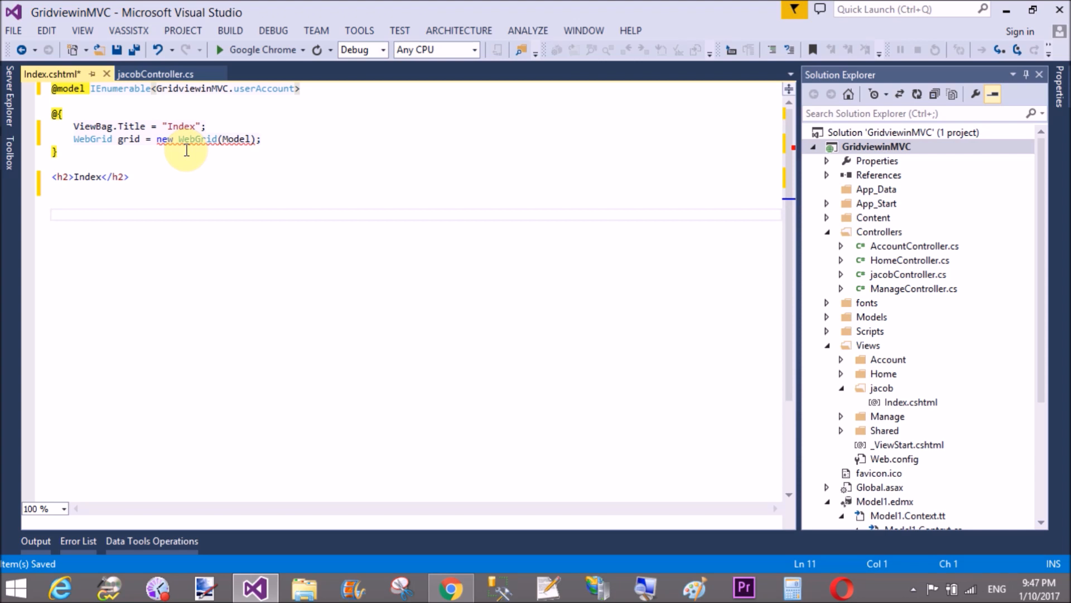
- Inspect and adjust the WebGrid(Model) argument, which still reports invalid arguments
left_click(53, 214)
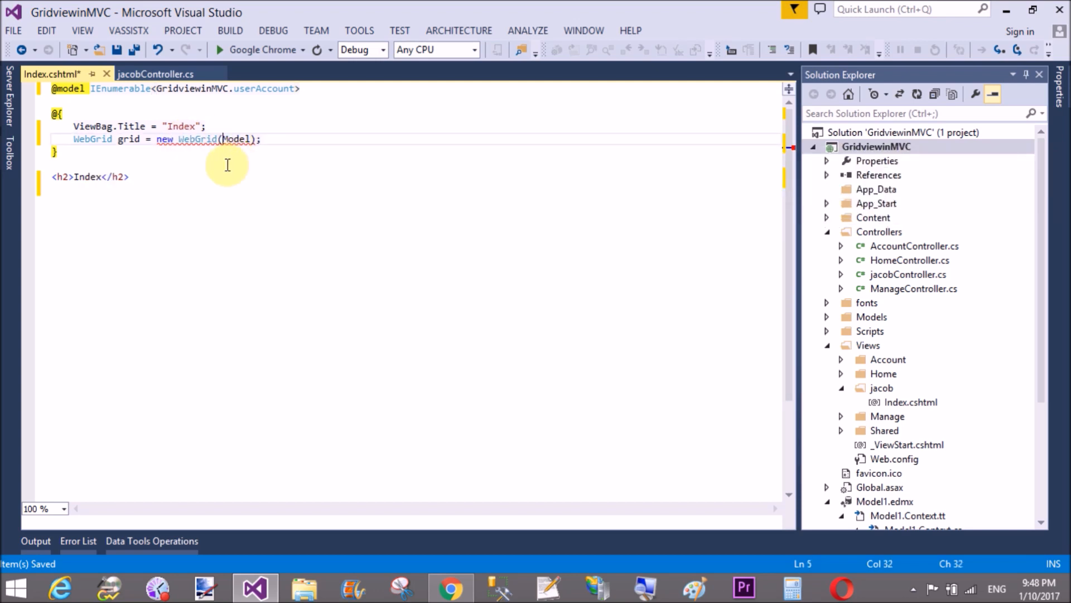
type("@")
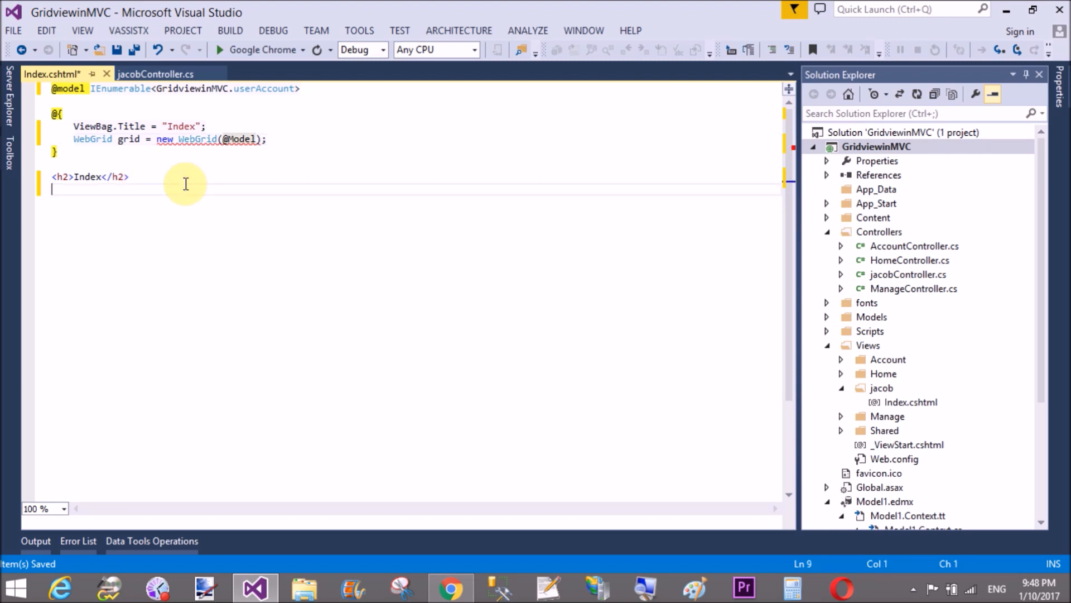
left_click(230, 139)
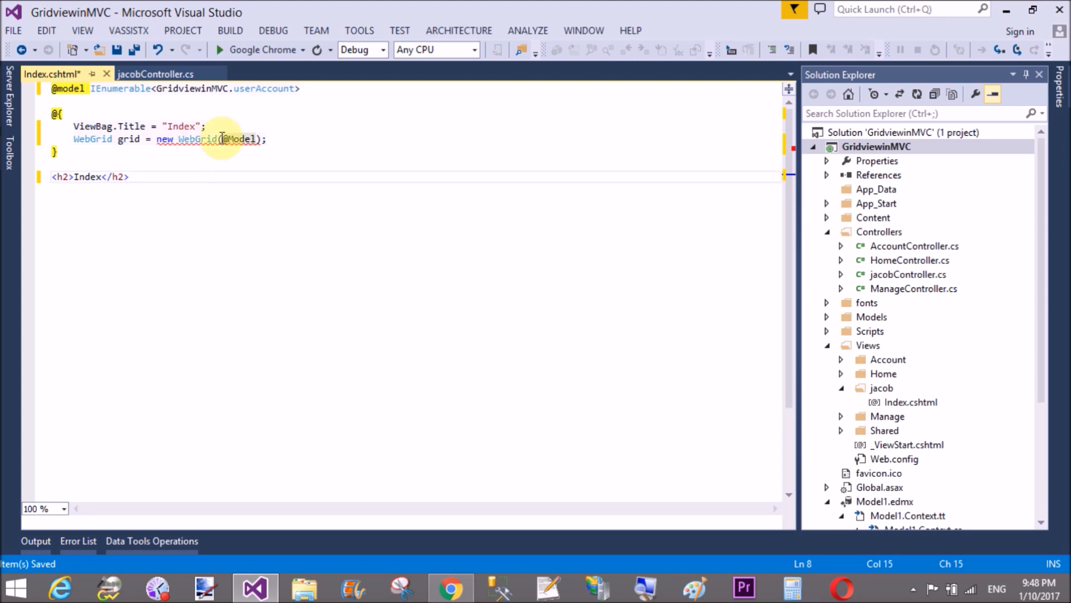
mouse_move(231, 138)
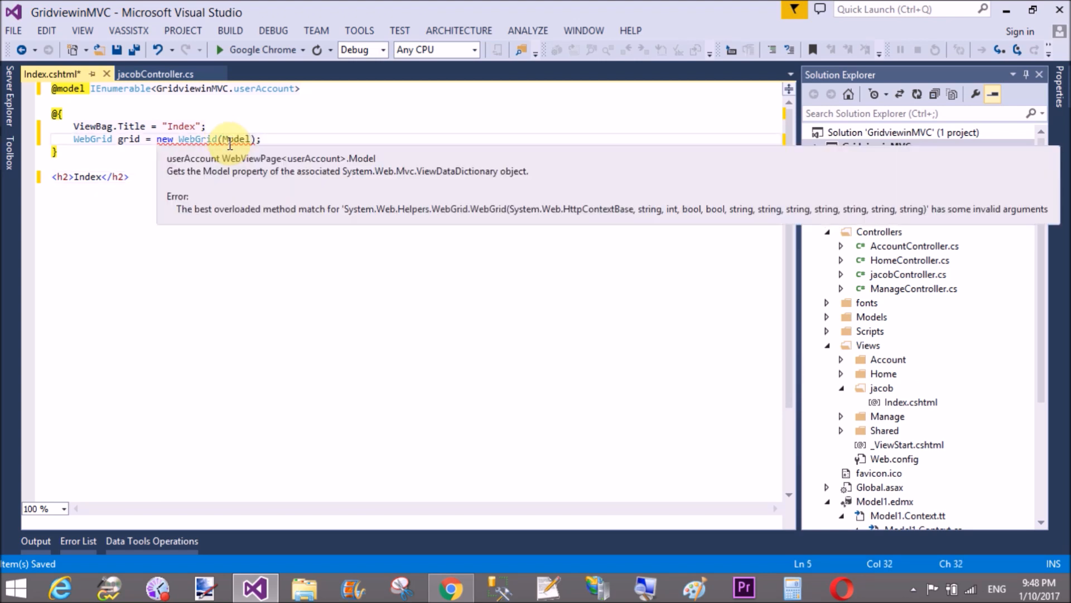
left_click(122, 203)
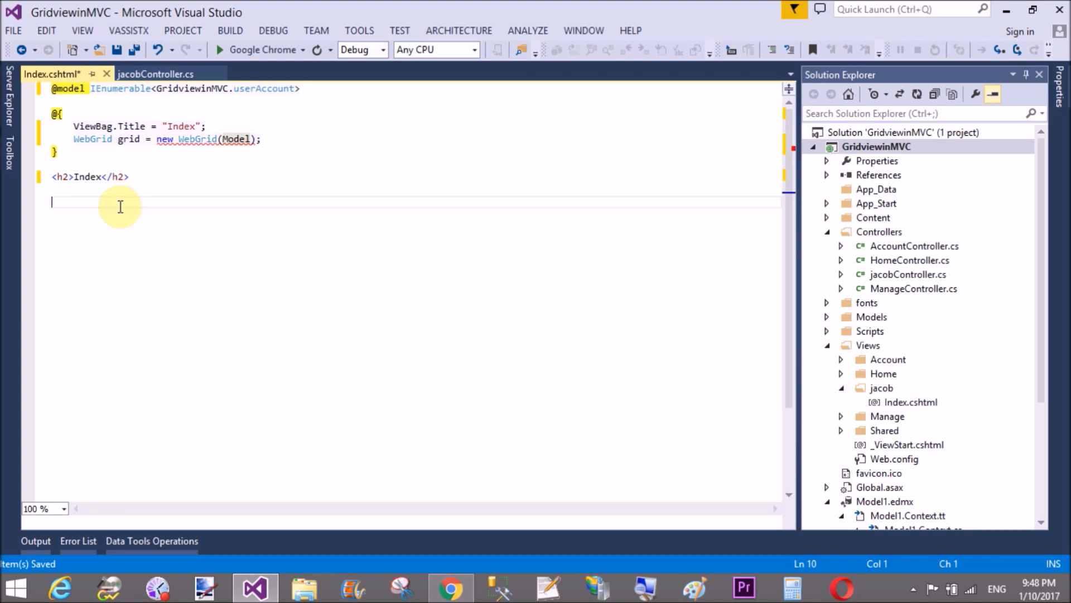
type("@g")
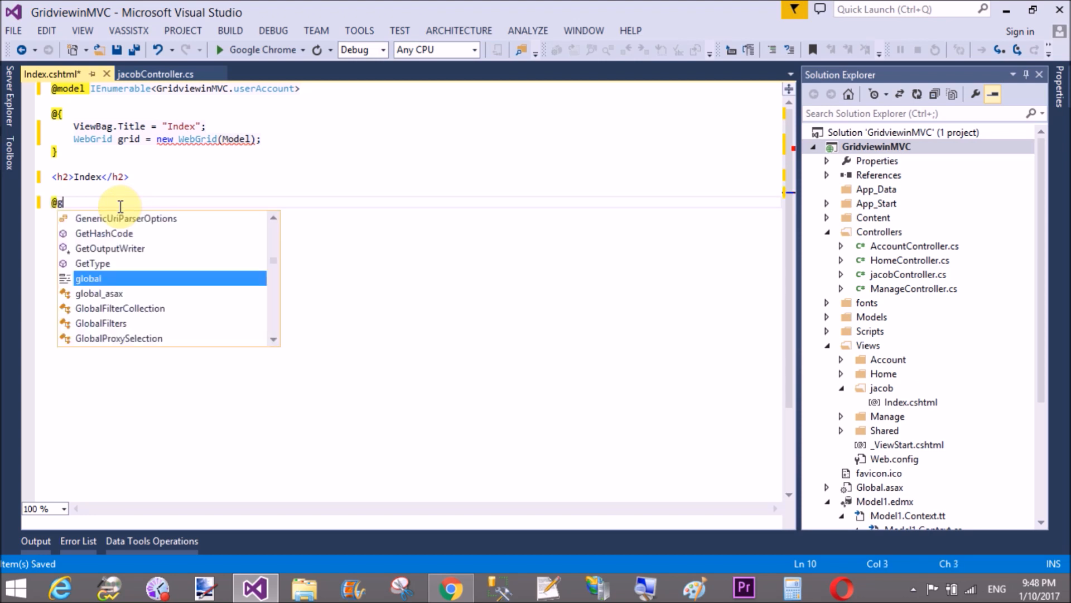
type("rid")
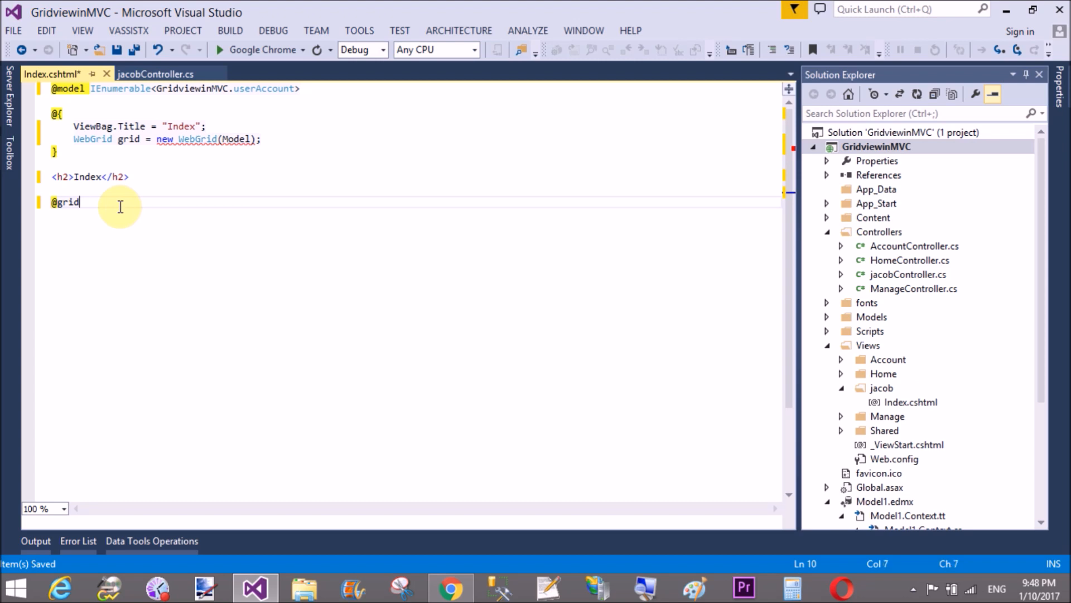
type(".")
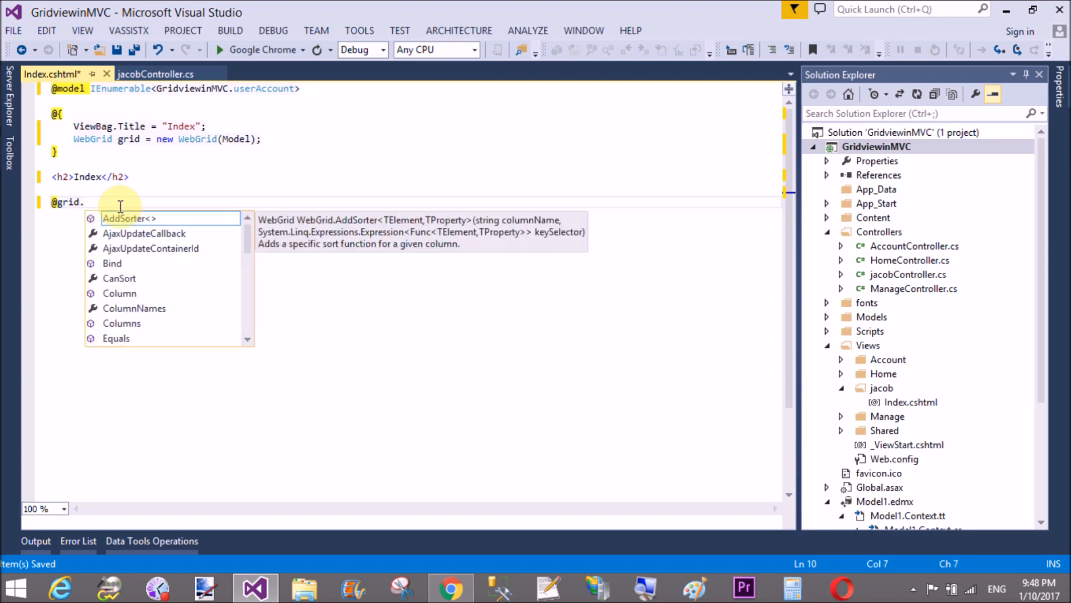
type("GetHtml")
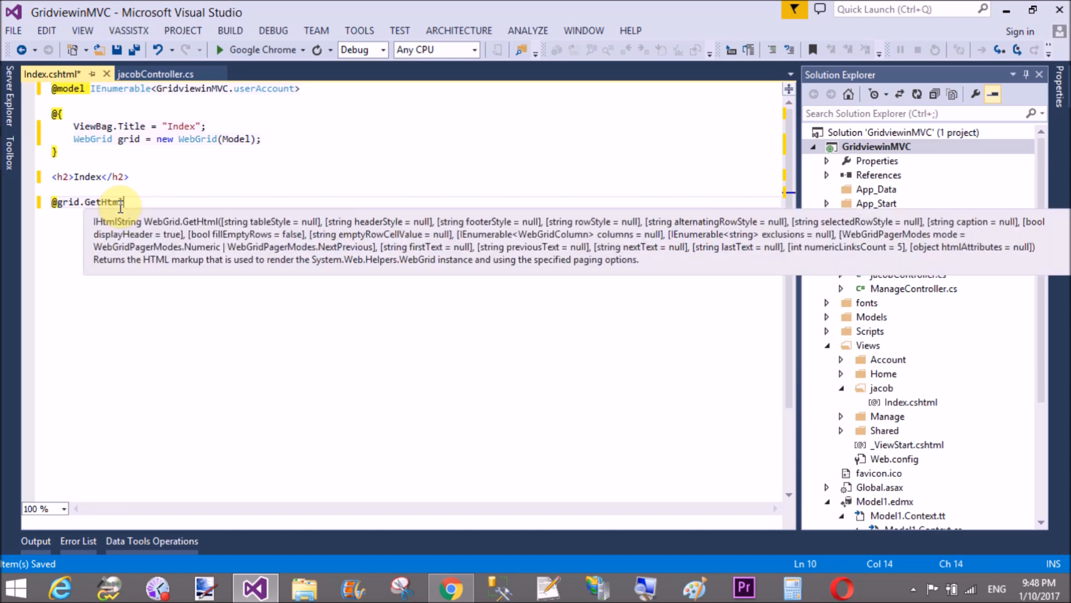
type("();")
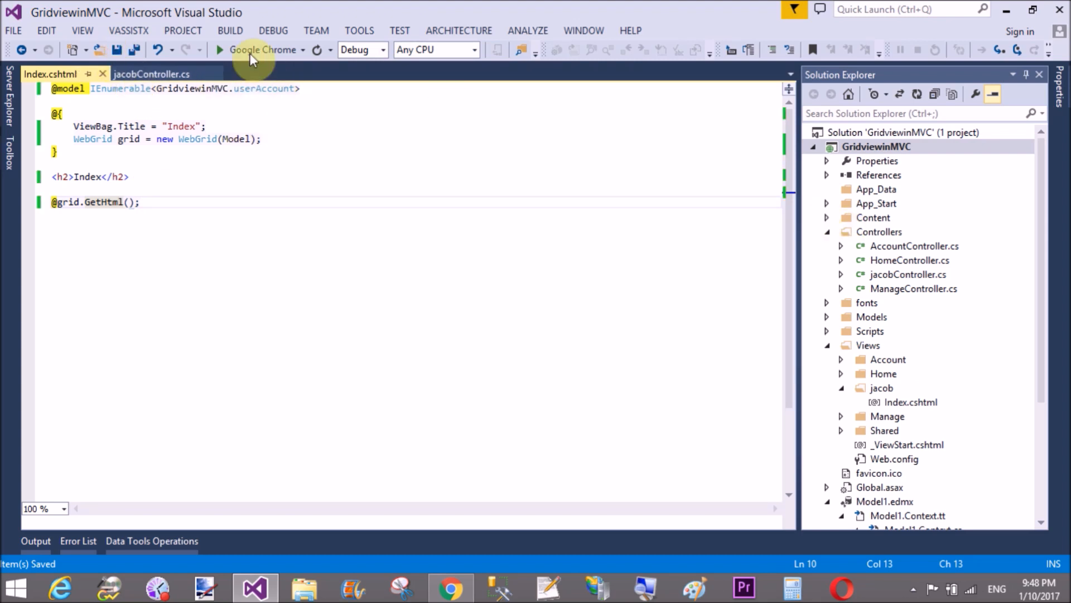
left_click(220, 49)
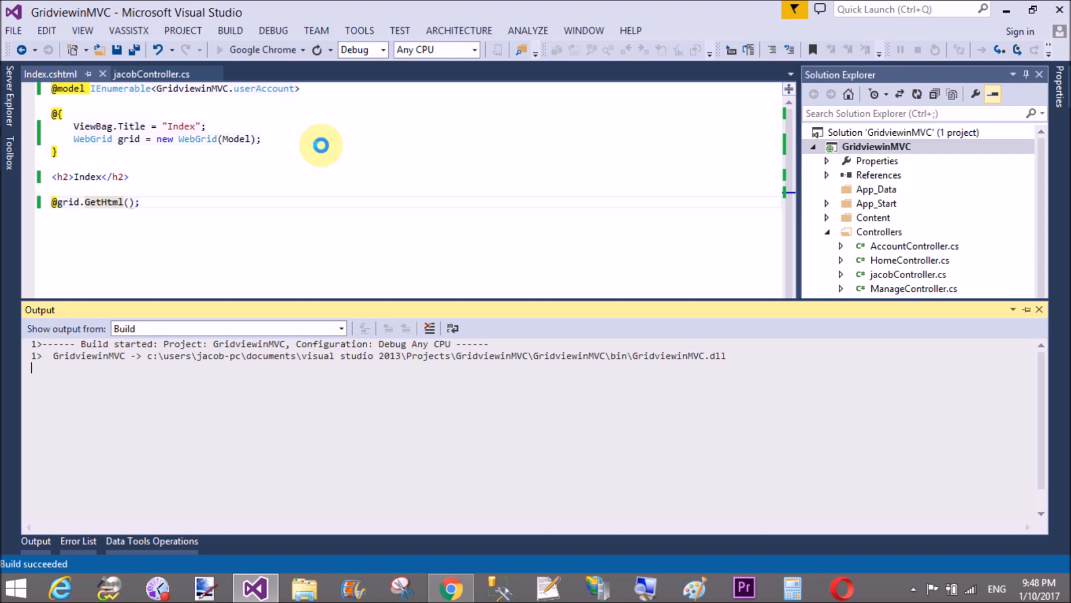